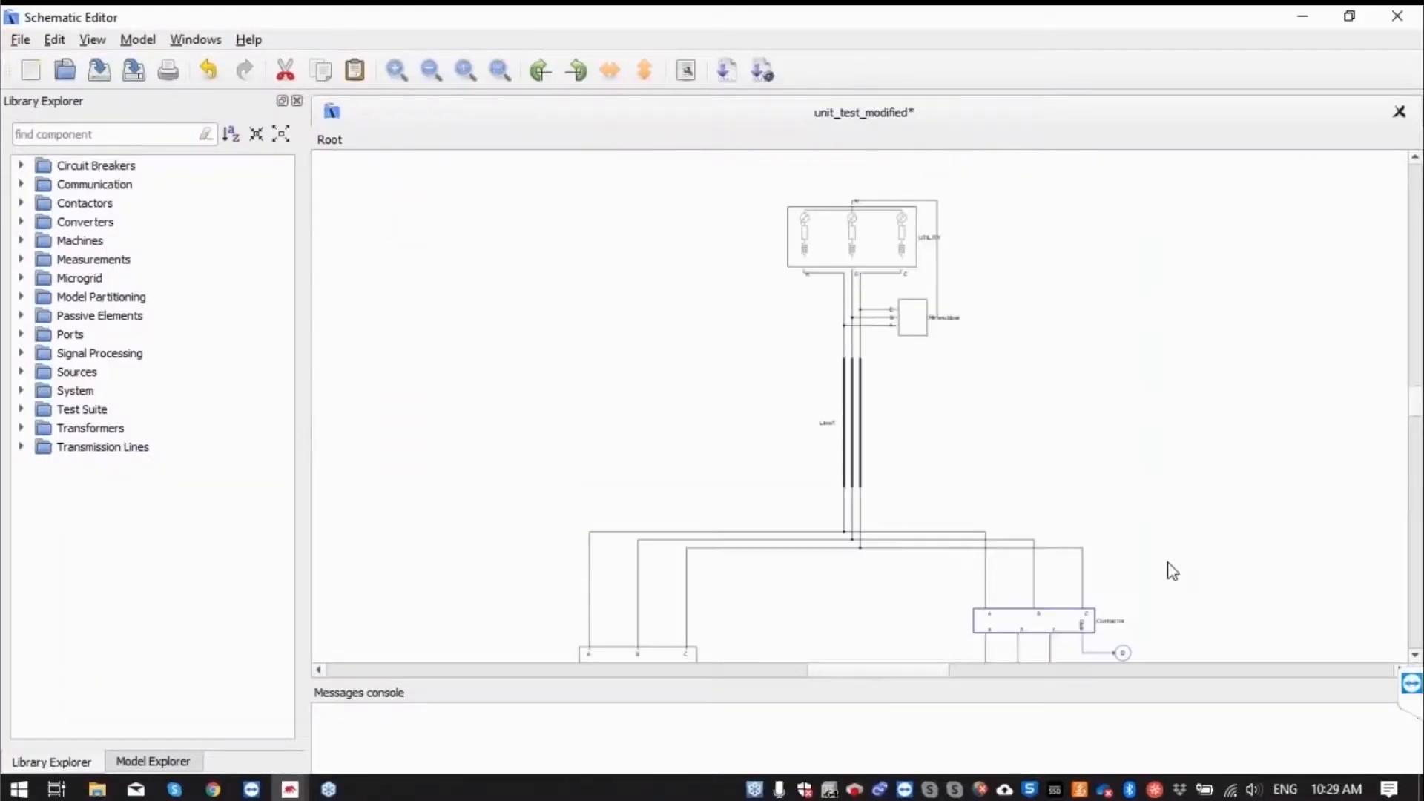
pyautogui.moveTo(1197, 581)
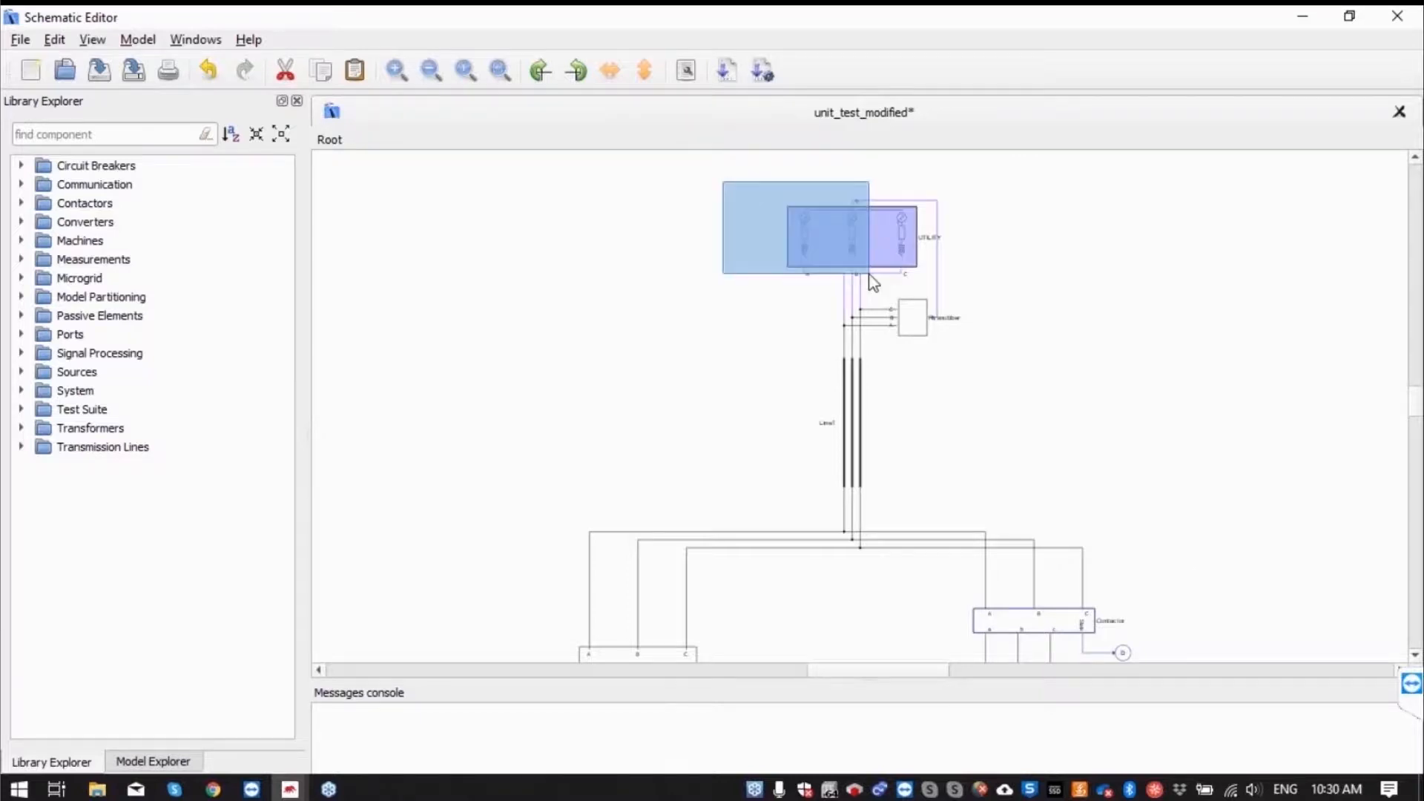
# Start the simulation with the Contactor block selected in the schematic
pyautogui.scroll(-3)
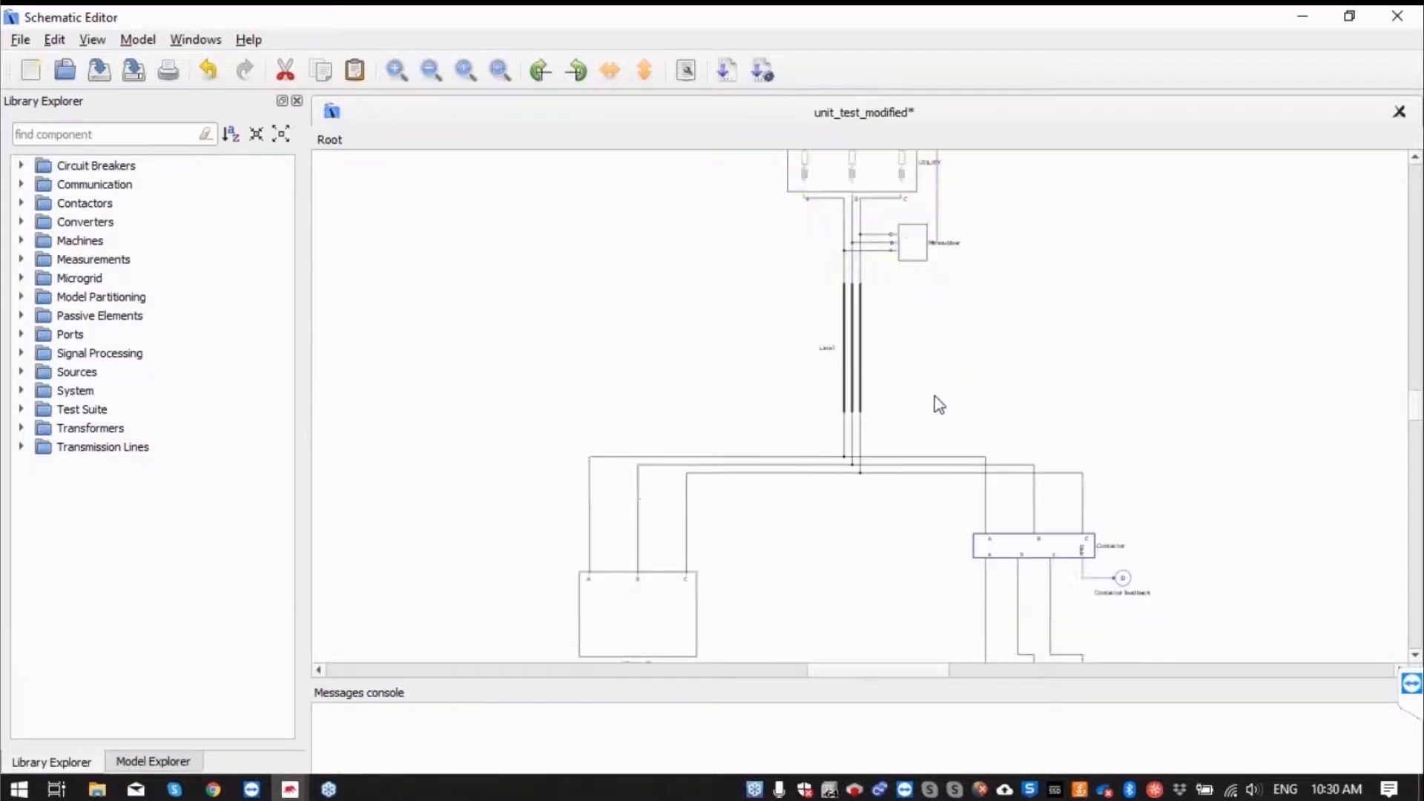
pyautogui.scroll(-3)
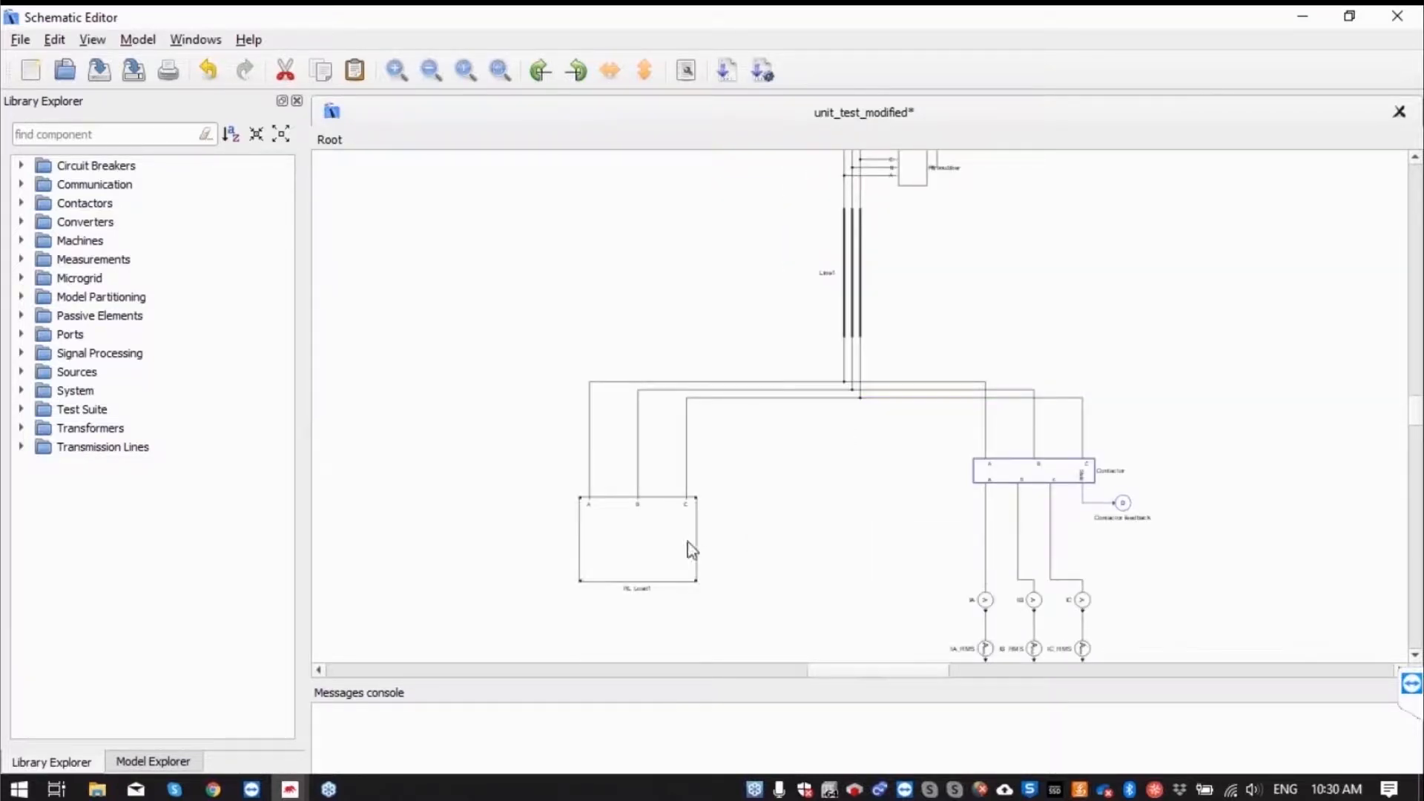
pyautogui.click(636, 540)
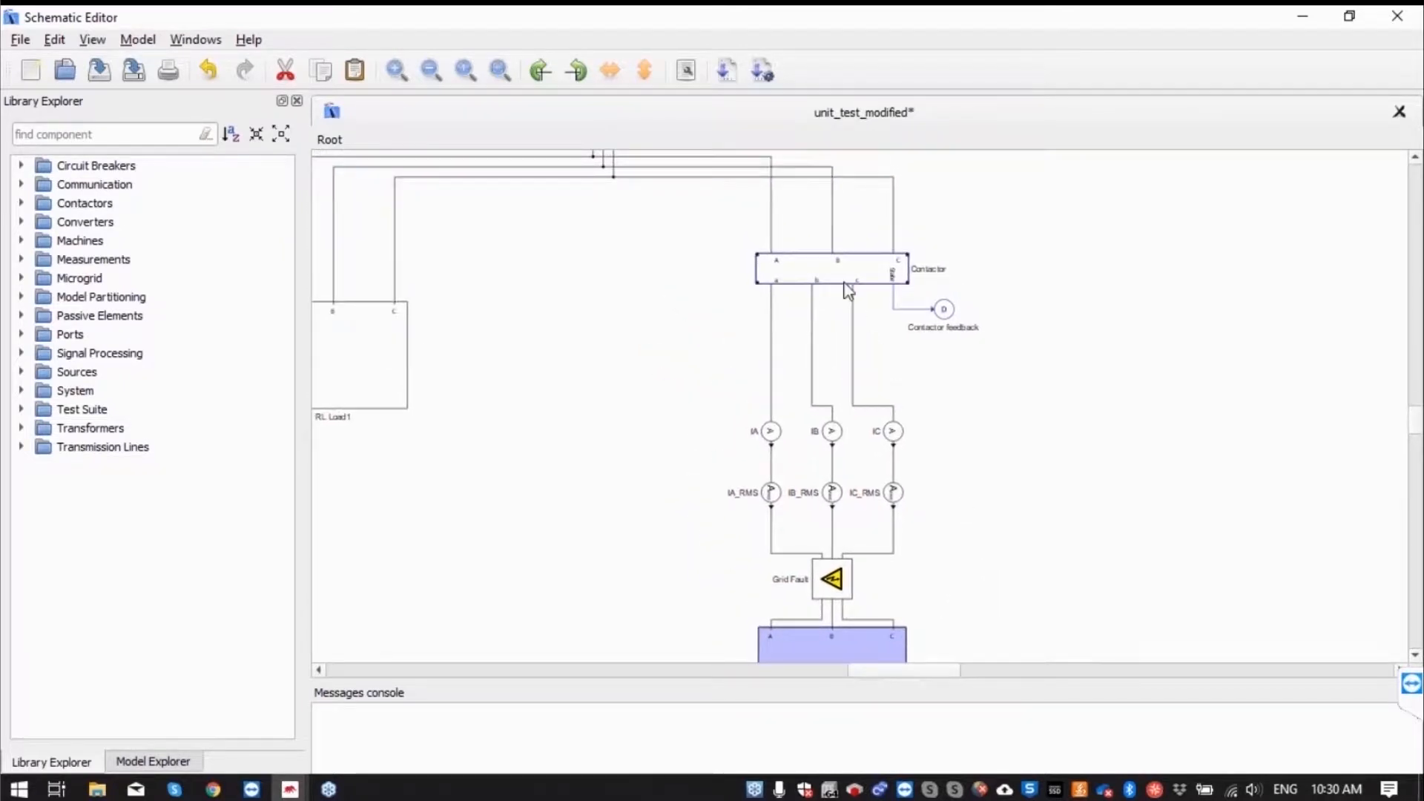
pyautogui.click(829, 268)
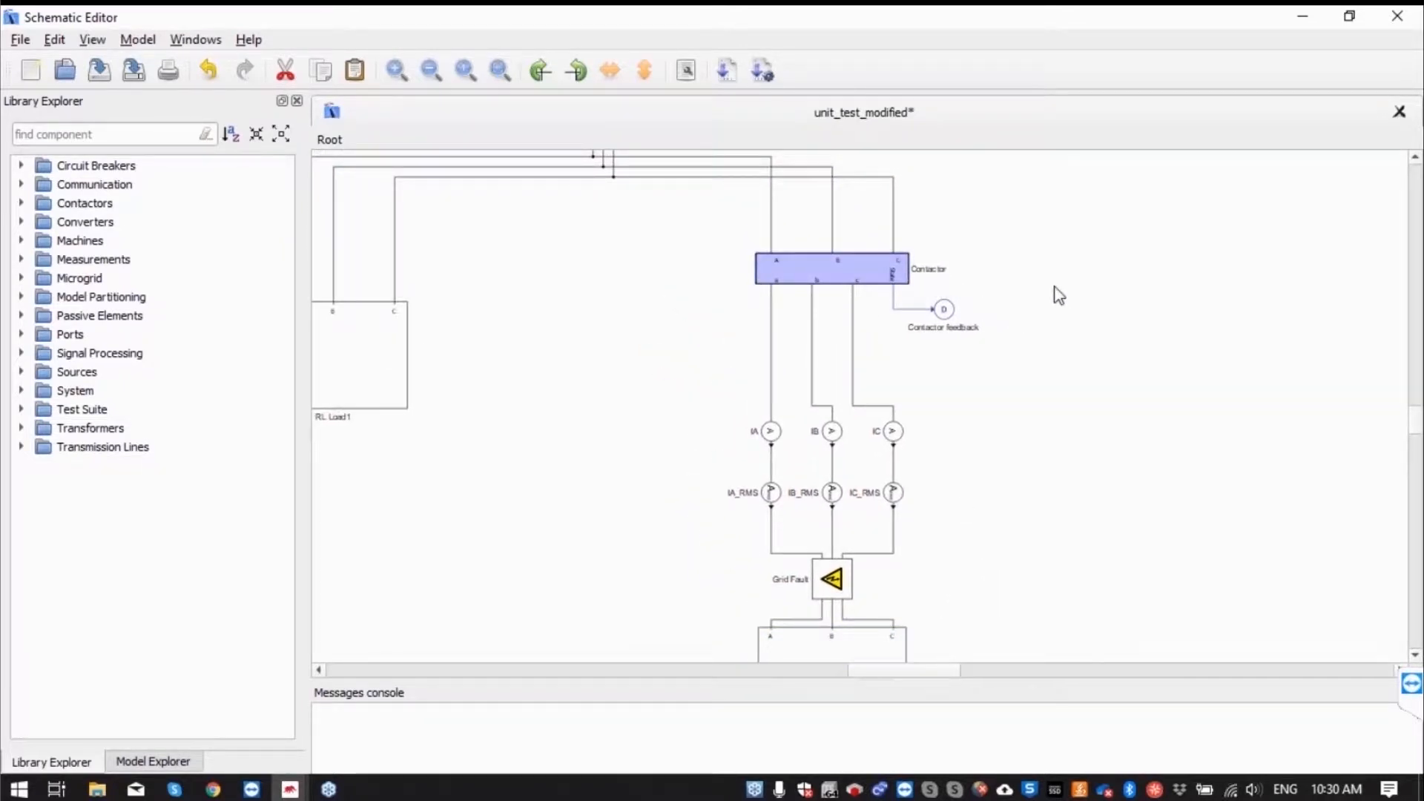
pyautogui.moveTo(835, 580)
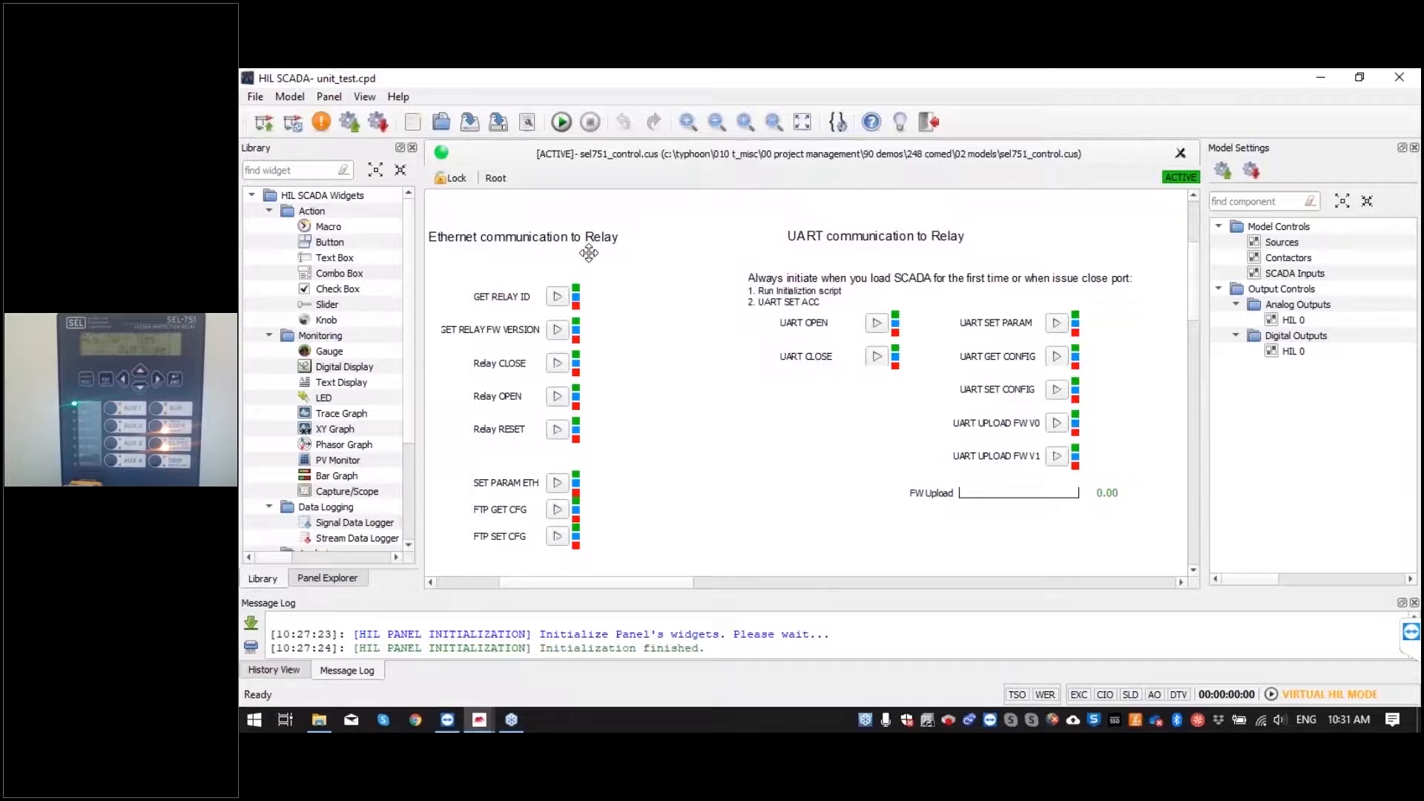
pyautogui.moveTo(813, 237)
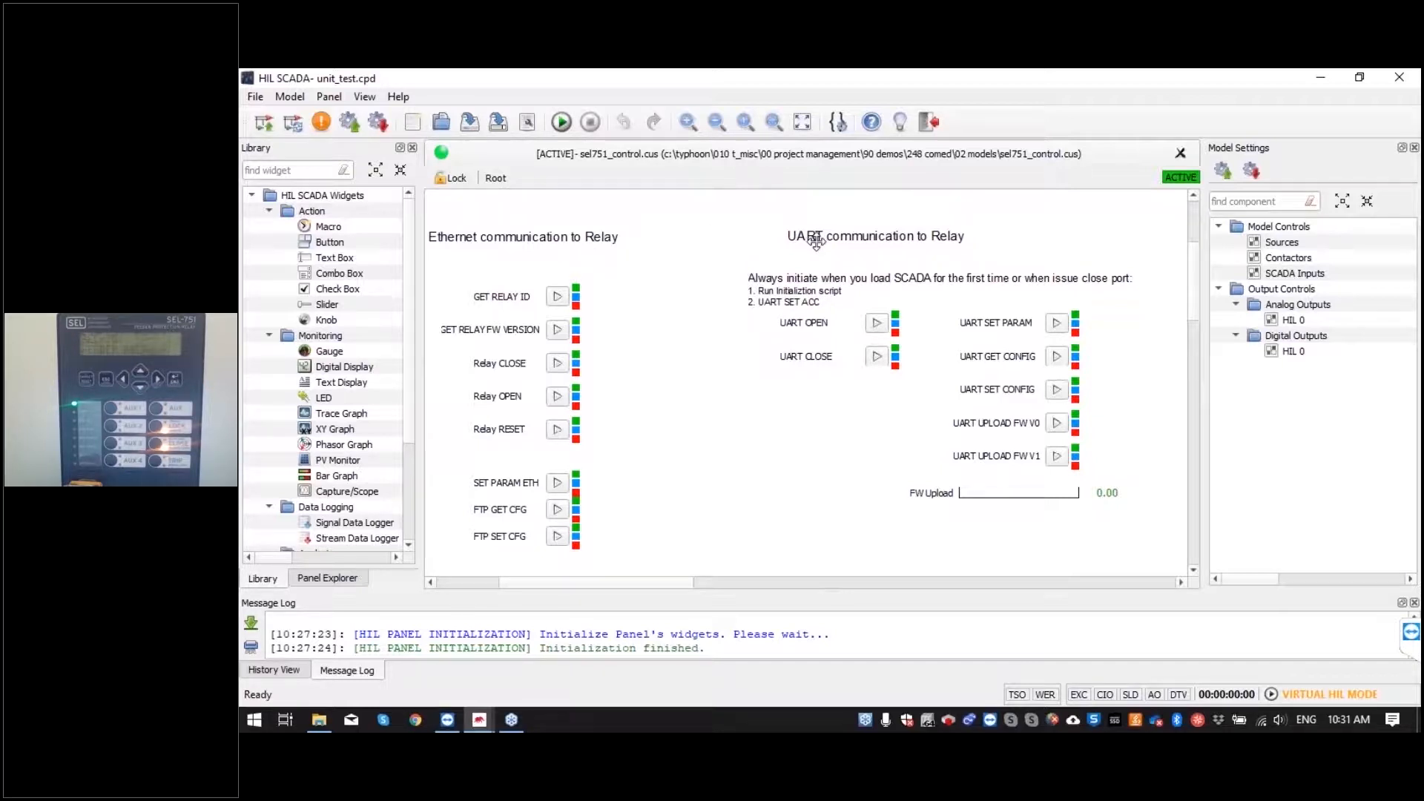
pyautogui.click(560, 120)
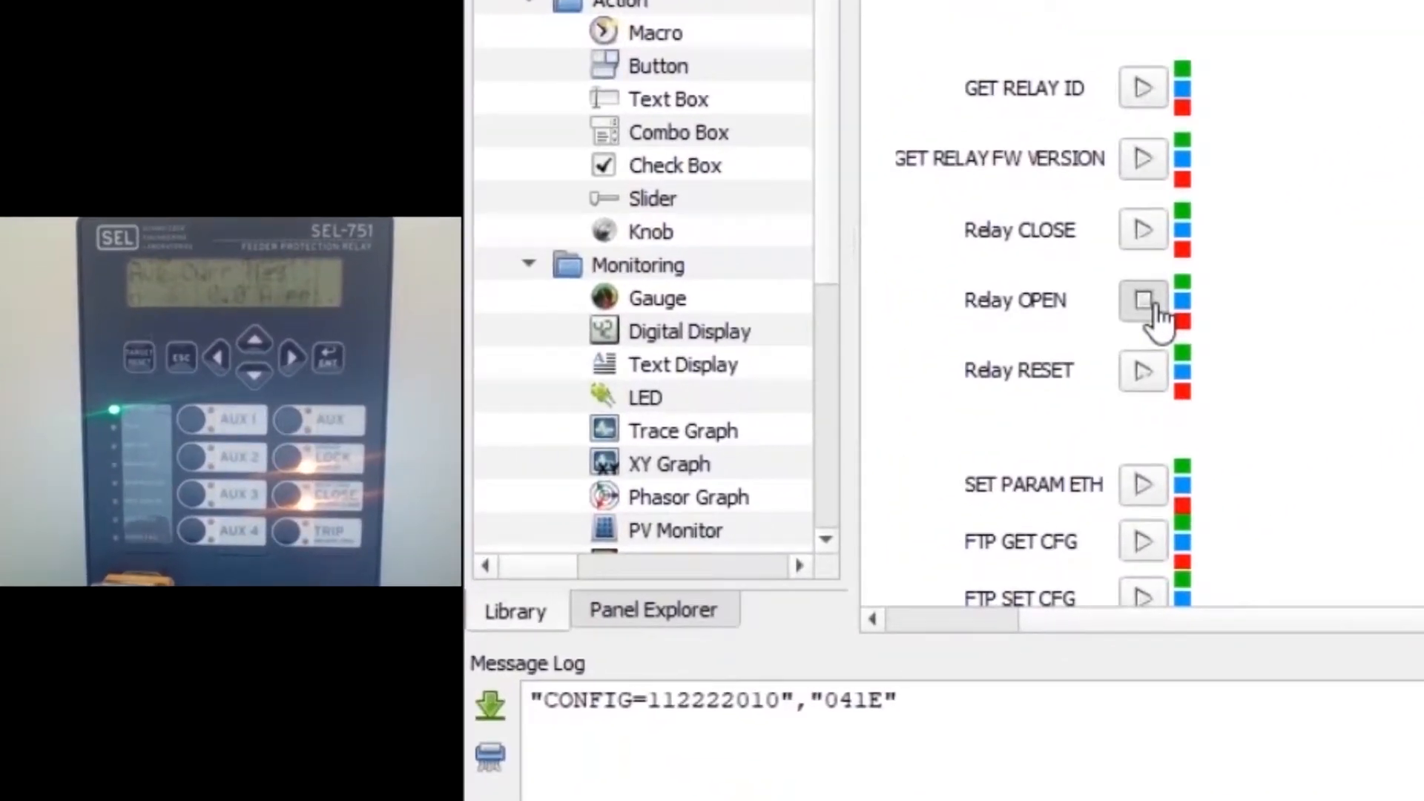
# Send Relay OPEN, CLOSE and RESET commands over Ethernet, each logged as finished
pyautogui.click(1142, 300)
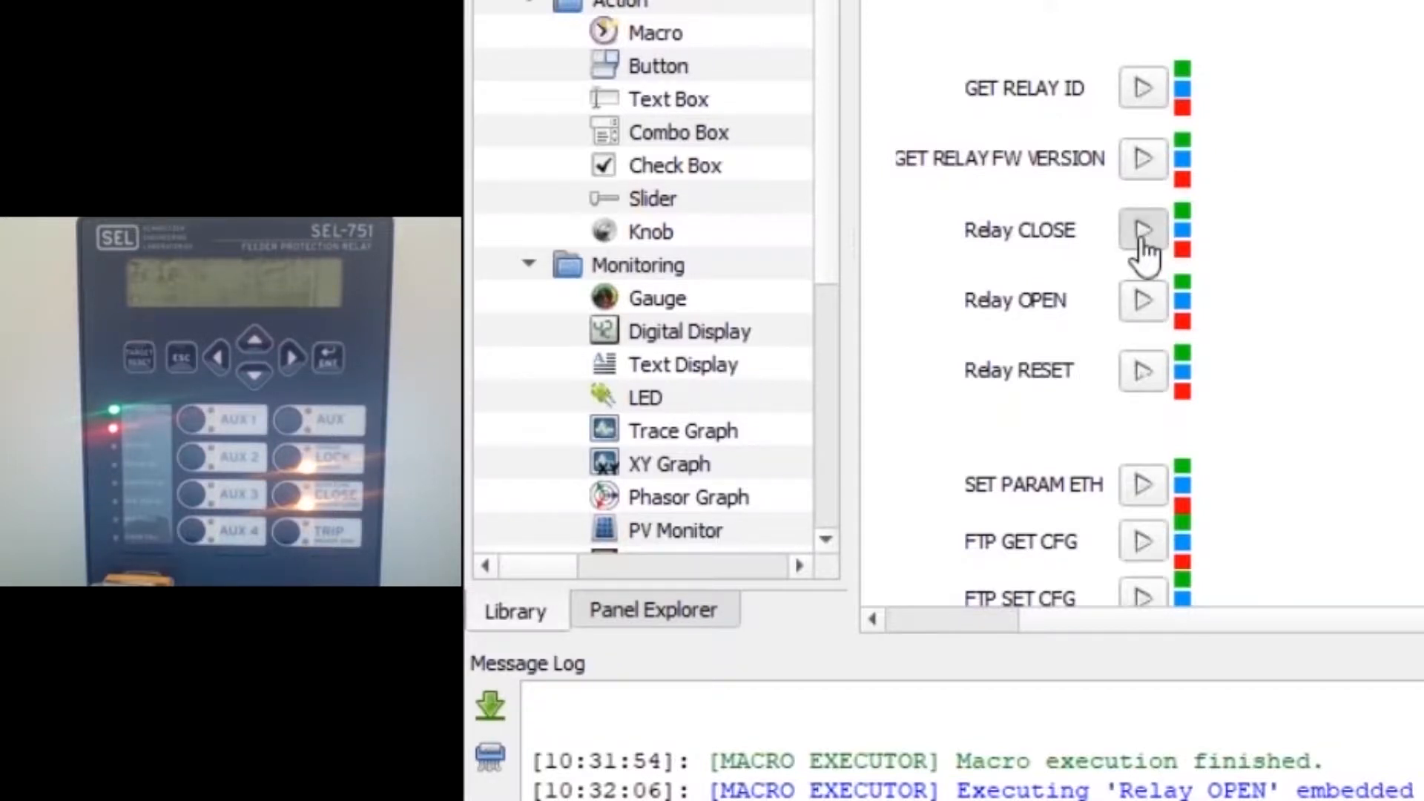
pyautogui.click(1142, 230)
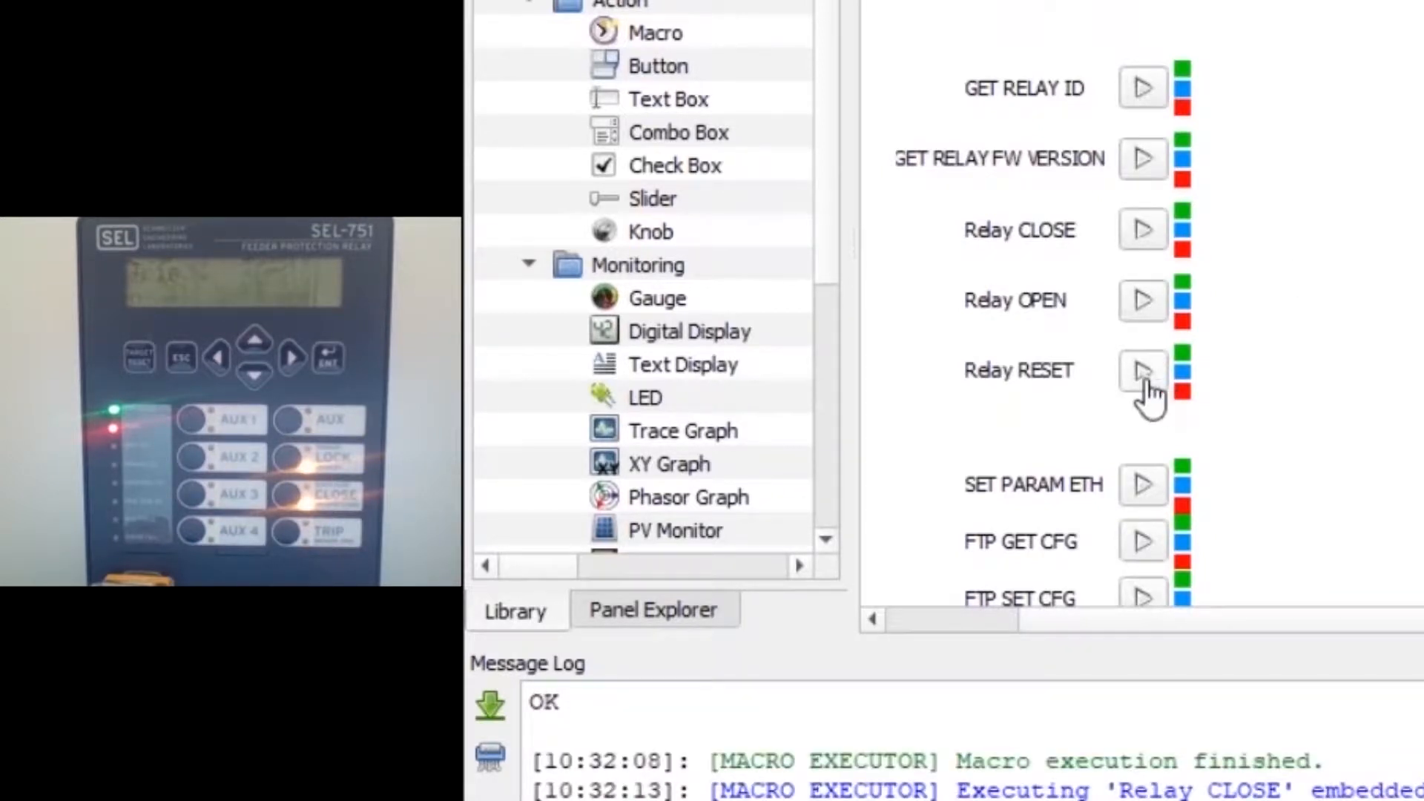
pyautogui.click(1142, 369)
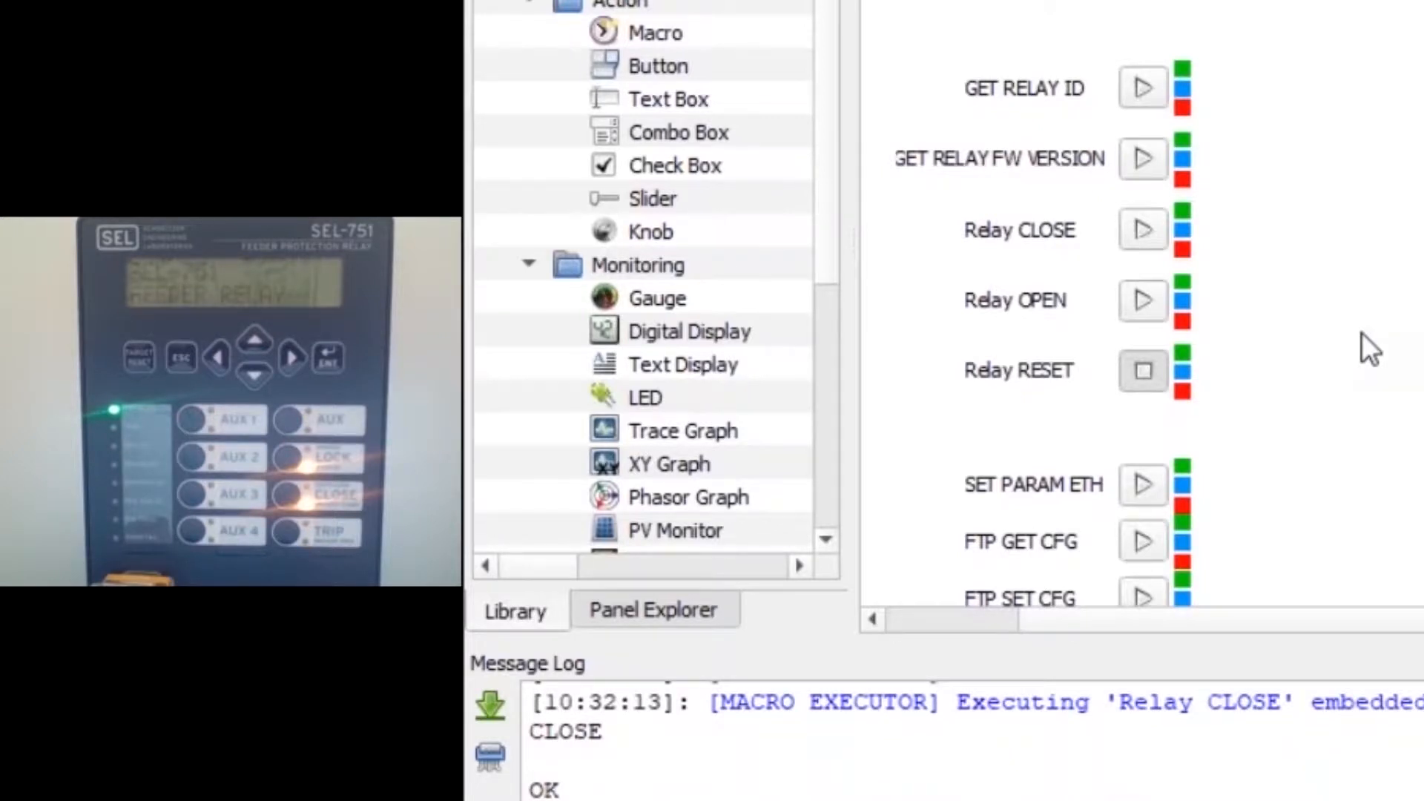
pyautogui.click(1144, 370)
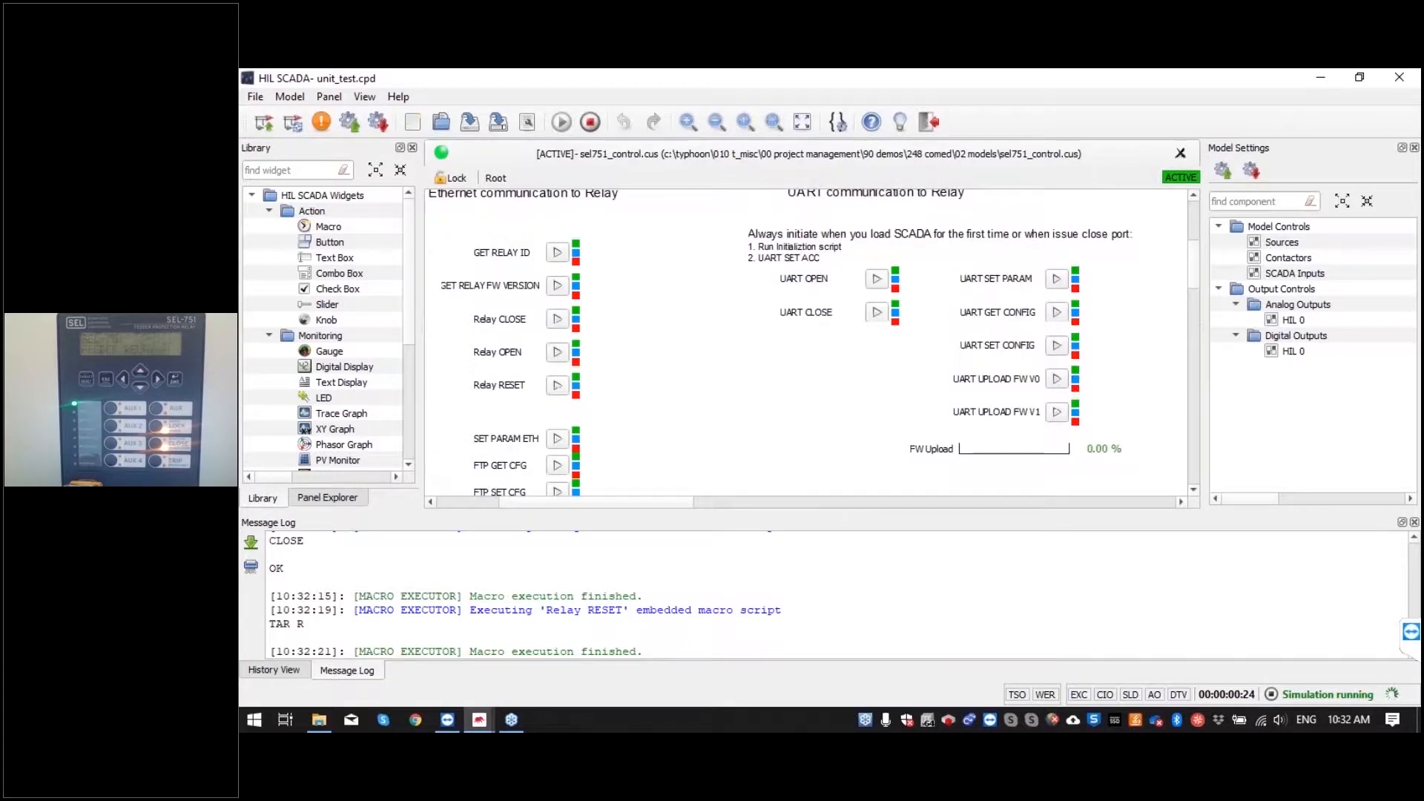
pyautogui.moveTo(1107, 332)
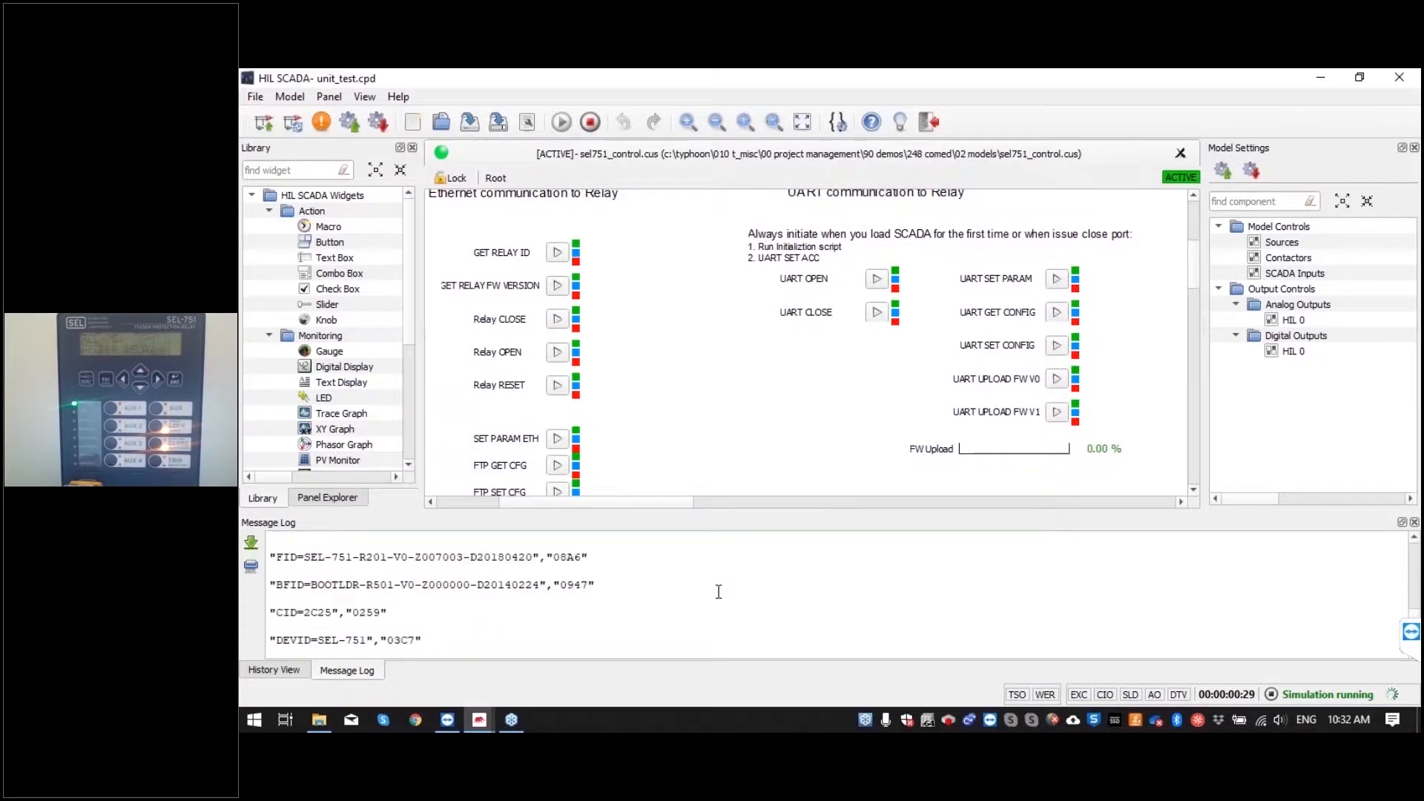
# Run UART OPEN and UART UPLOAD FW V1 so the log reports SEL-751-R201-V1
pyautogui.click(556, 252)
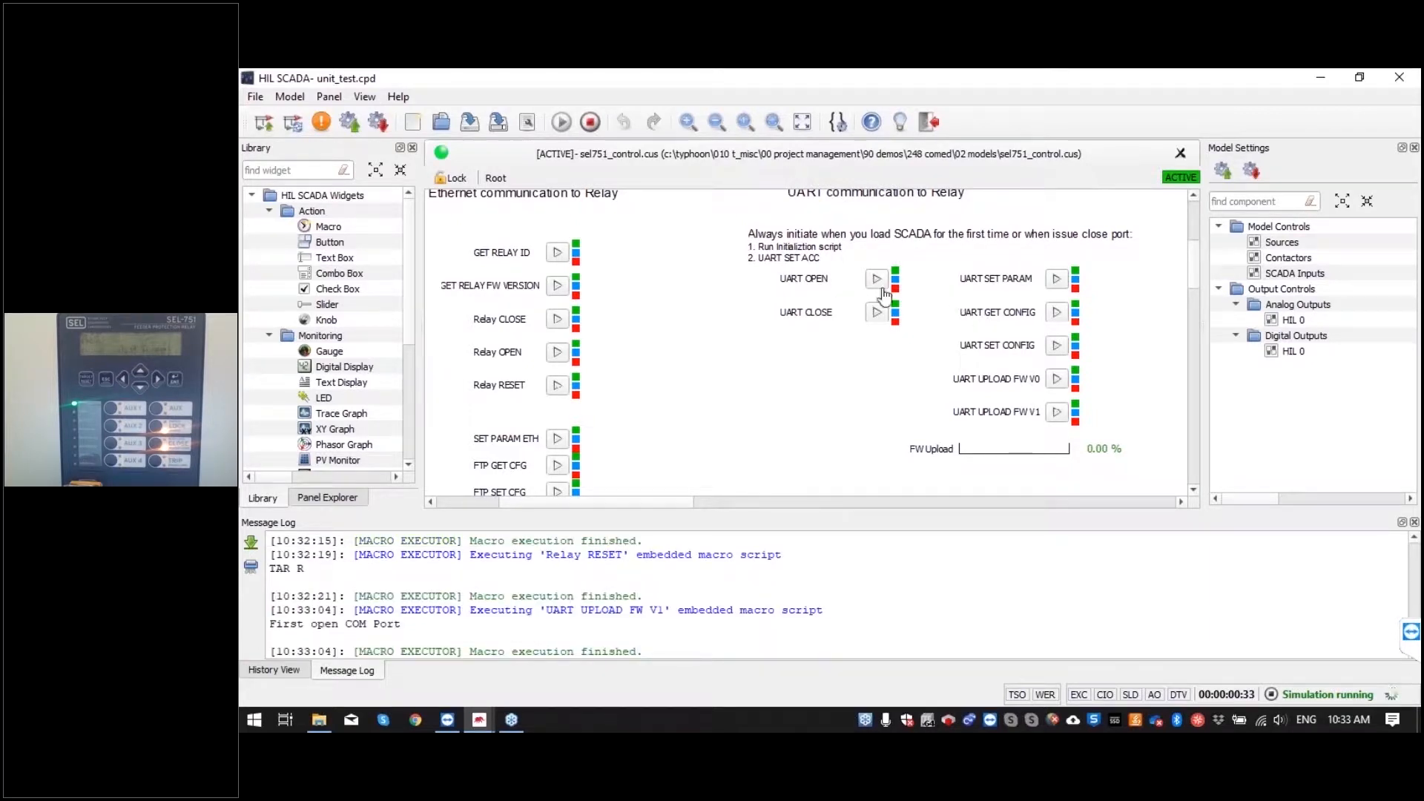
pyautogui.click(875, 279)
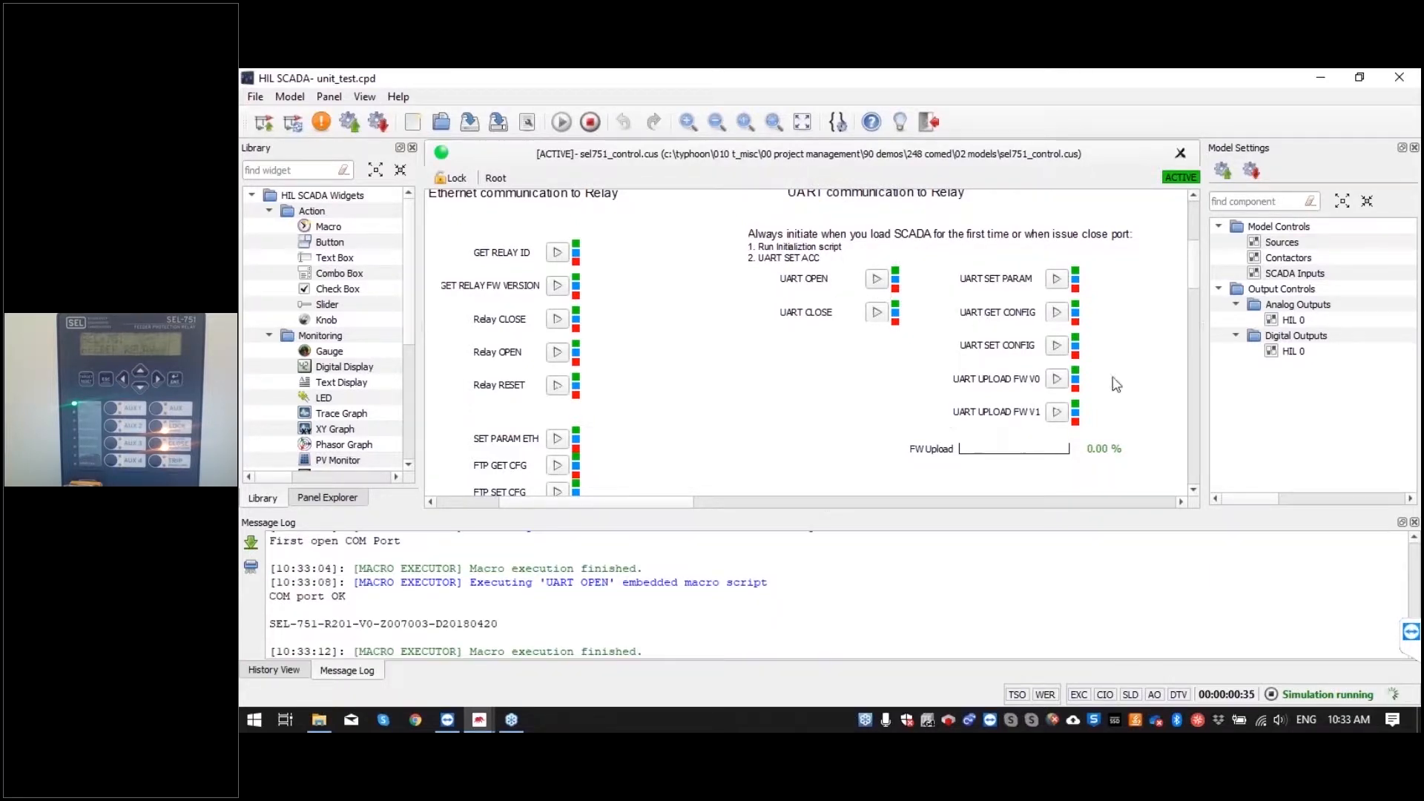
pyautogui.click(1056, 411)
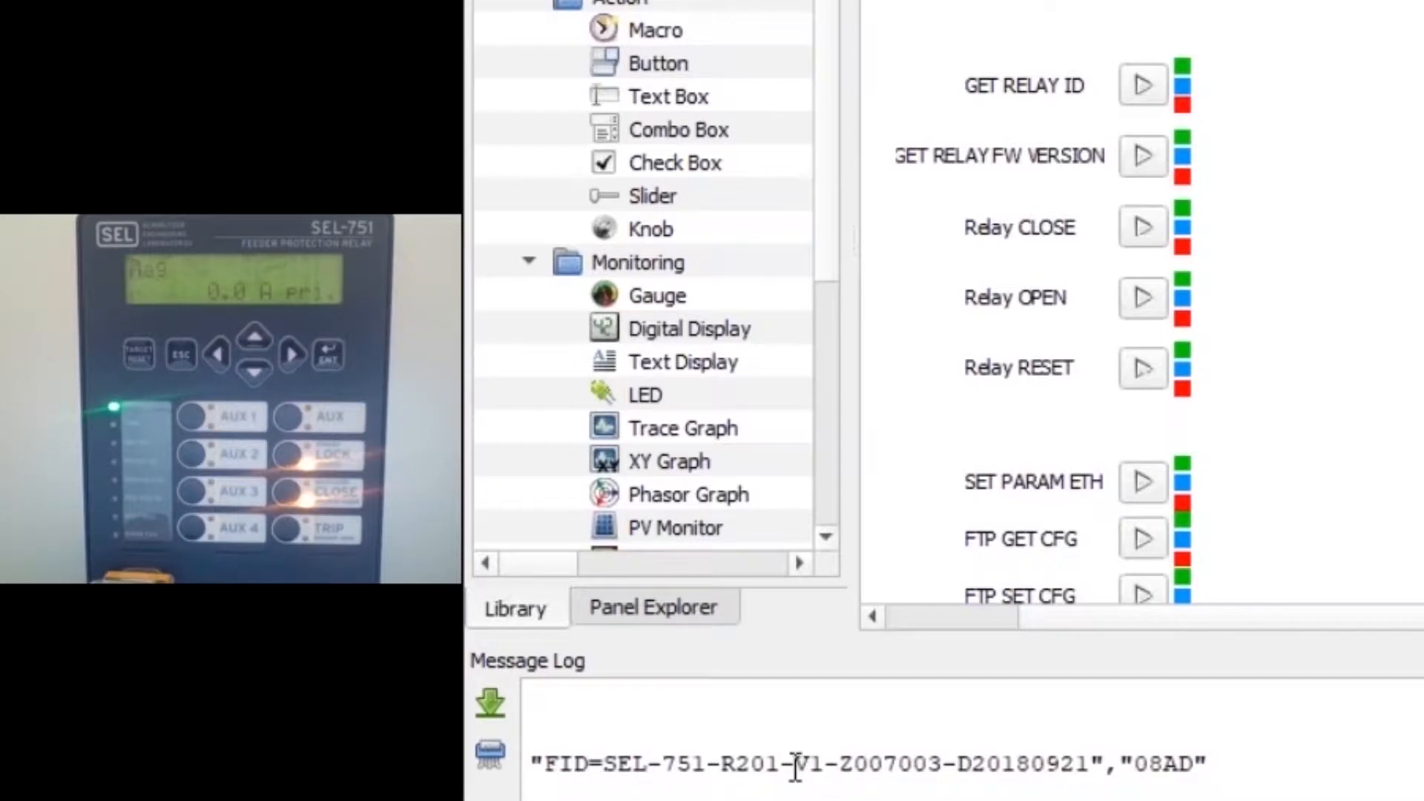
pyautogui.doubleClick(804, 762)
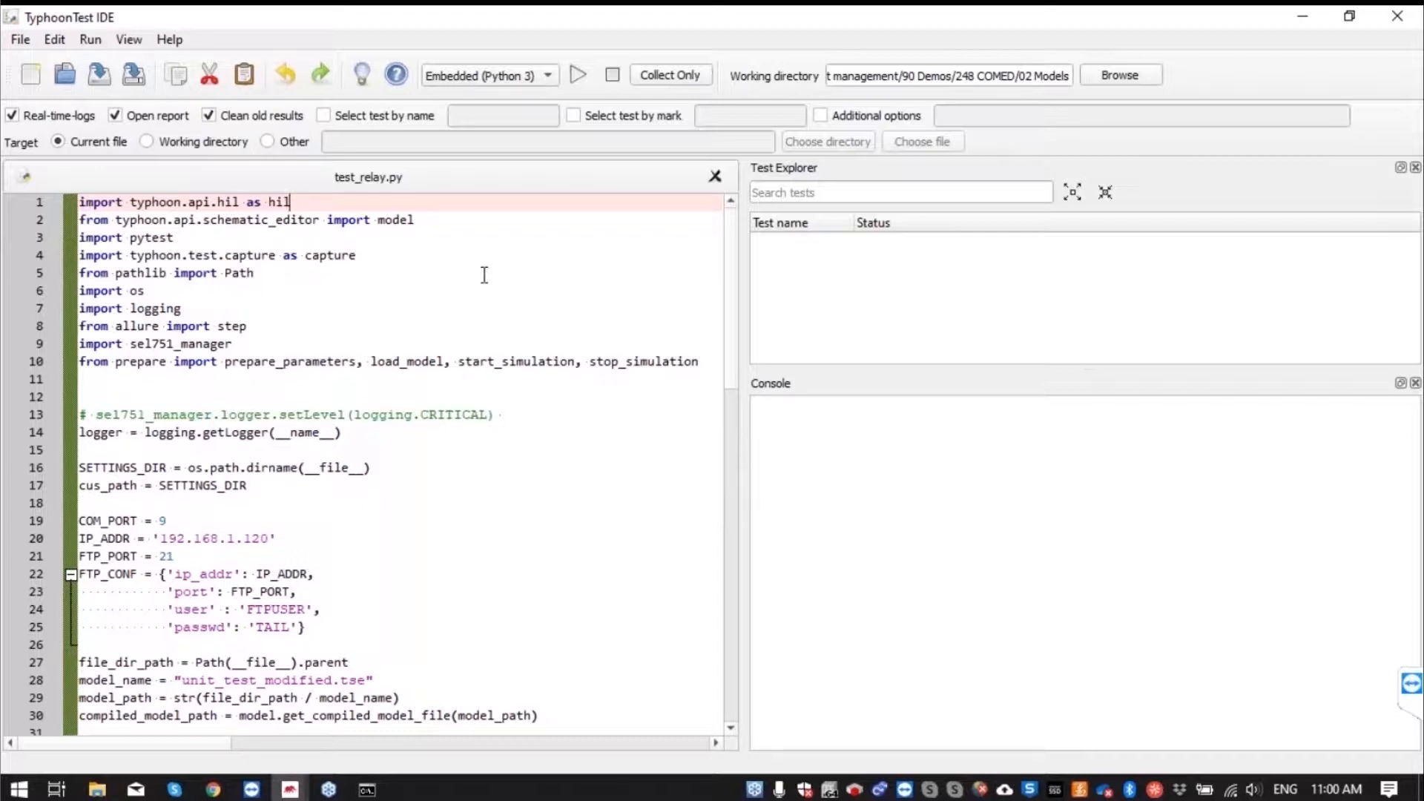
pyautogui.moveTo(494, 303)
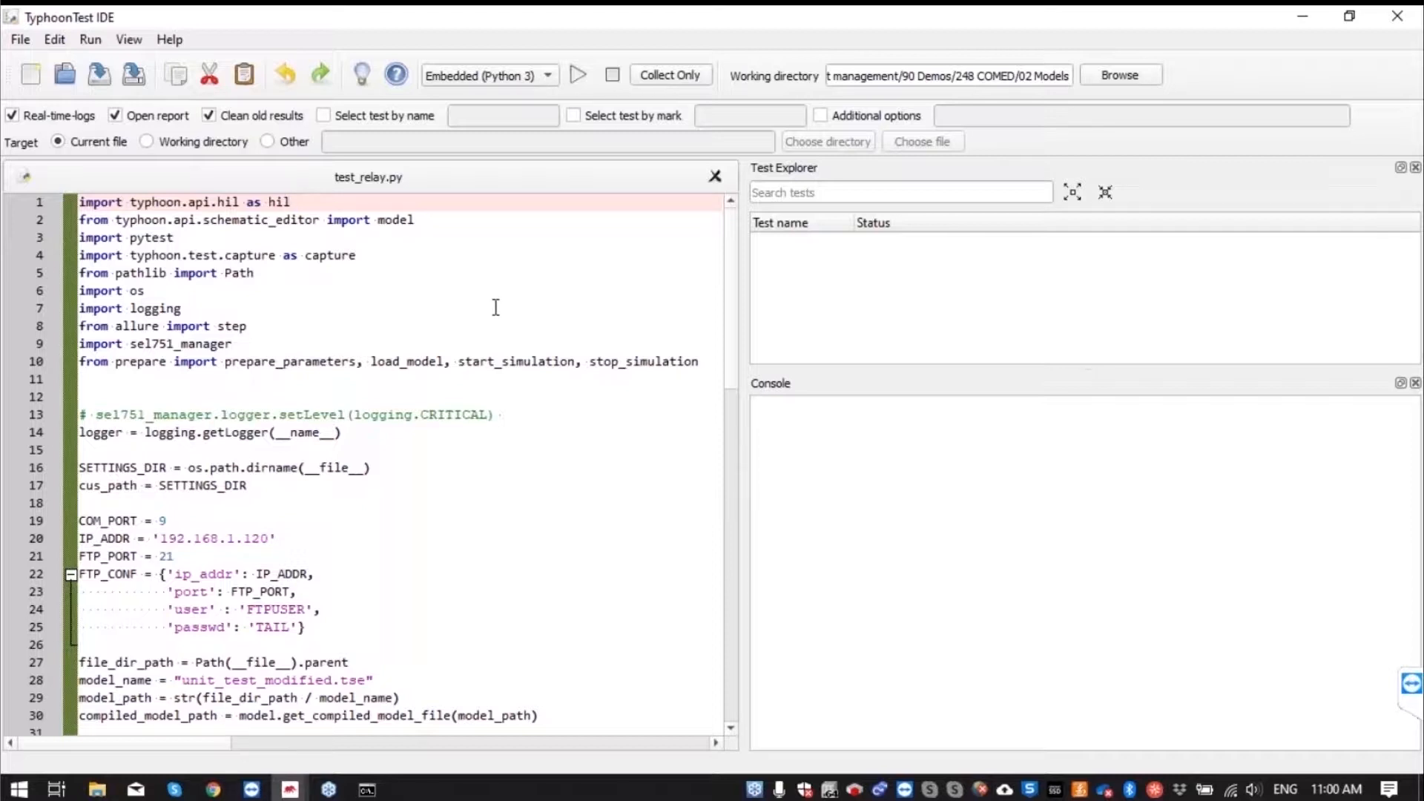
# Review test_relay.py's setup fixture and the SEL-751 relay-ID check near line 48
pyautogui.scroll(-3)
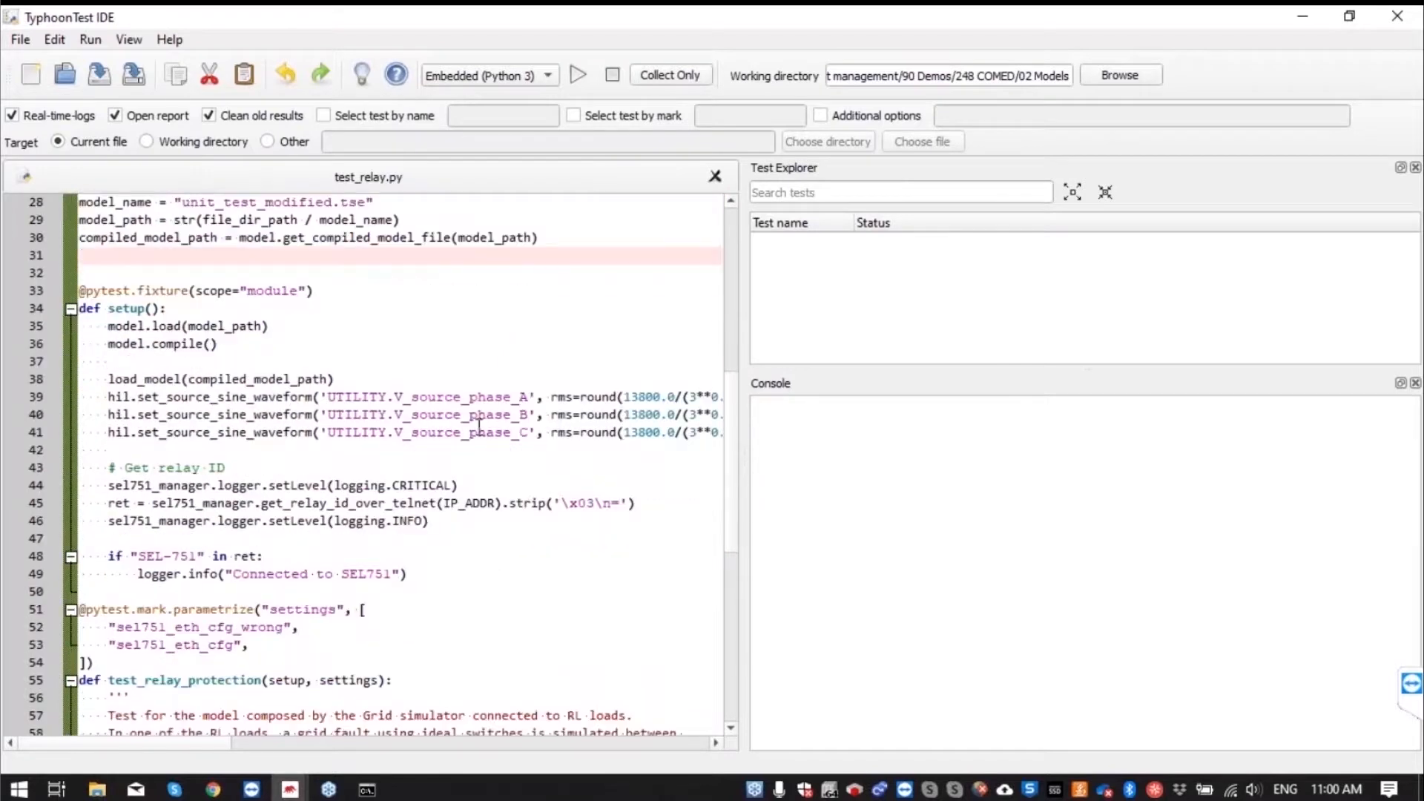
pyautogui.scroll(-3)
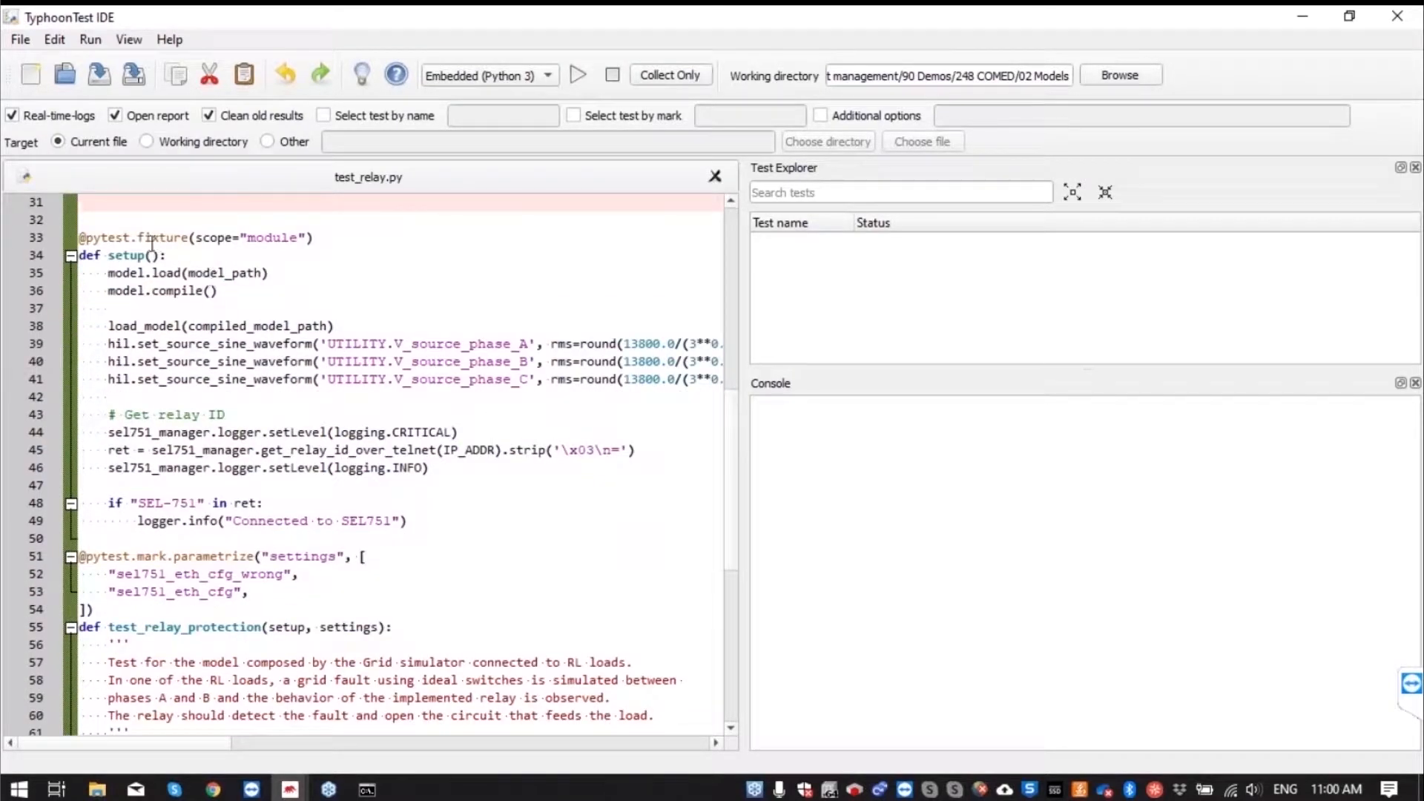
pyautogui.doubleClick(128, 255)
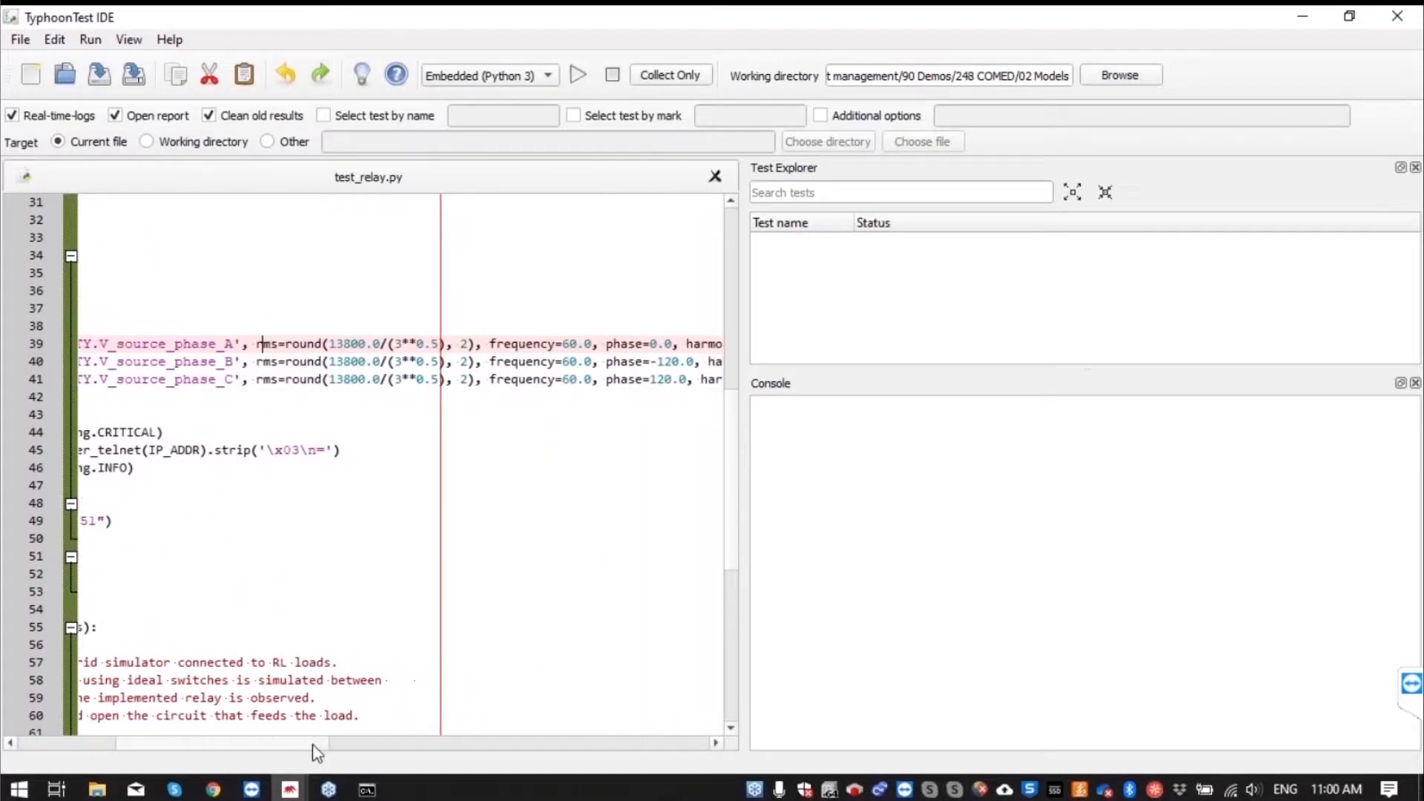
pyautogui.hscroll(-3)
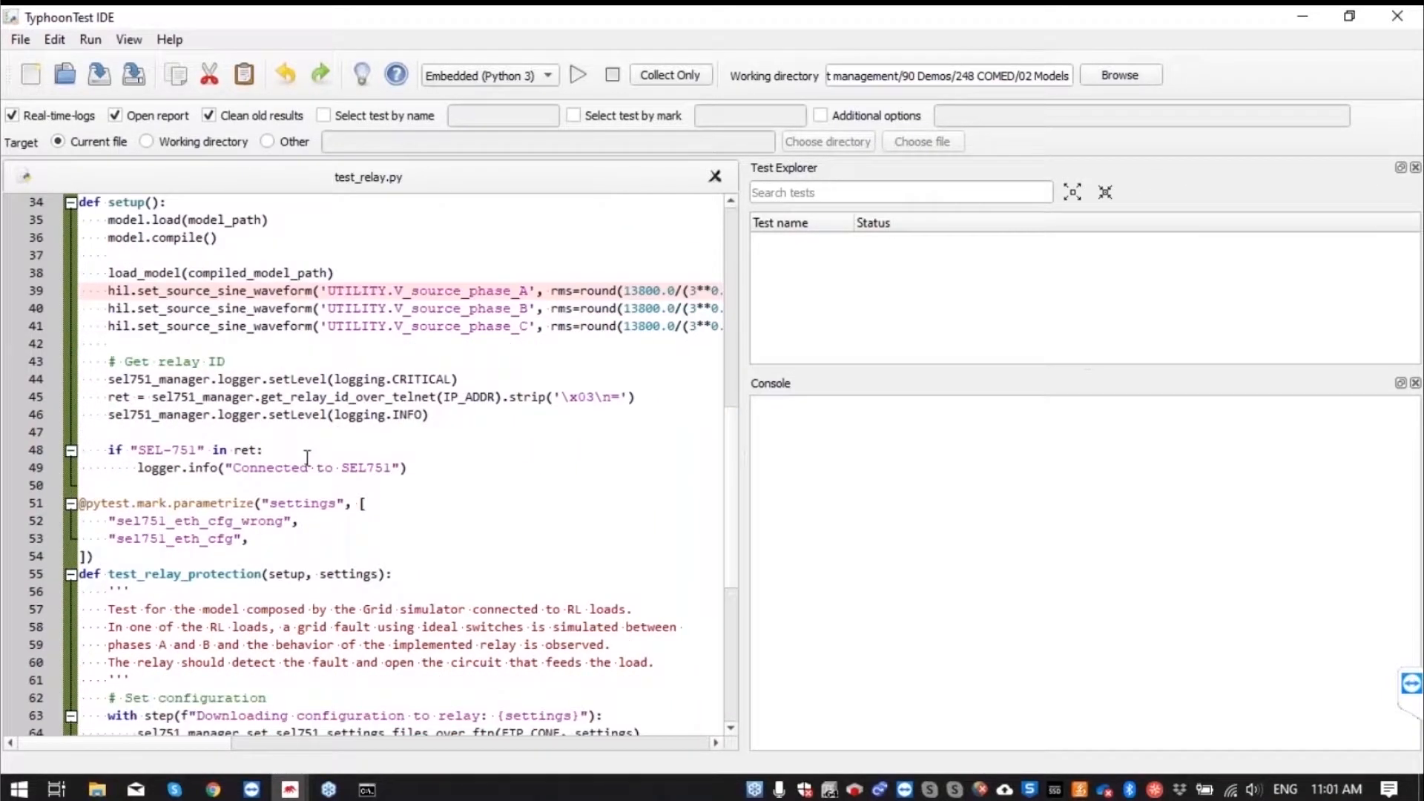
pyautogui.scroll(-3)
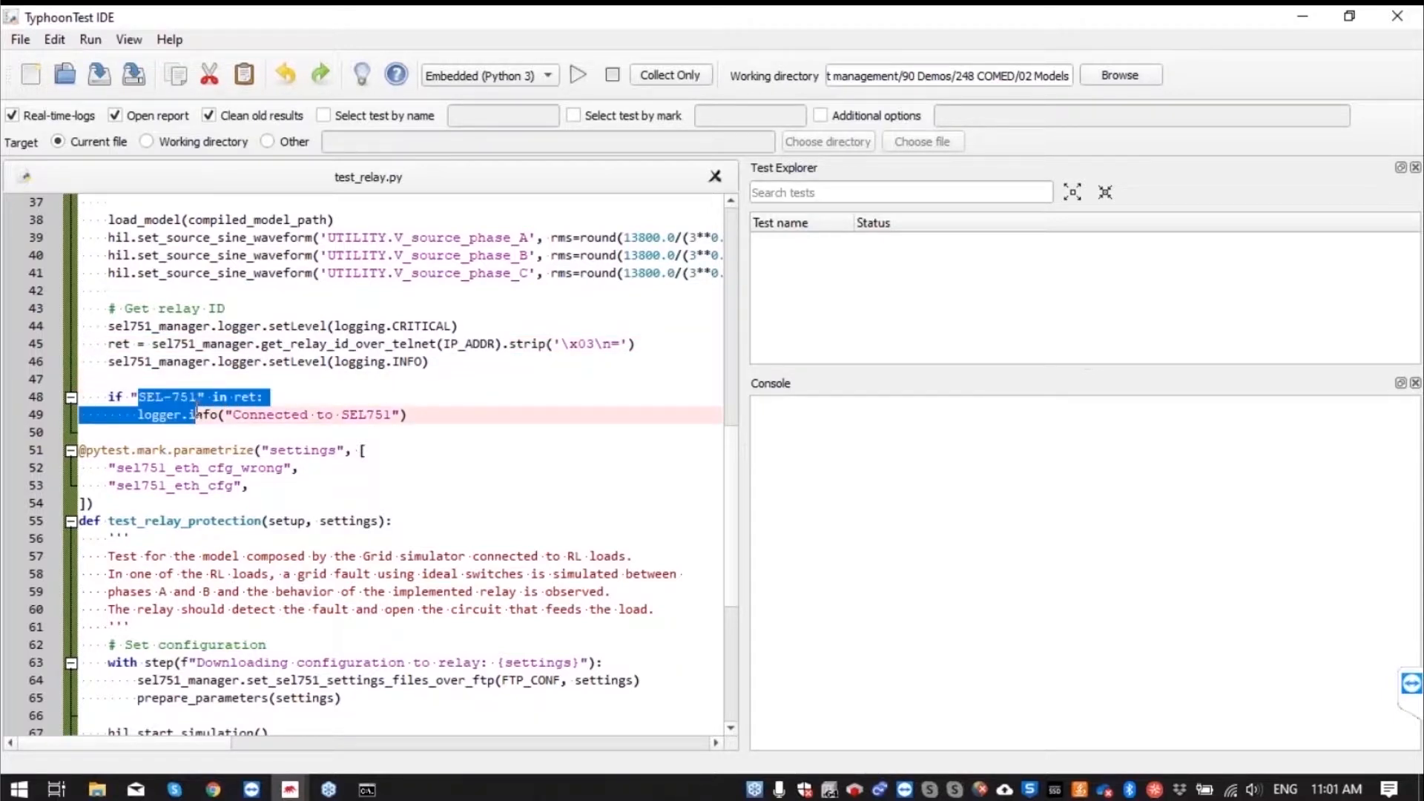
pyautogui.click(331, 420)
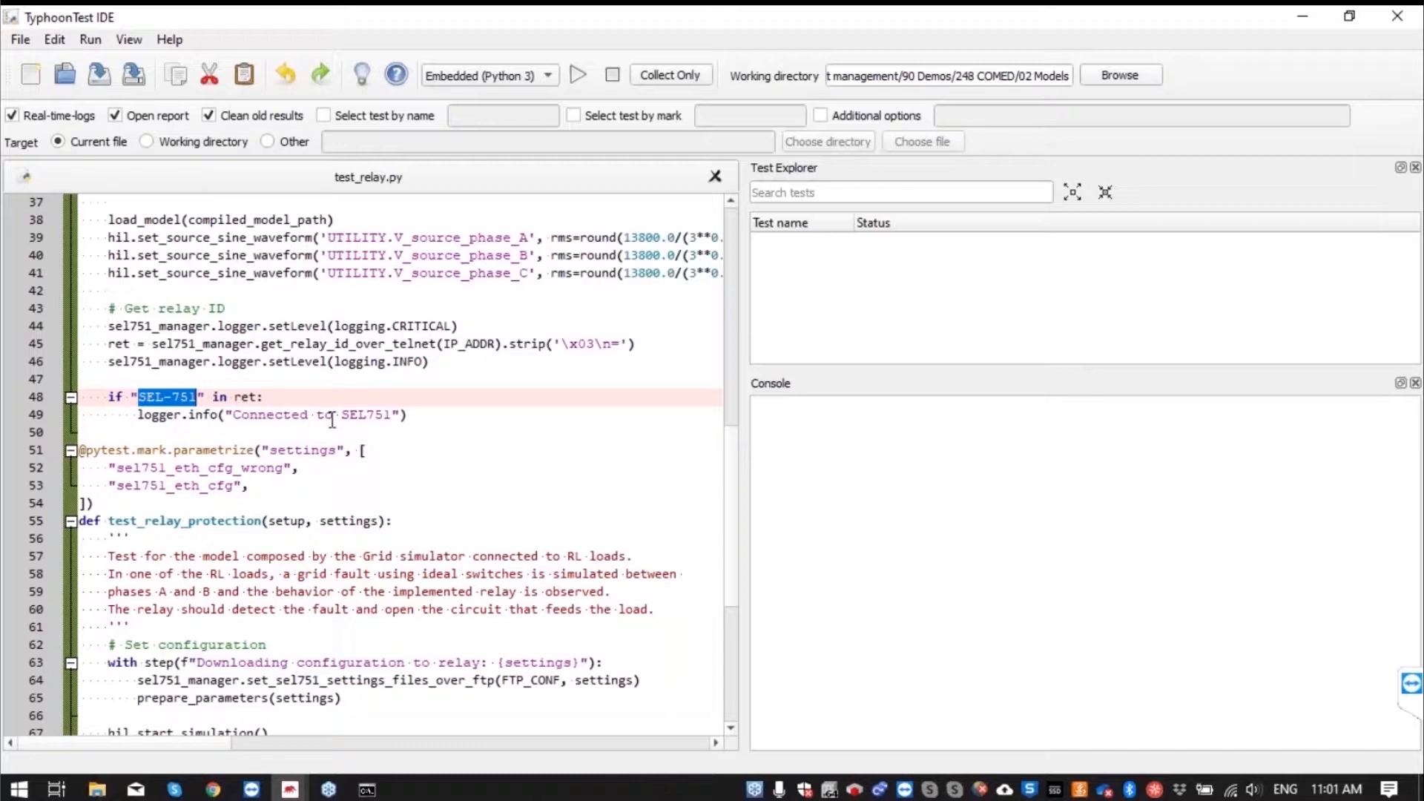
pyautogui.click(418, 416)
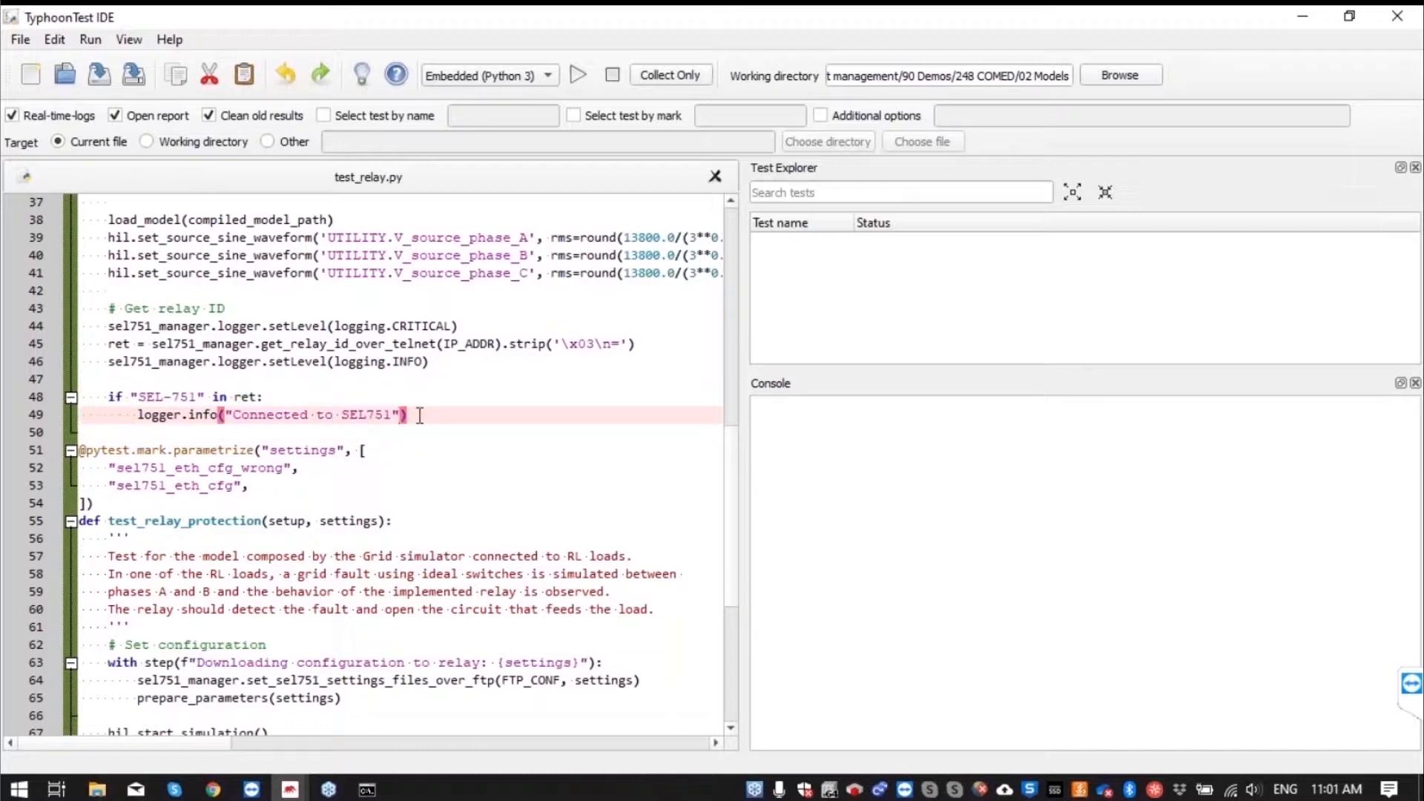
pyautogui.scroll(-3)
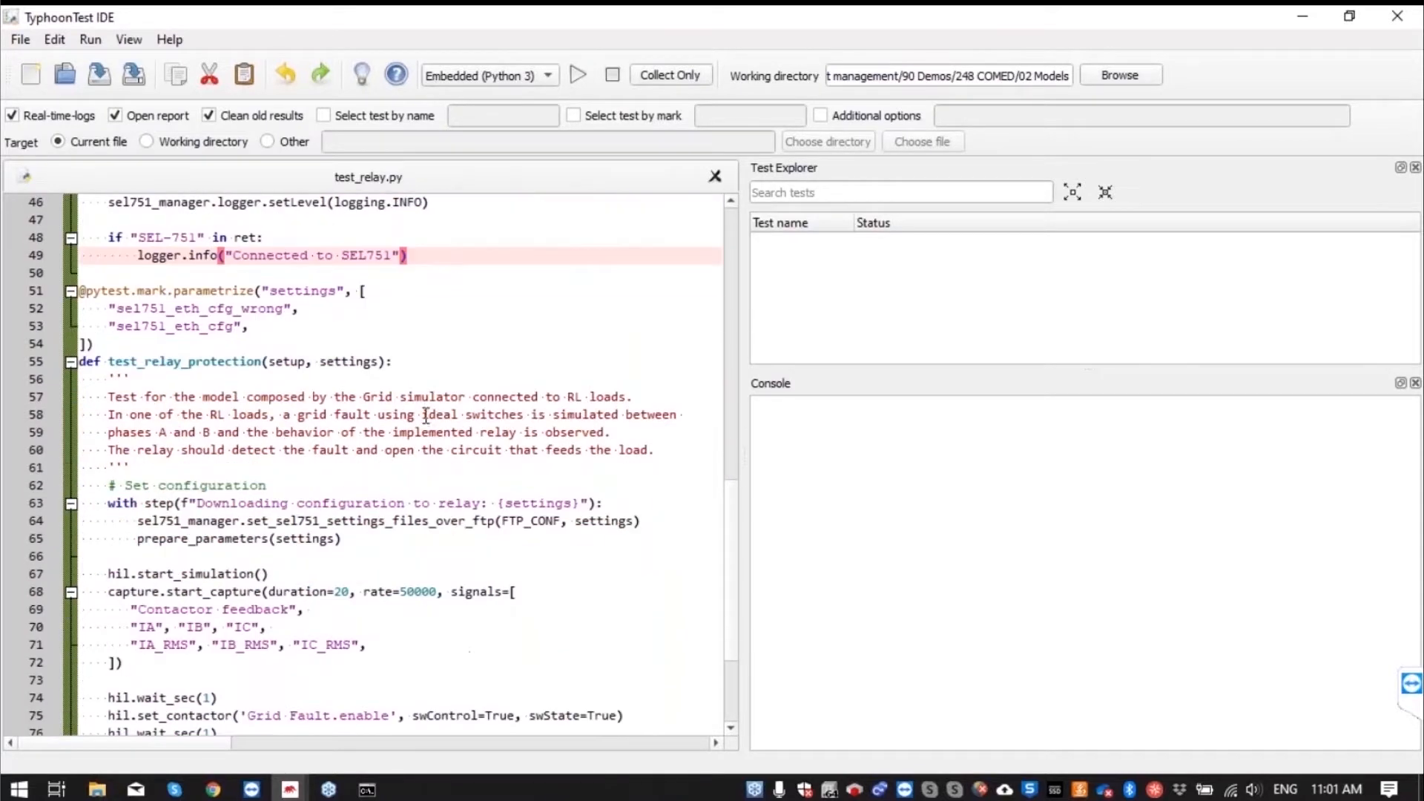
pyautogui.scroll(-3)
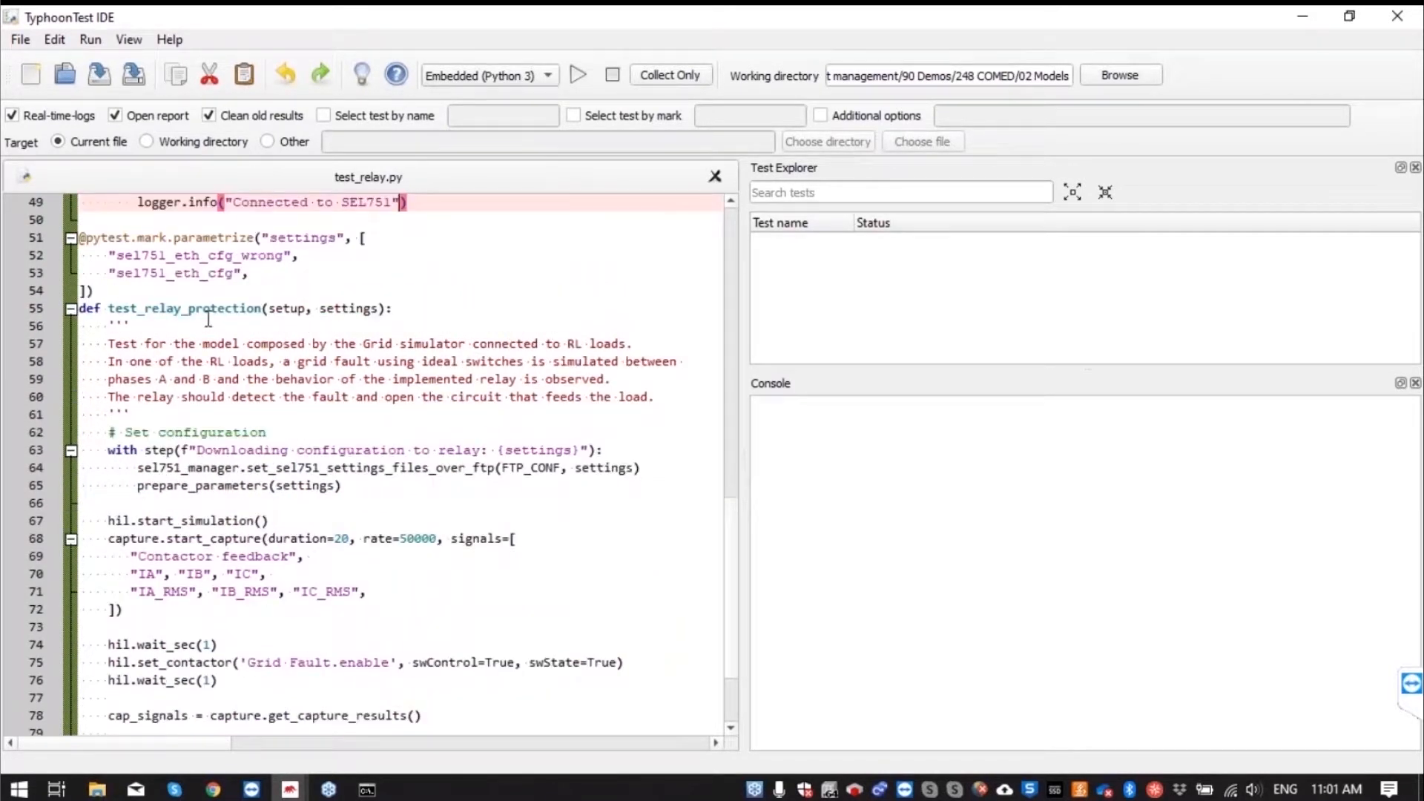
pyautogui.doubleClick(184, 308)
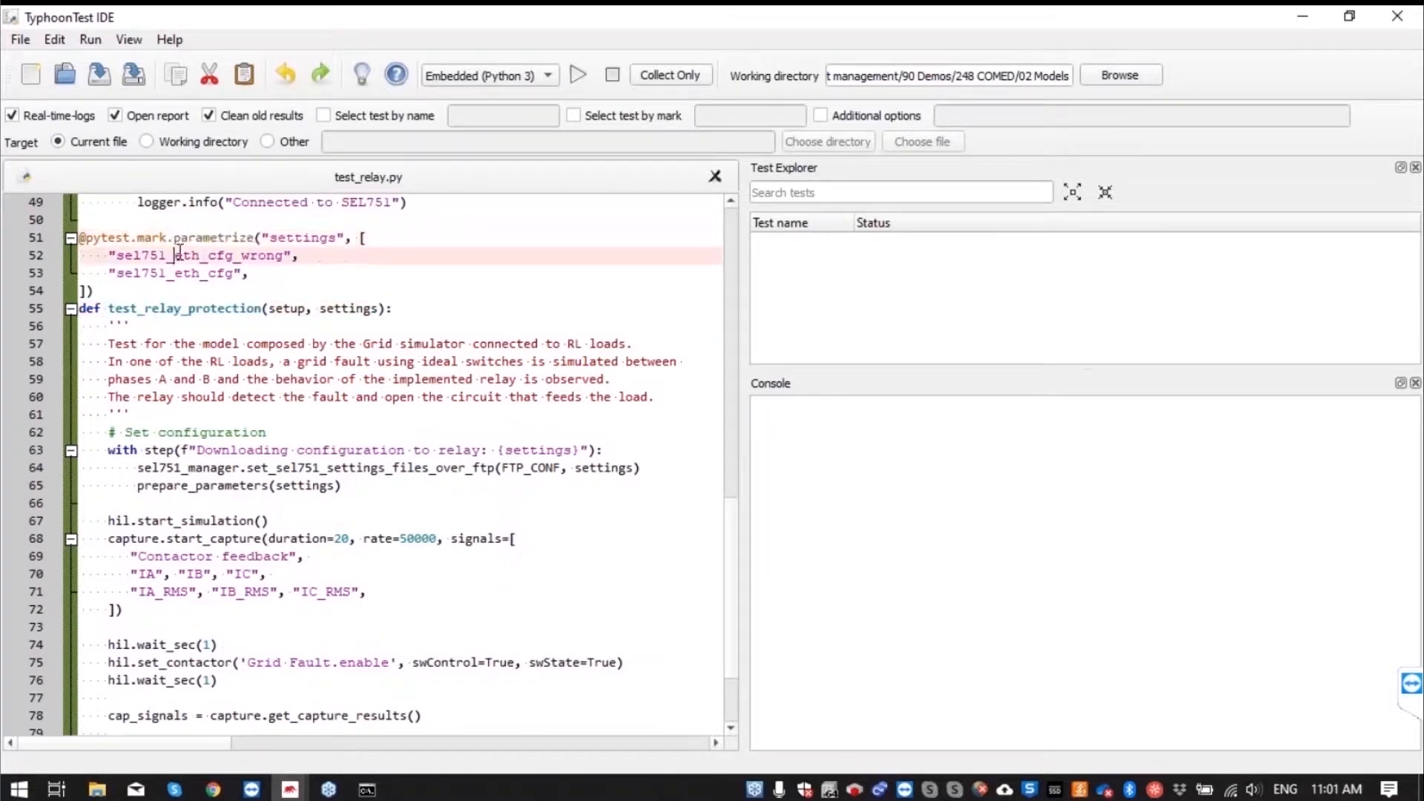
pyautogui.doubleClick(303, 237)
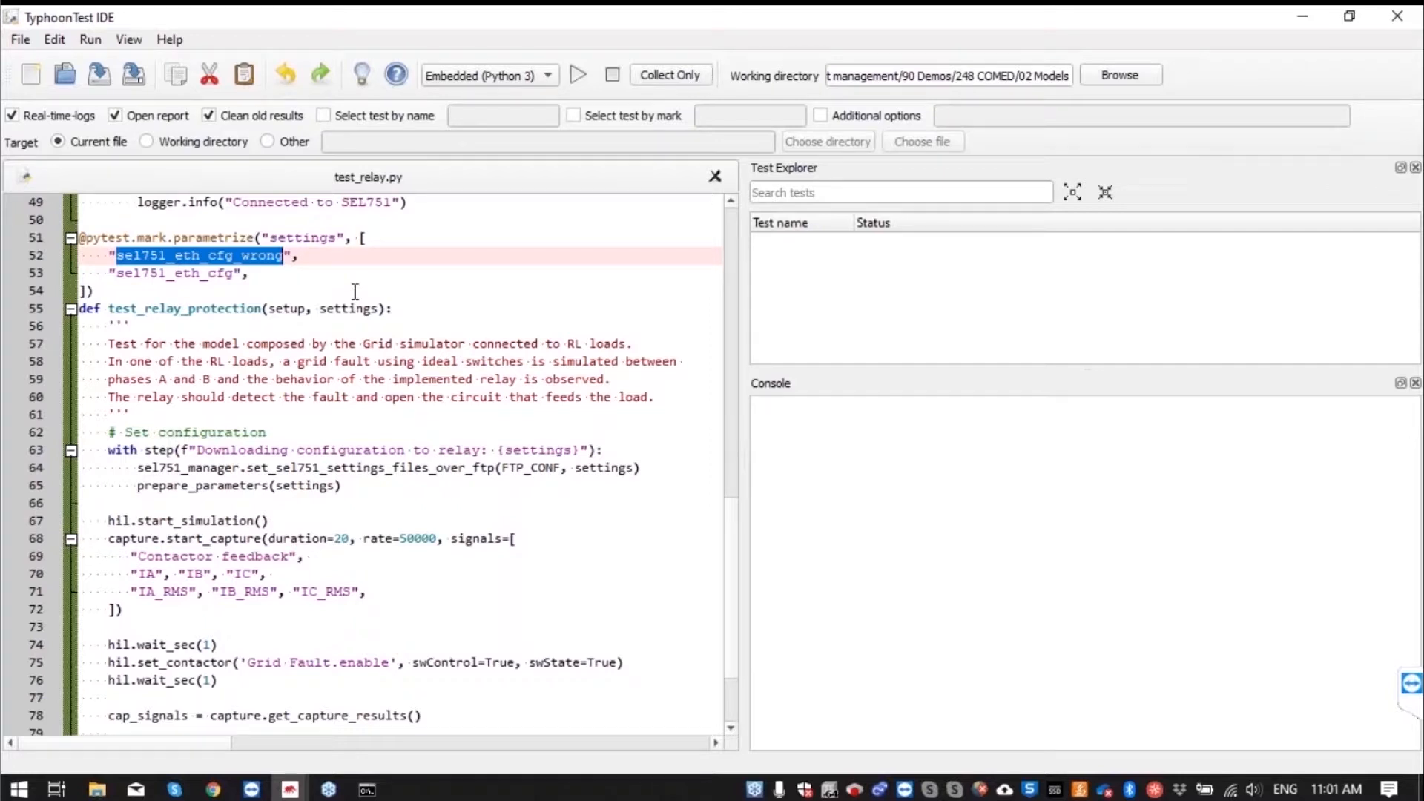
pyautogui.click(191, 273)
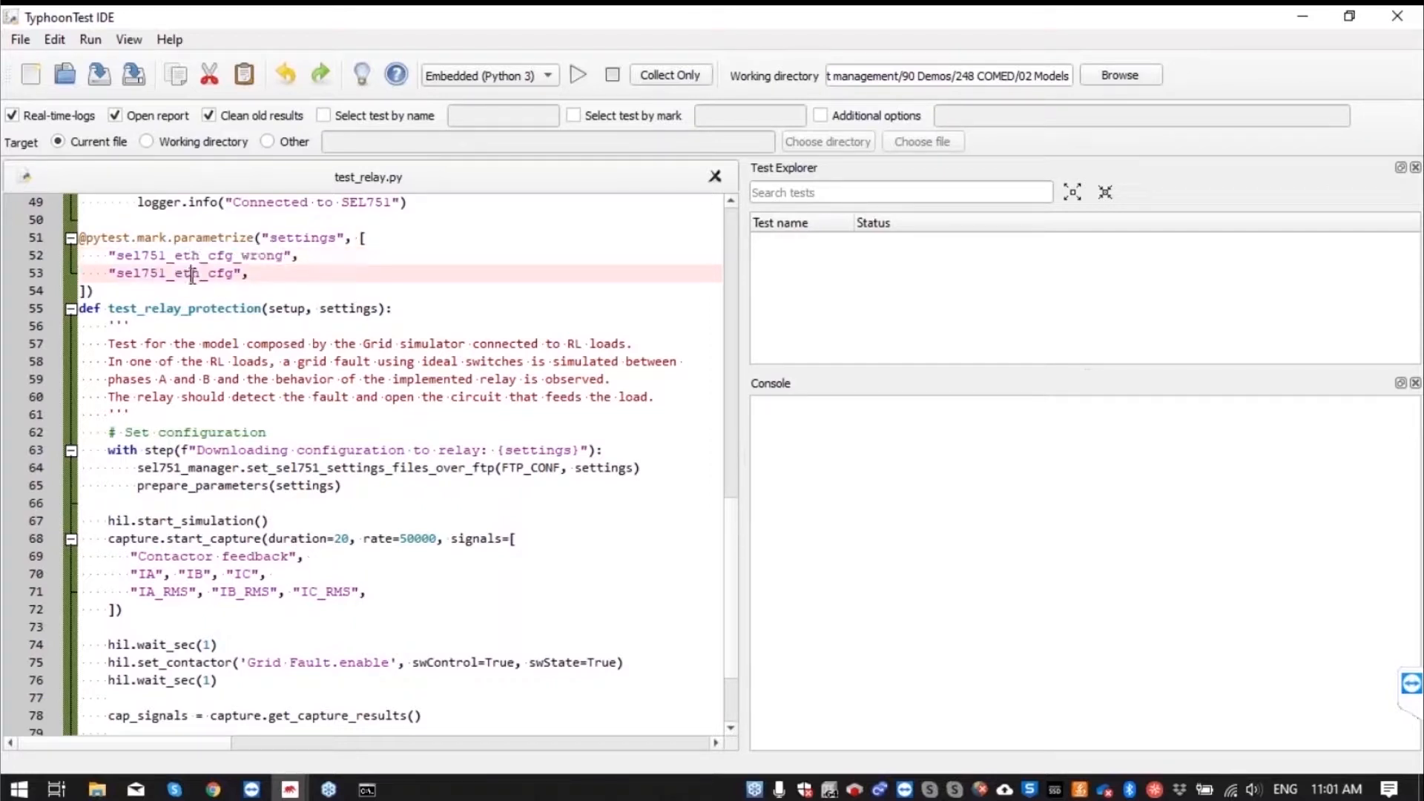
pyautogui.doubleClick(175, 272)
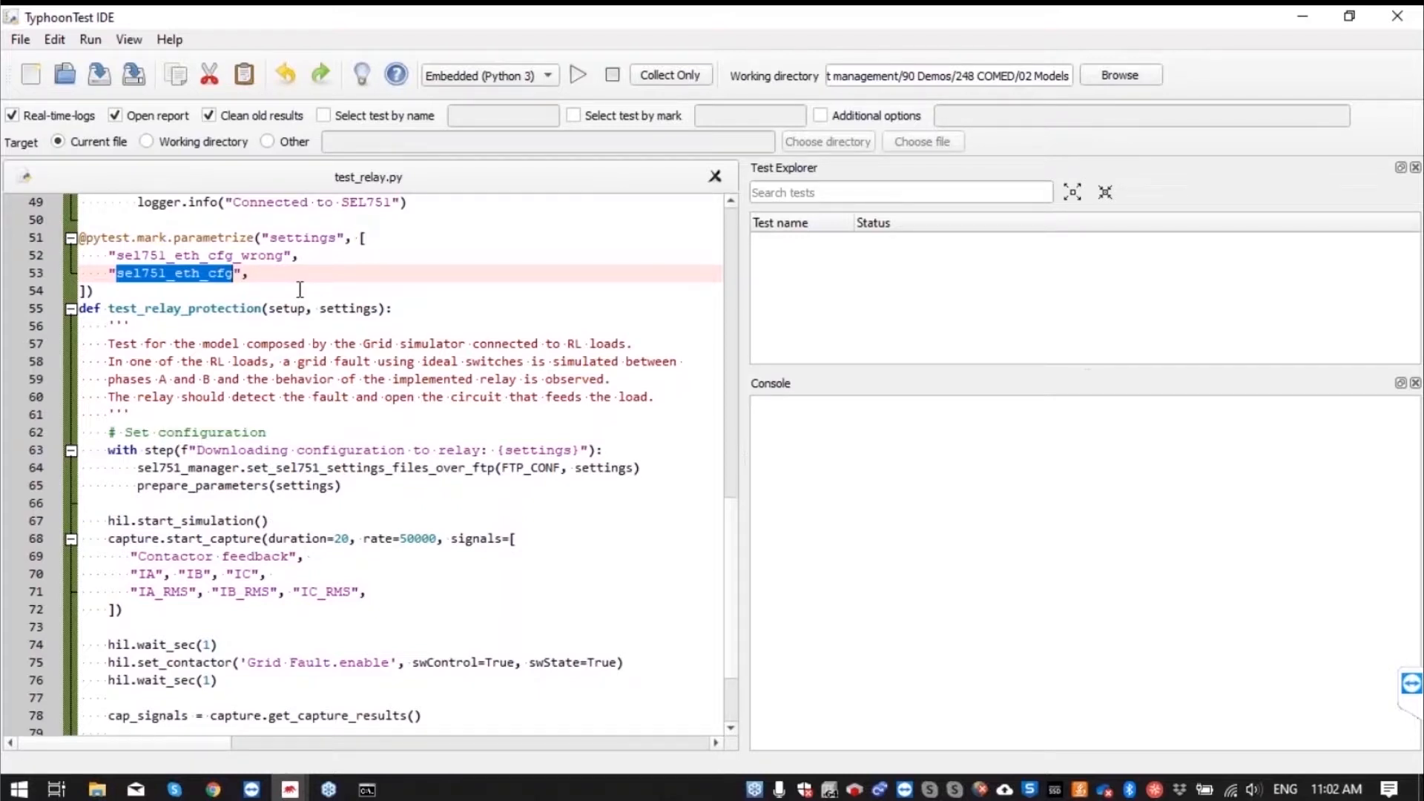
pyautogui.moveTo(366, 386)
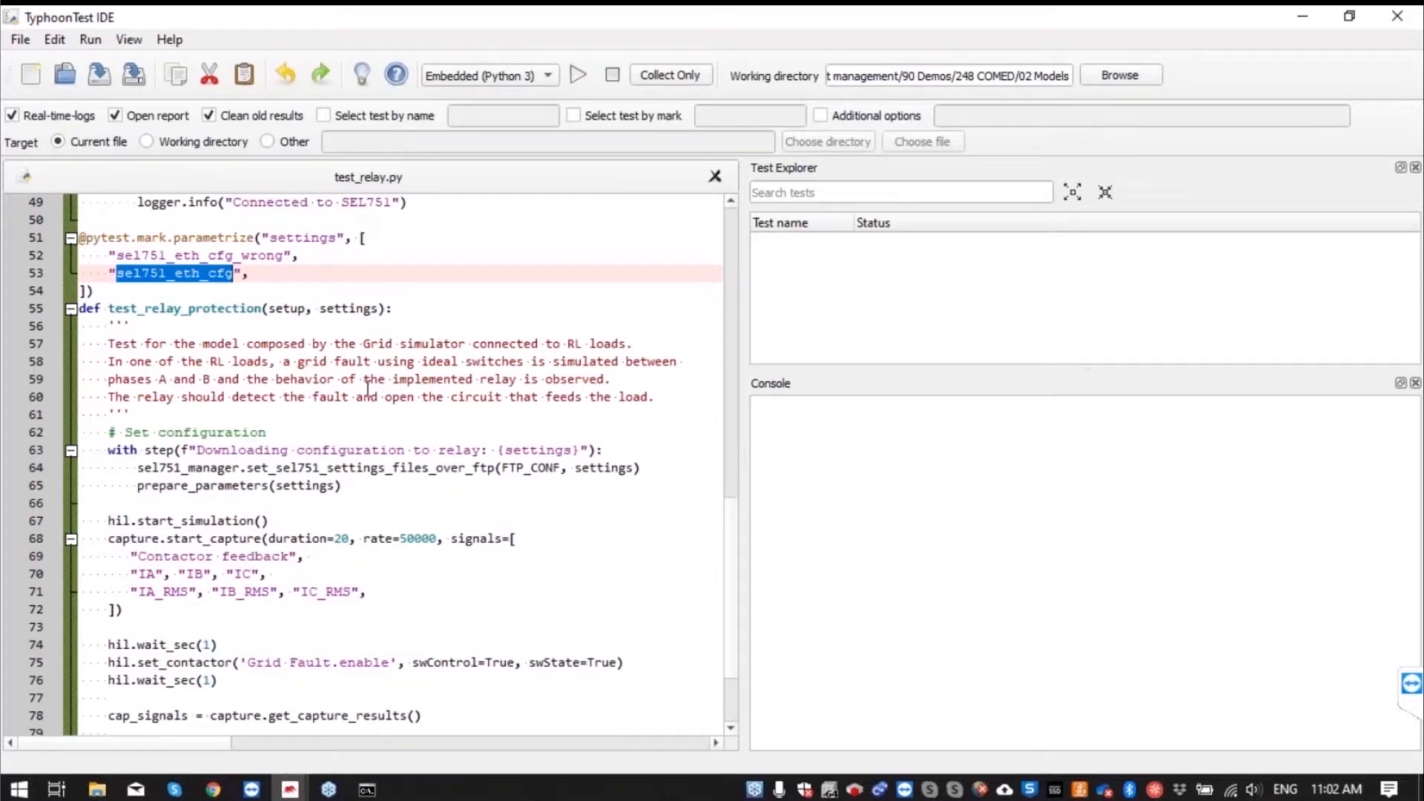
pyautogui.scroll(-3)
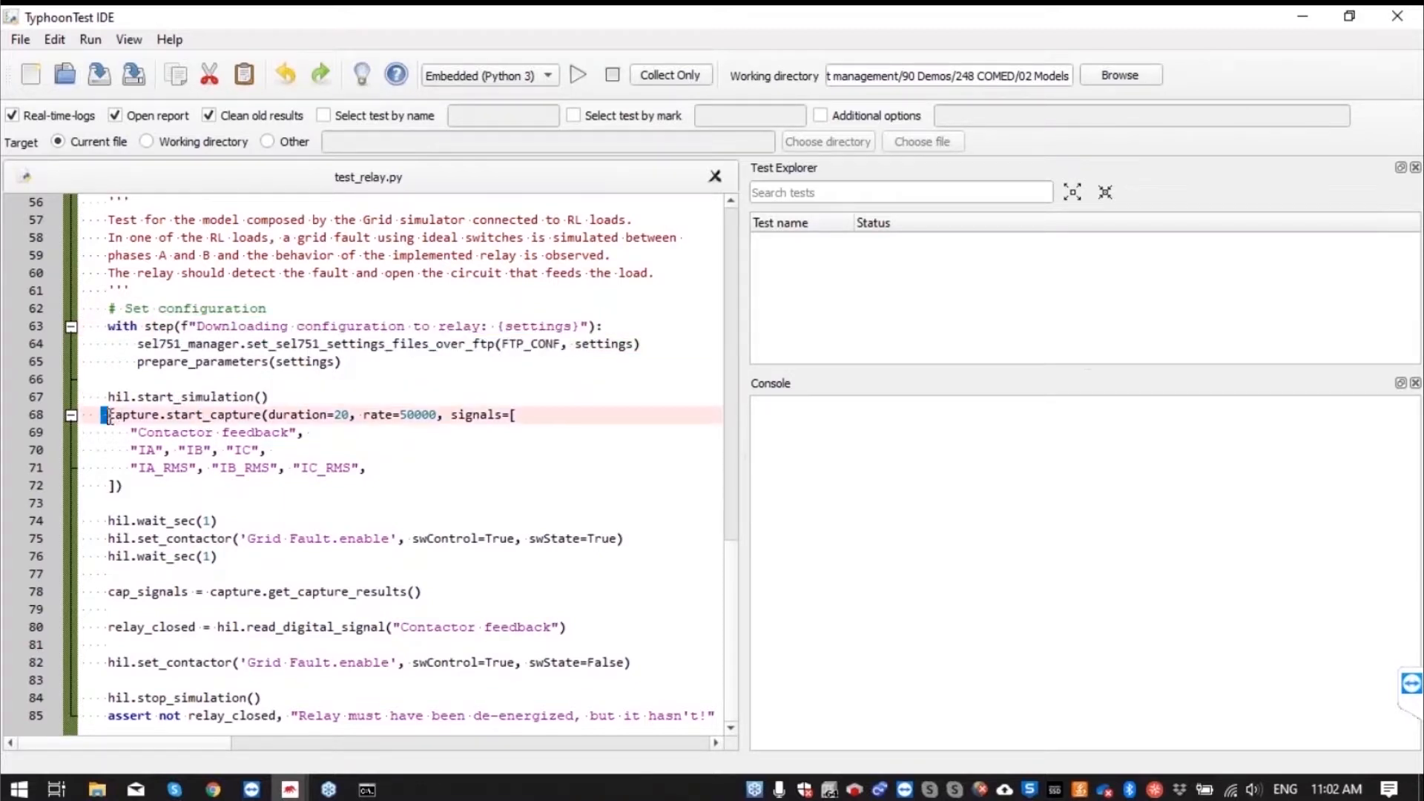
pyautogui.click(372, 467)
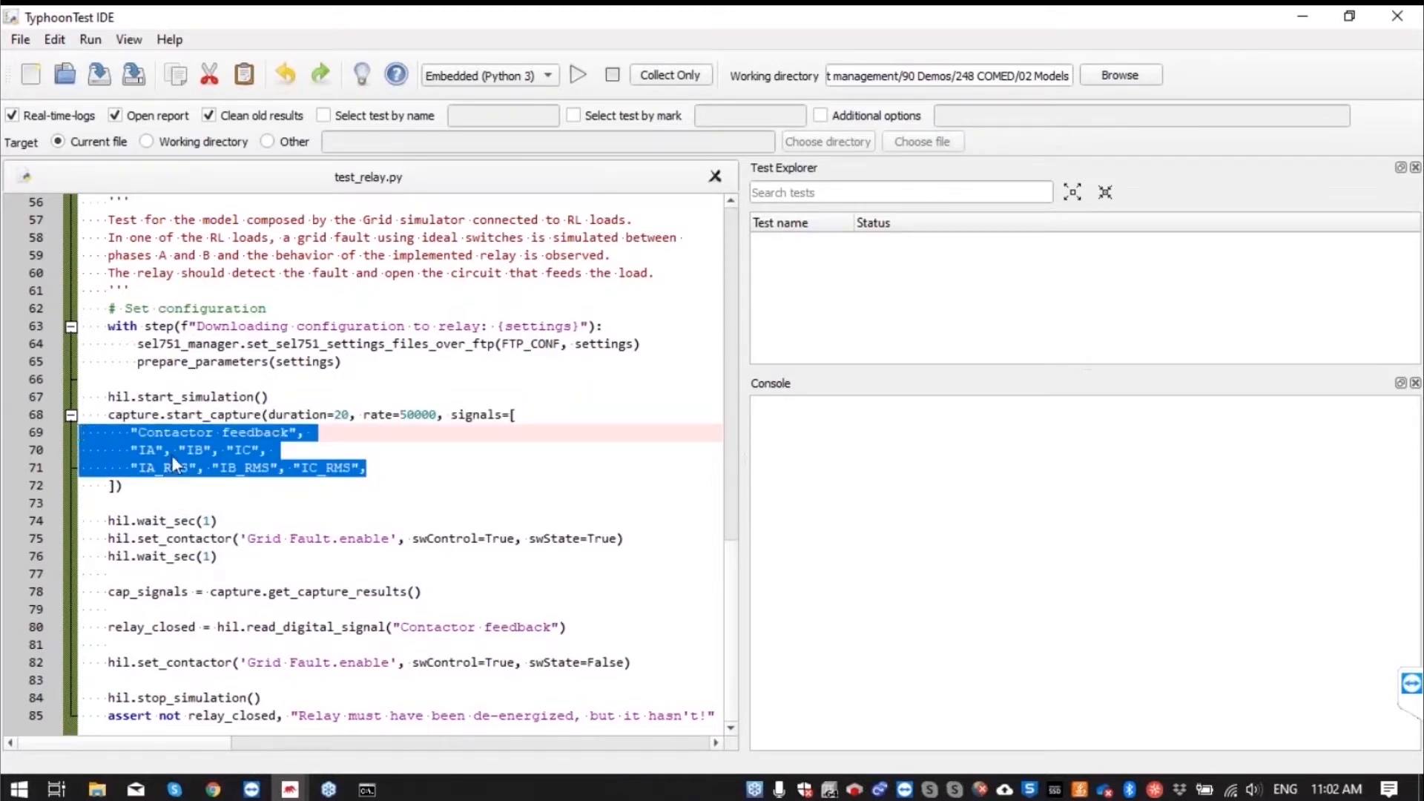
pyautogui.moveTo(231, 468)
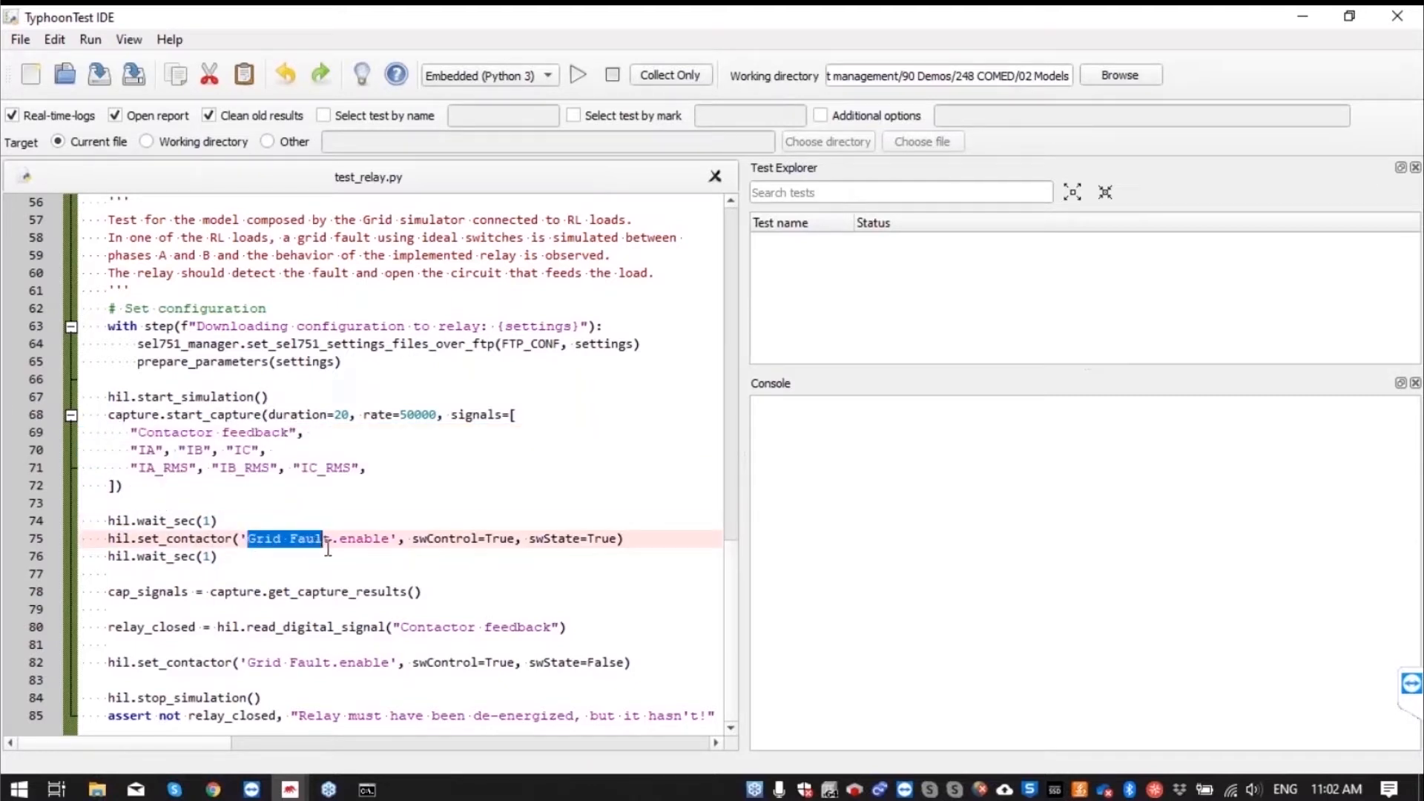
pyautogui.moveTo(321, 548)
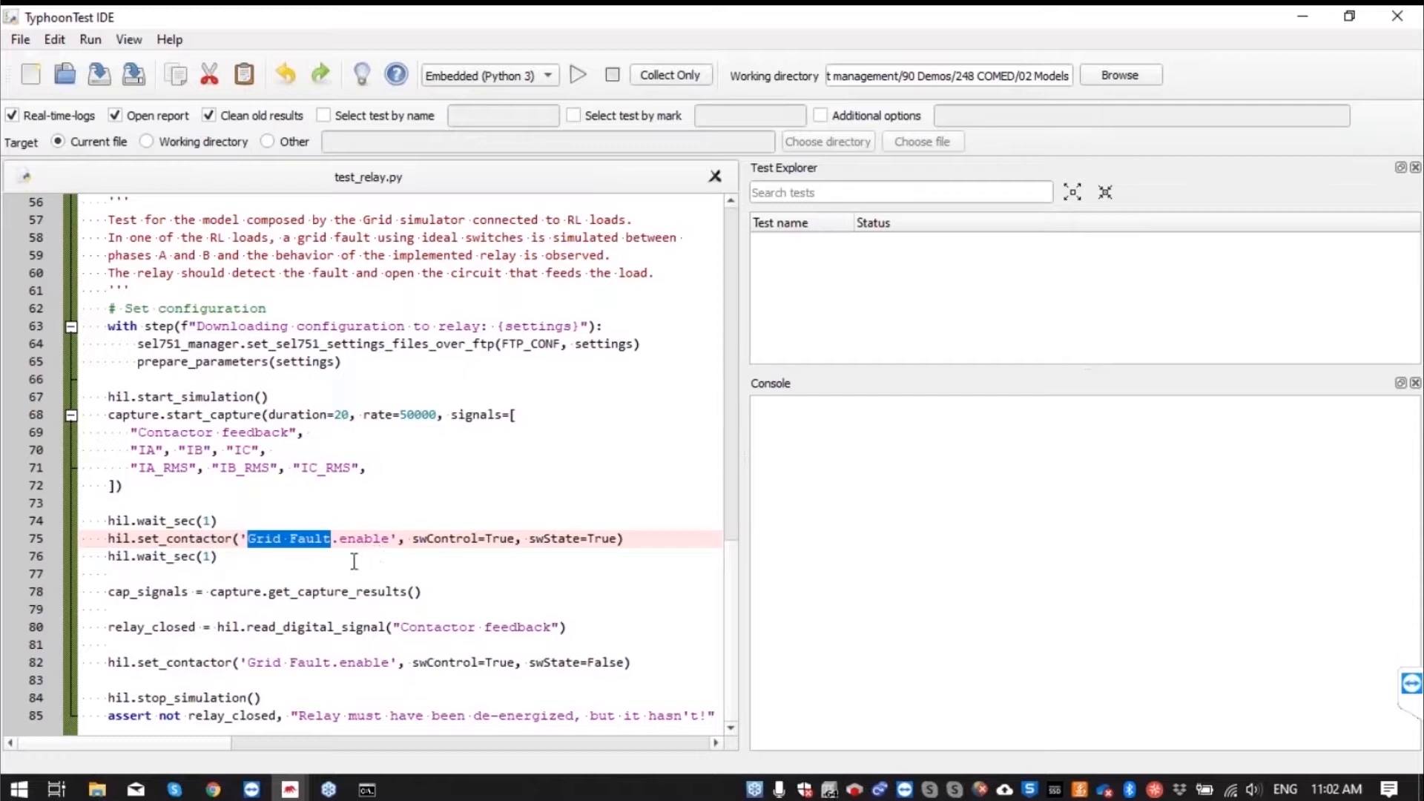
pyautogui.doubleClick(166, 557)
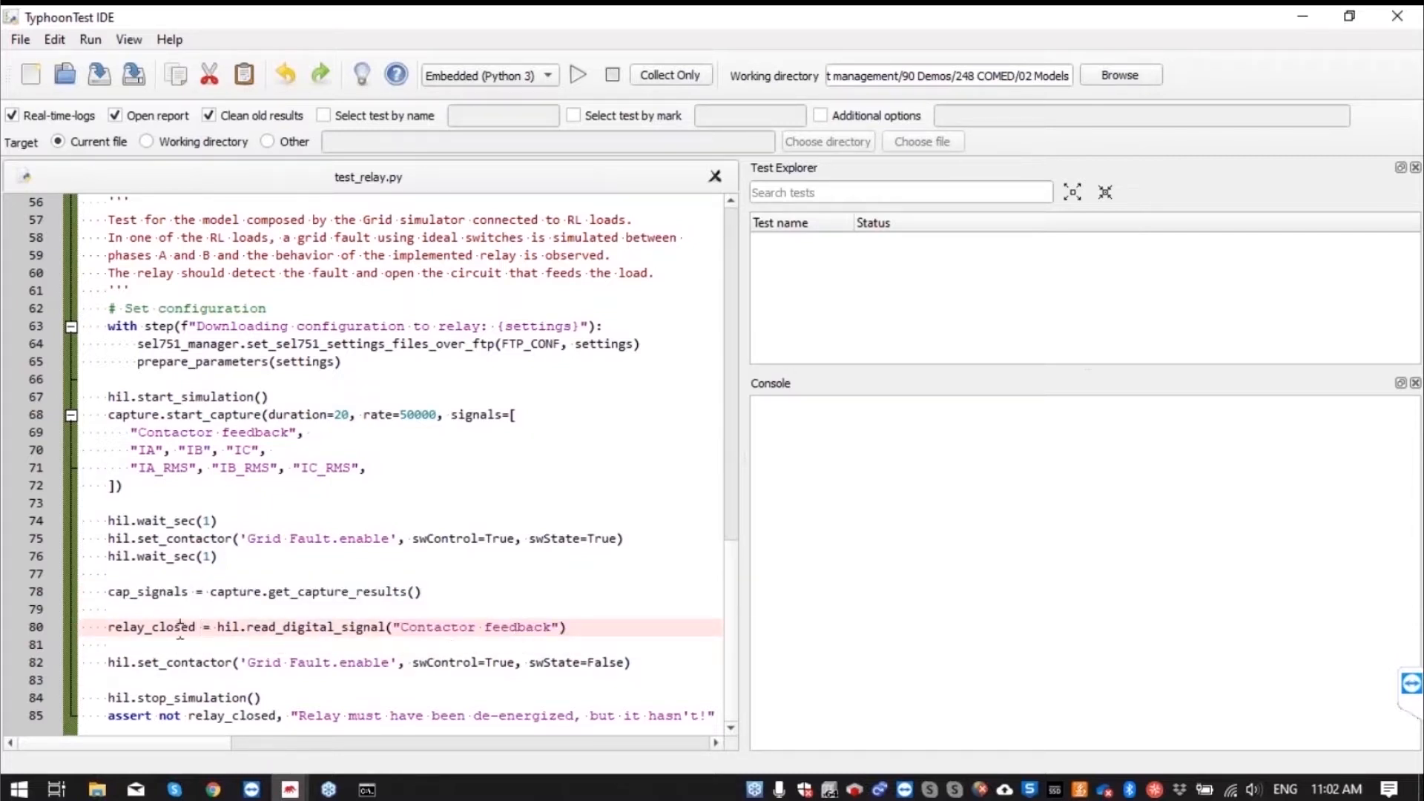
pyautogui.doubleClick(151, 626)
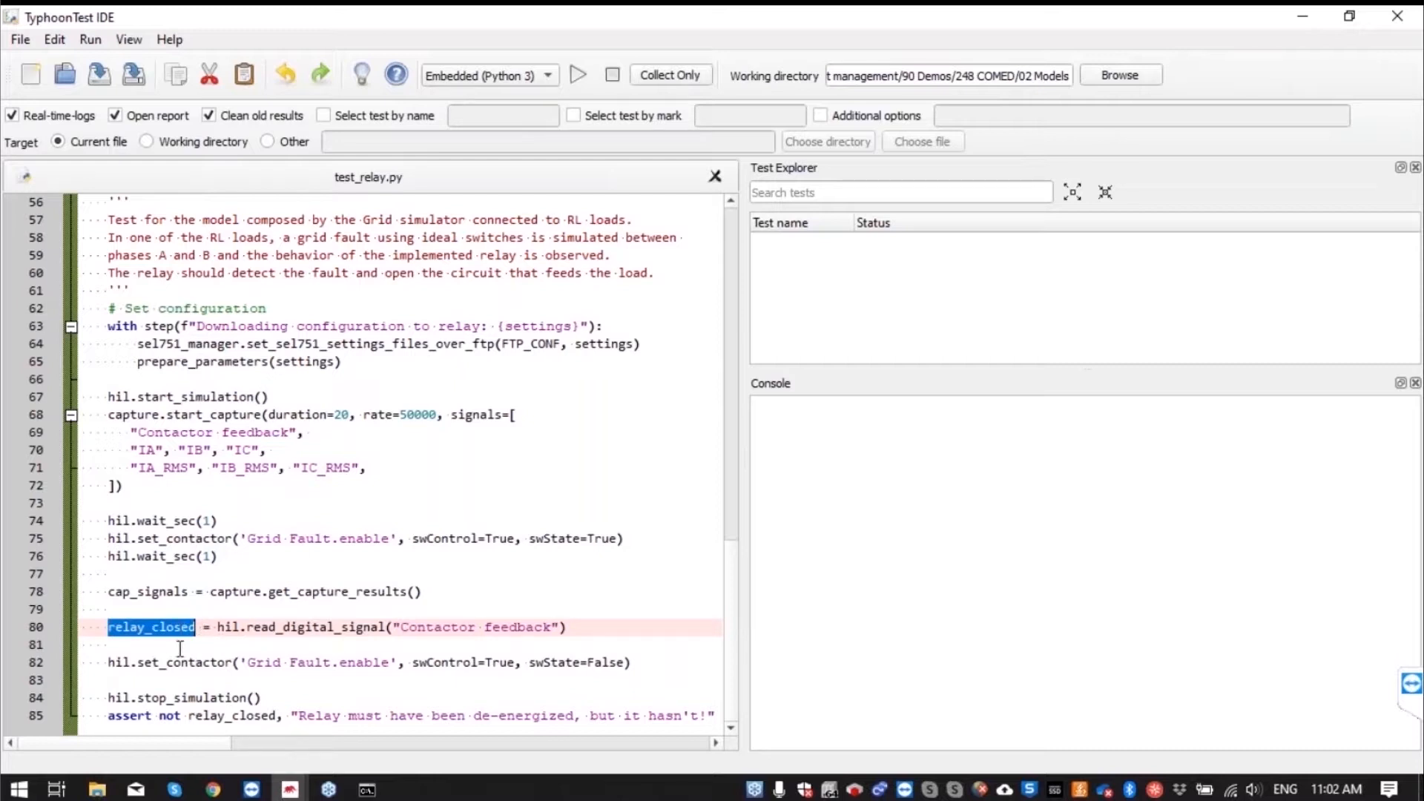
pyautogui.doubleClick(231, 715)
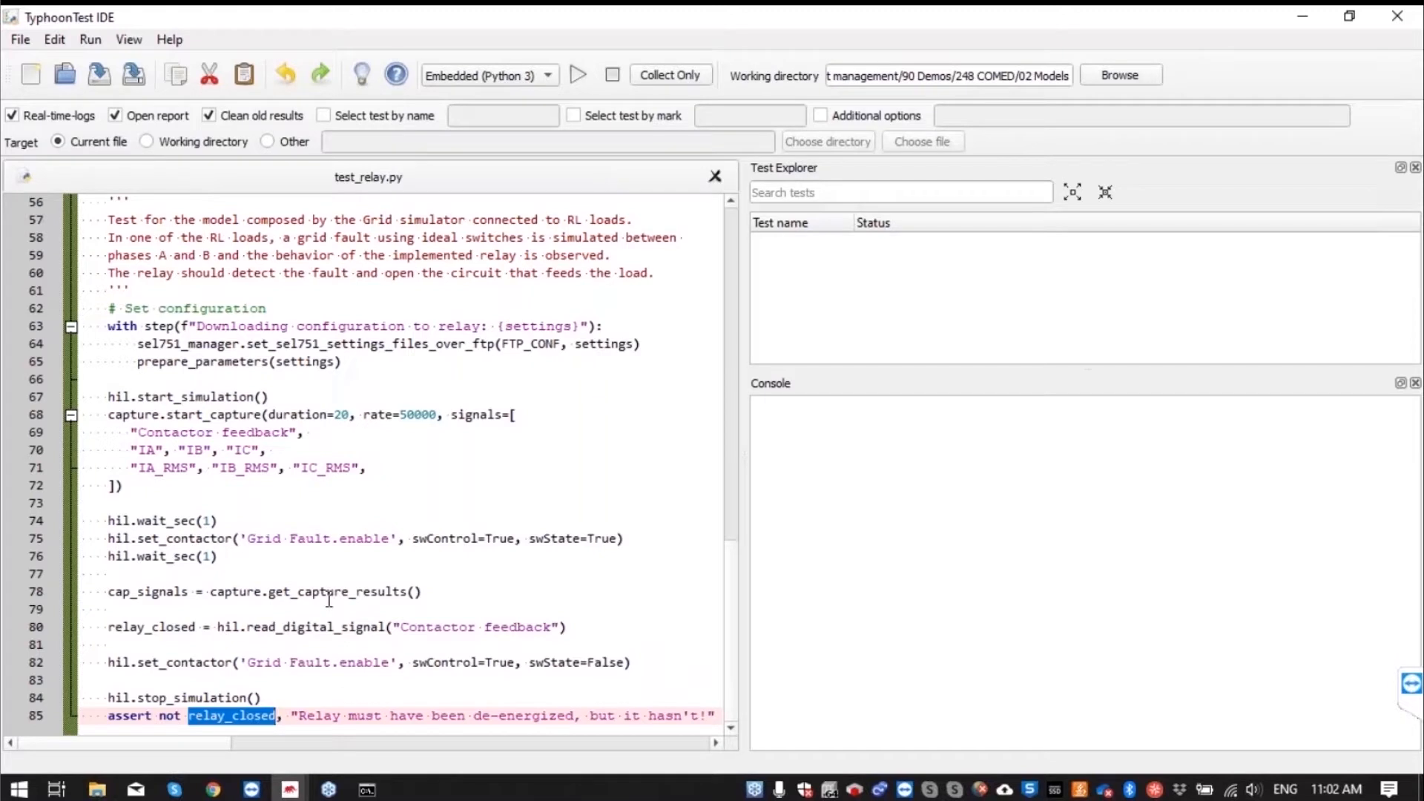
pyautogui.click(181, 697)
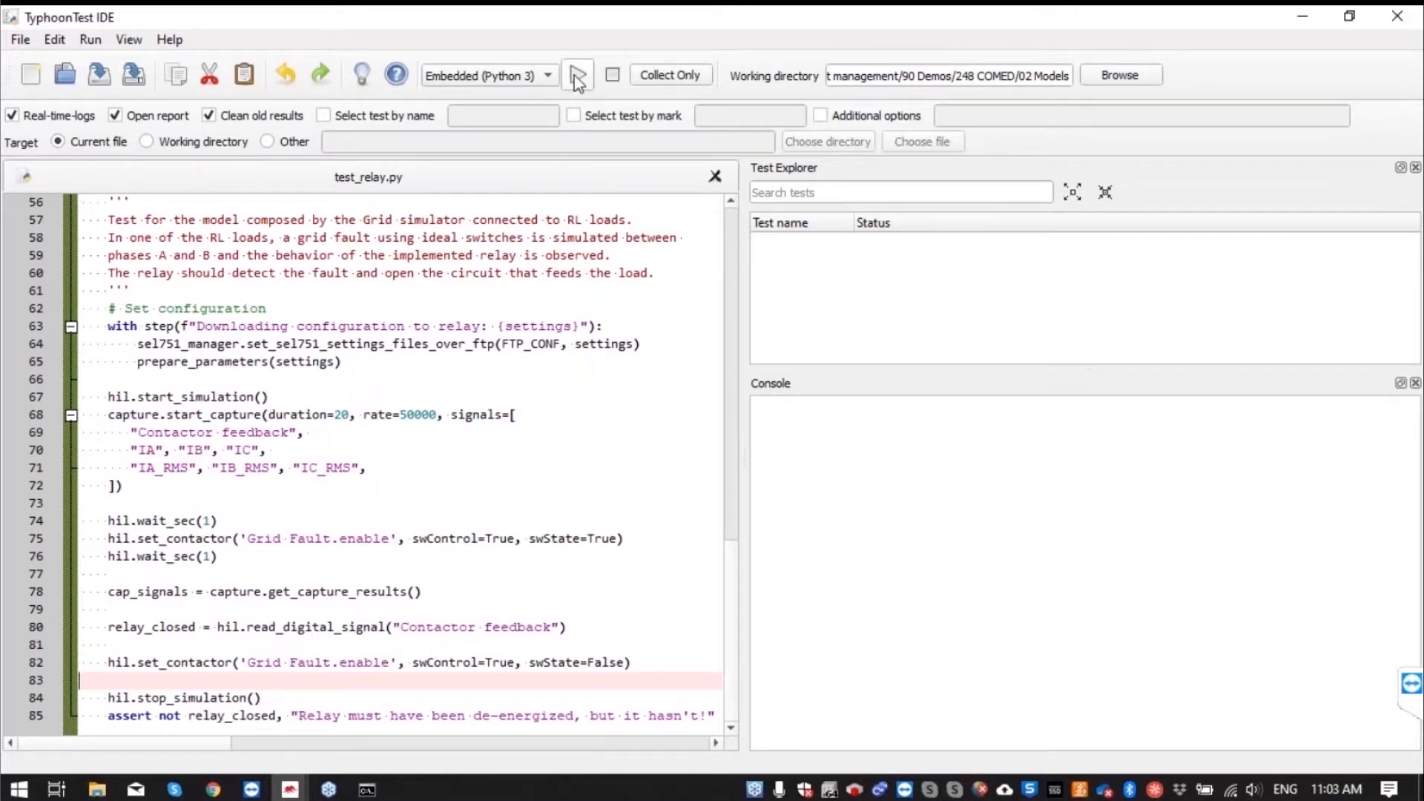
pyautogui.click(577, 74)
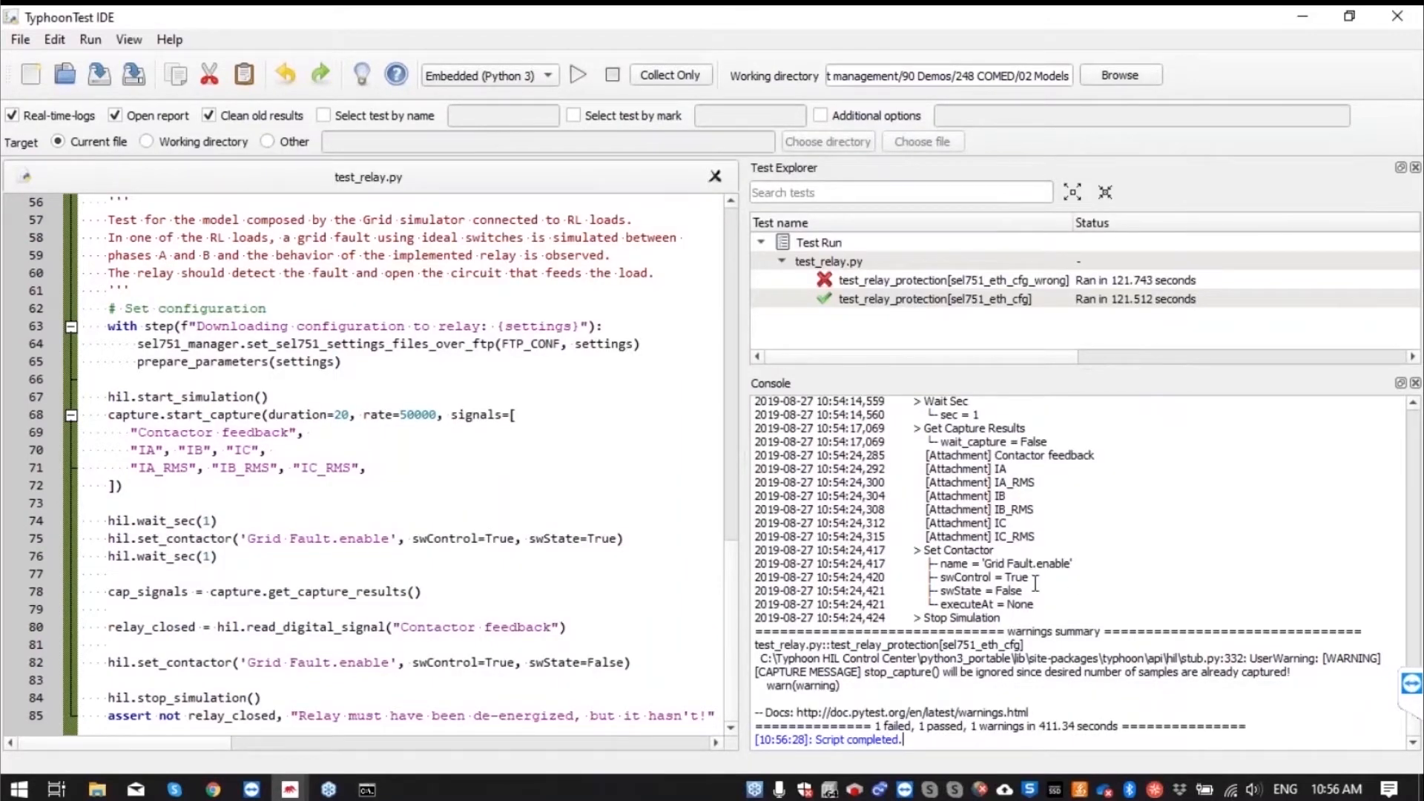
# Select the passed sel751_eth_cfg result after the run reports 1 failed, 1 passed
pyautogui.scroll(3)
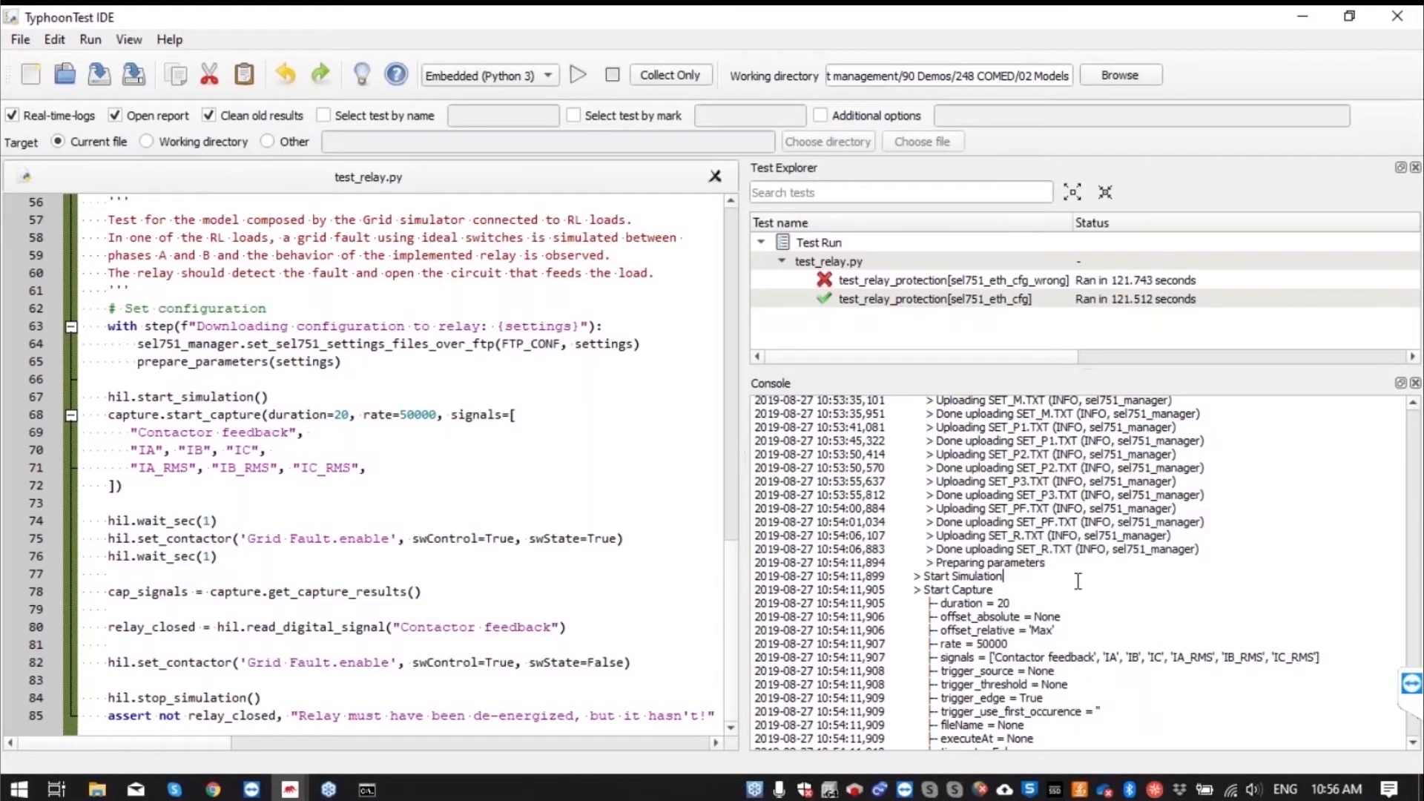
pyautogui.click(936, 298)
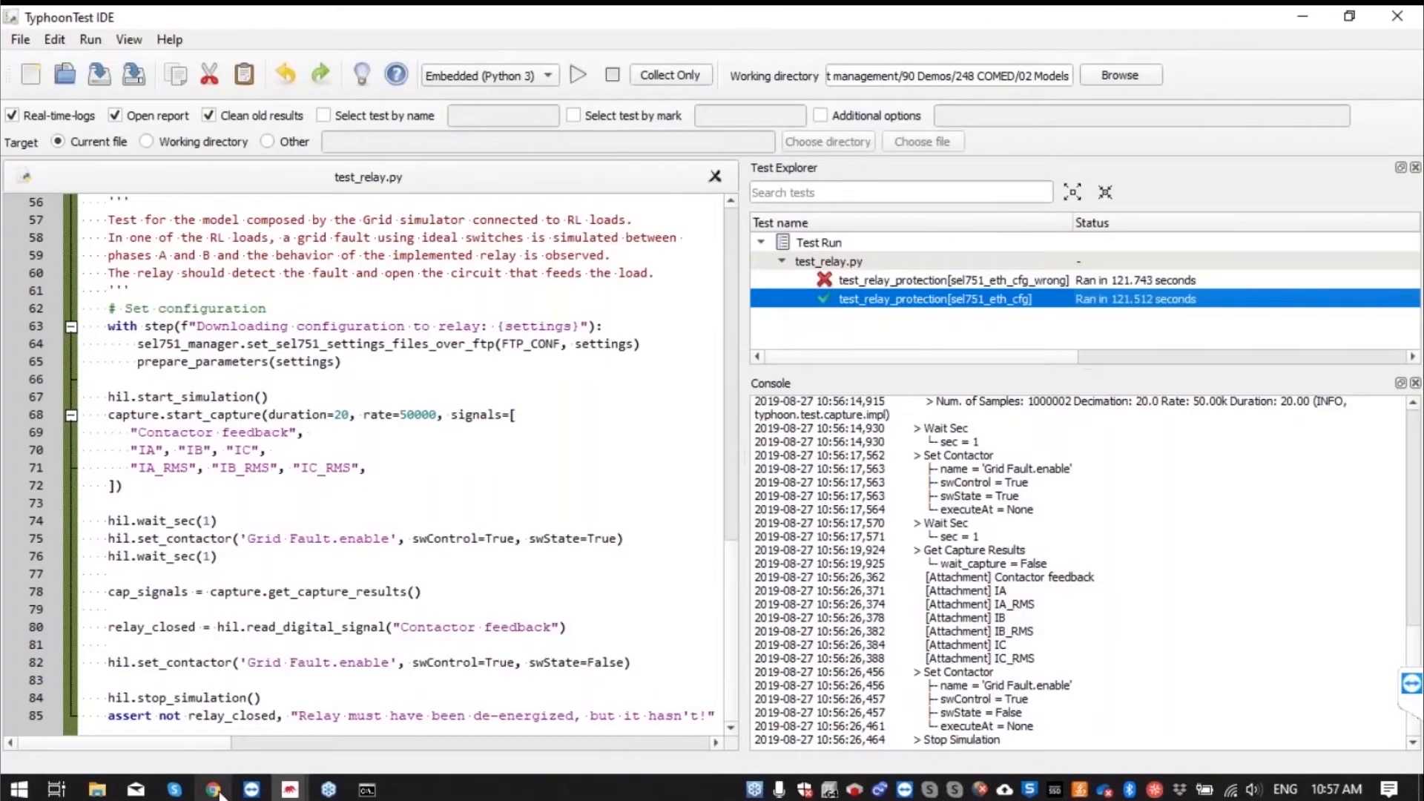
# Open the passed sel751_eth_cfg test in the Allure report and expand Get Capture Results
pyautogui.click(214, 788)
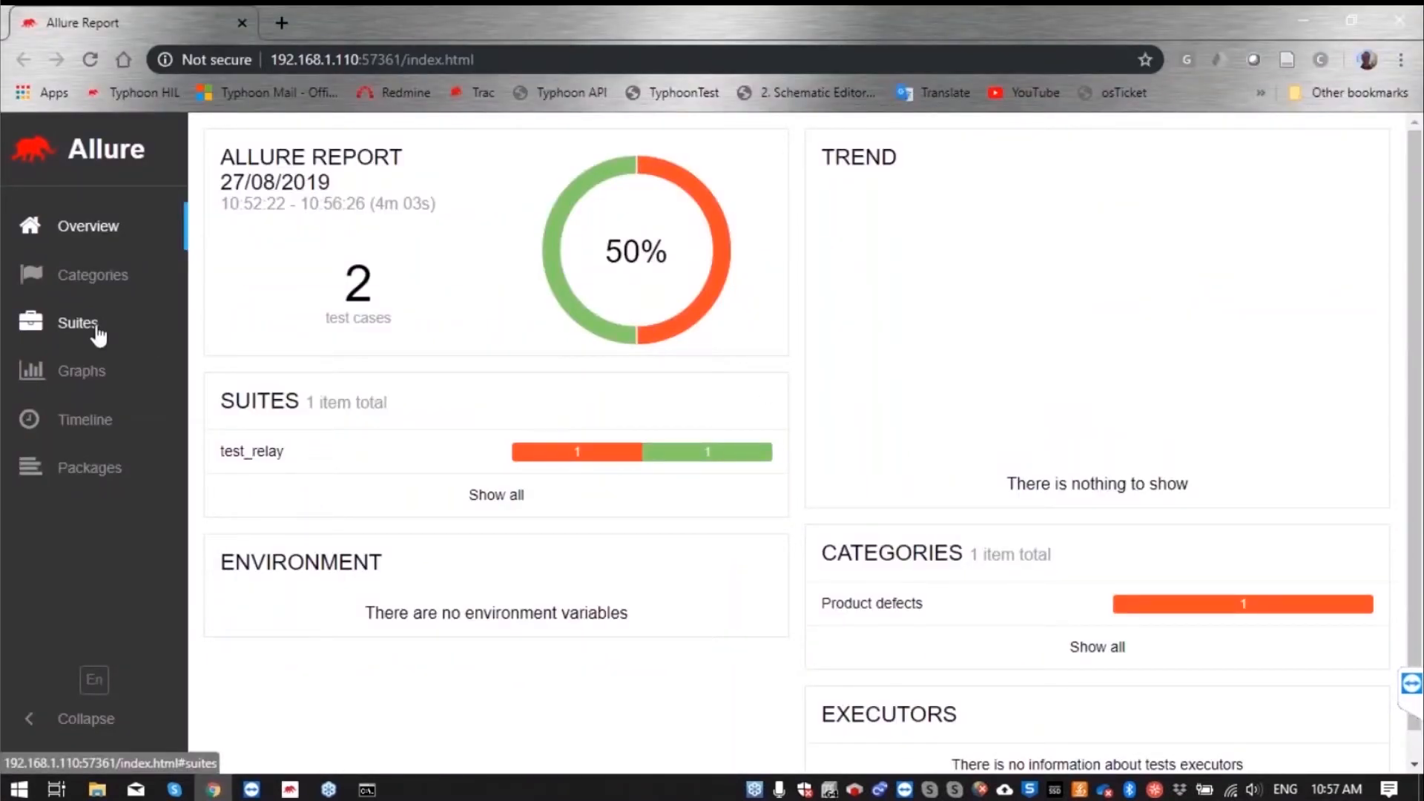
pyautogui.click(77, 322)
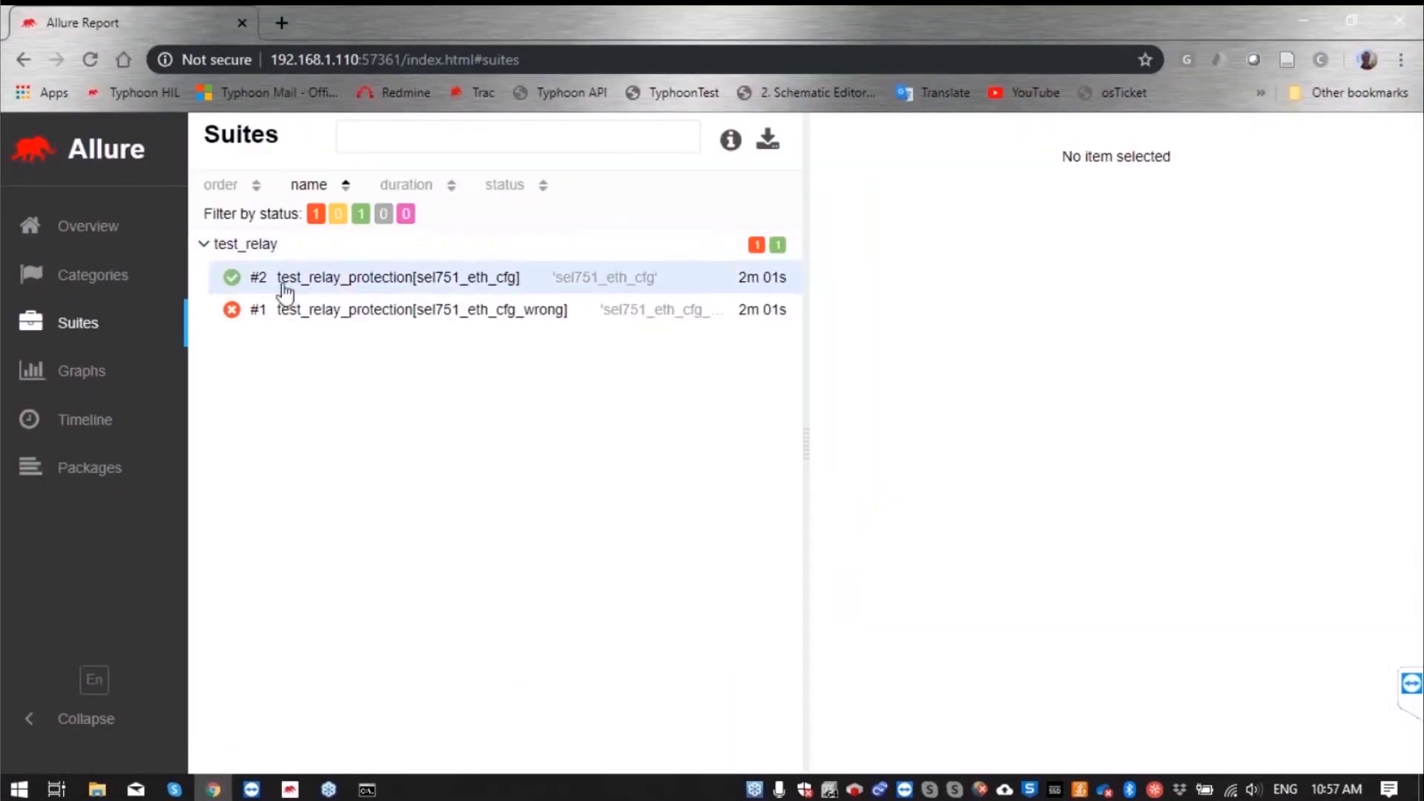
pyautogui.moveTo(466, 292)
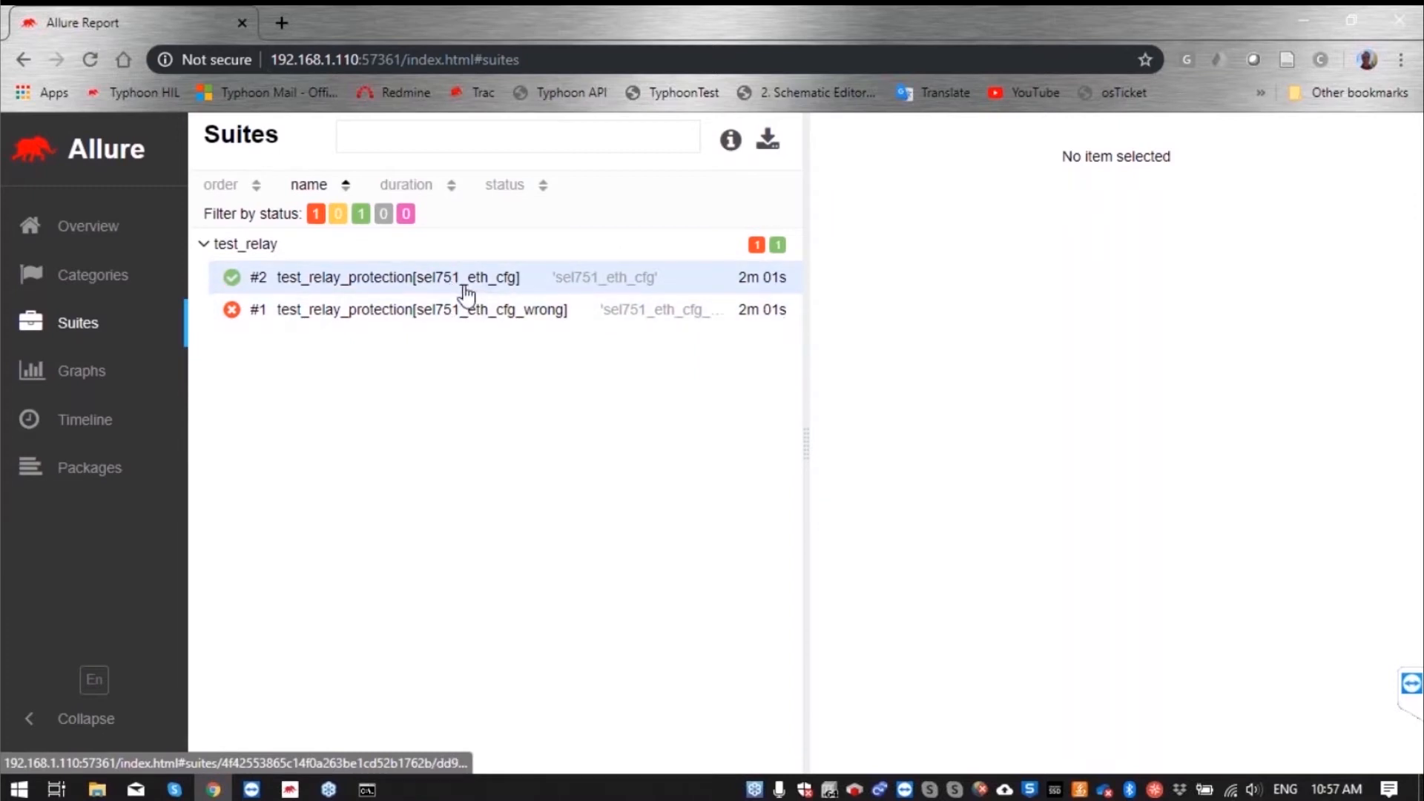
pyautogui.click(397, 277)
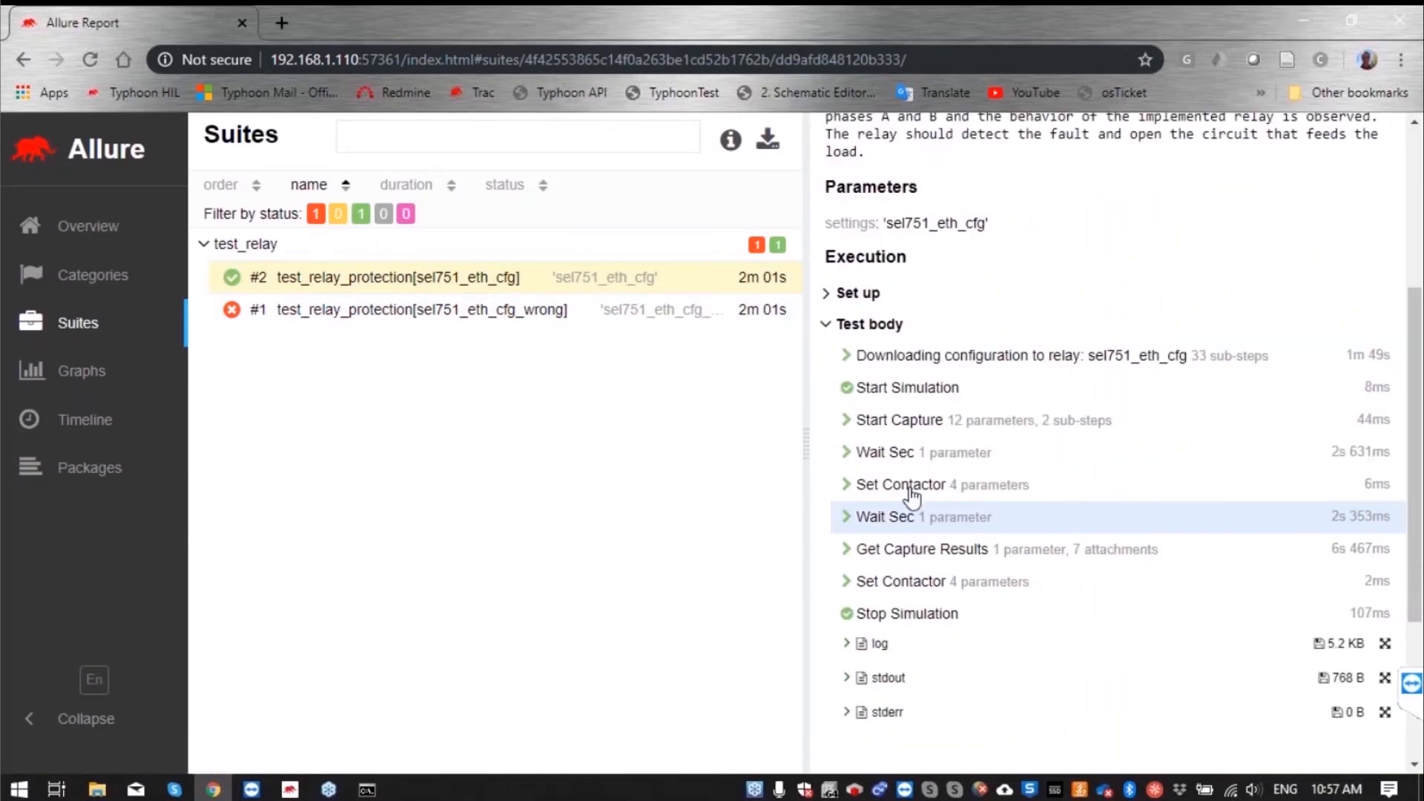
pyautogui.click(919, 549)
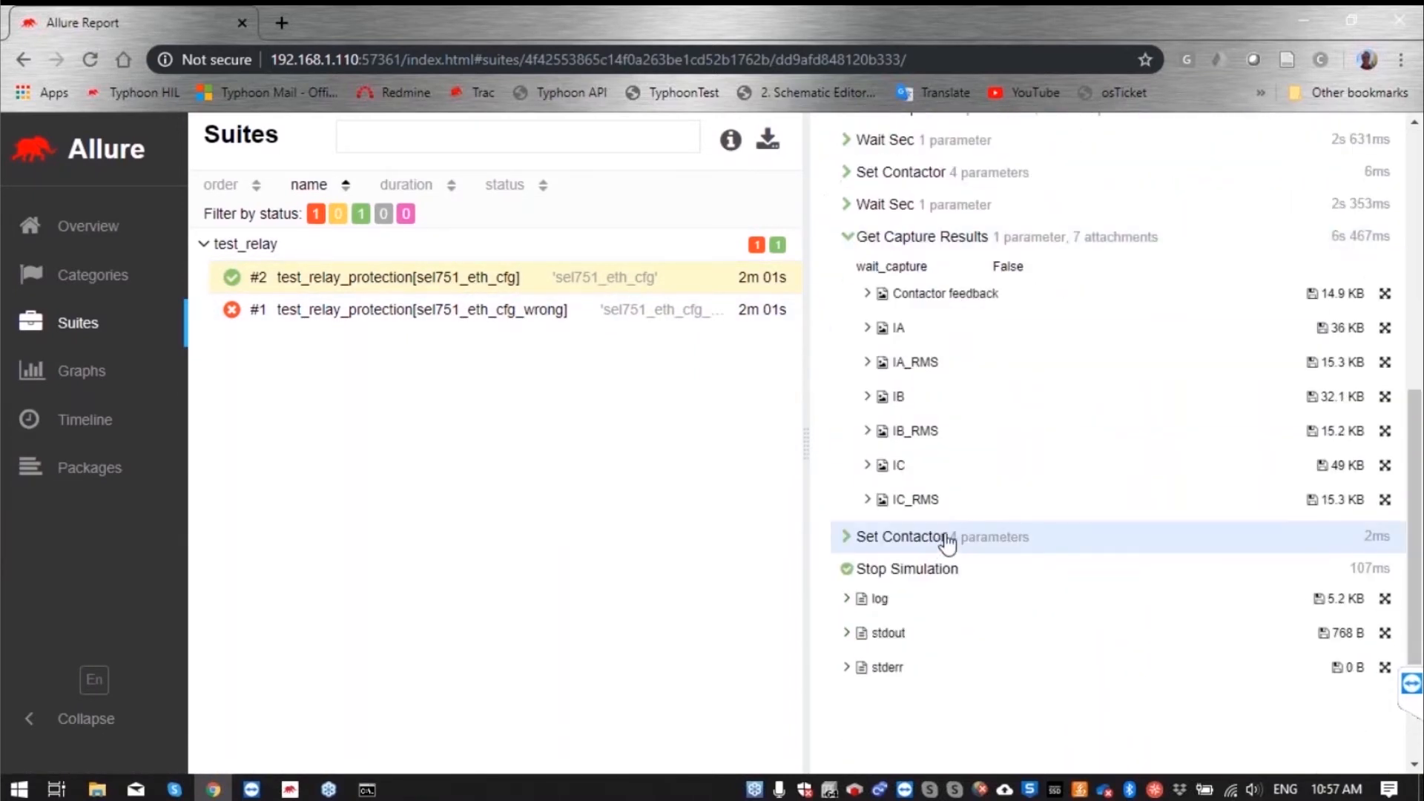
pyautogui.moveTo(897, 328)
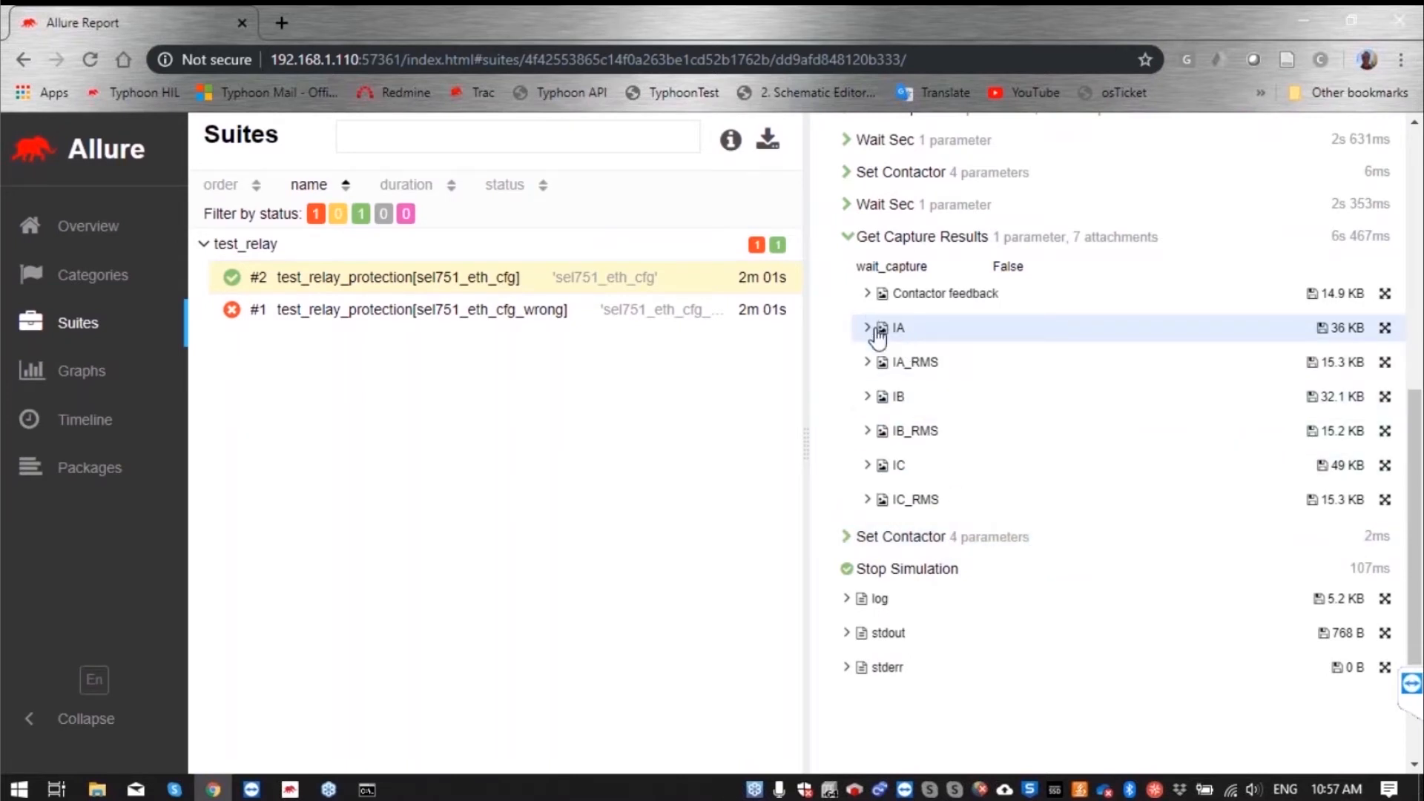
# View the IA current and Contactor feedback capture plots of the passed case
pyautogui.click(869, 326)
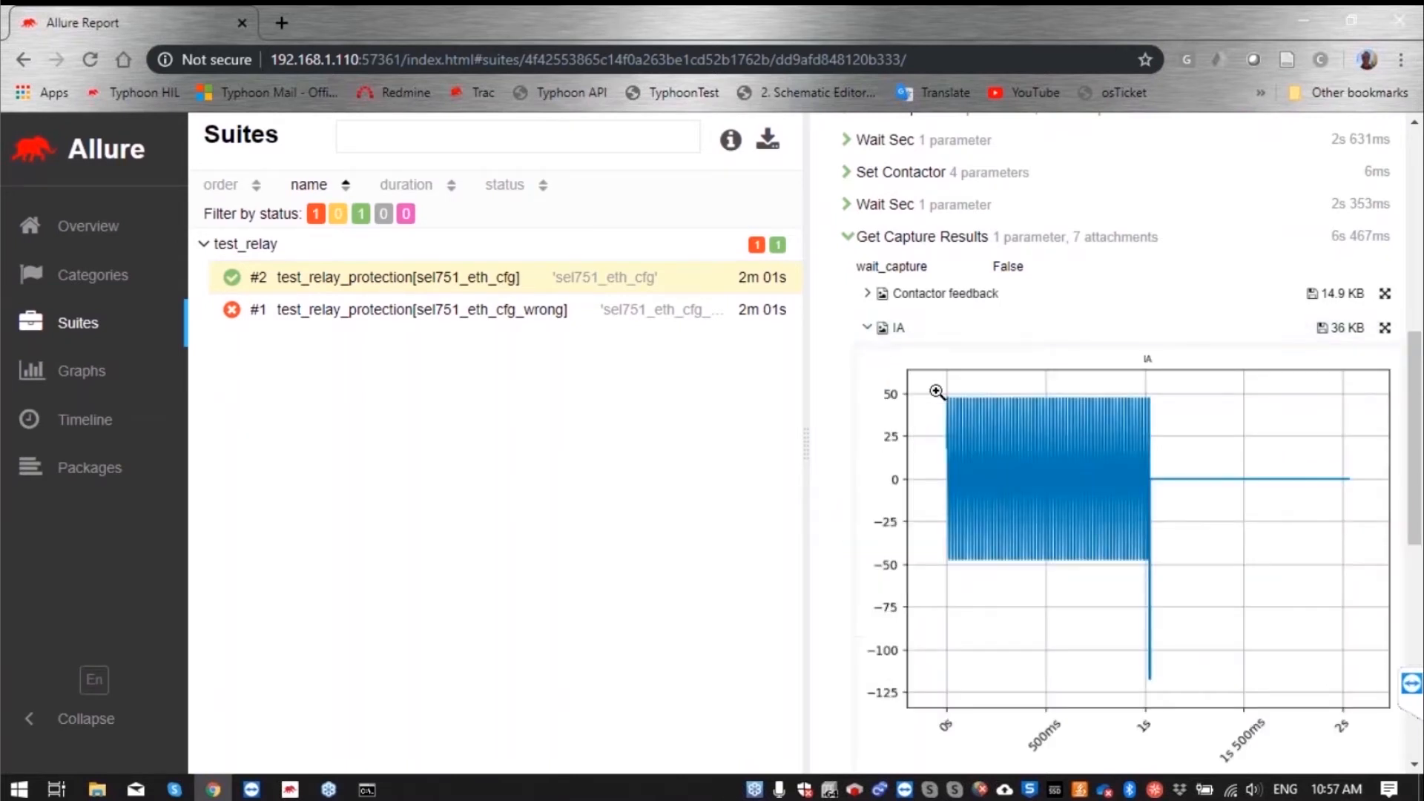
pyautogui.moveTo(1172, 689)
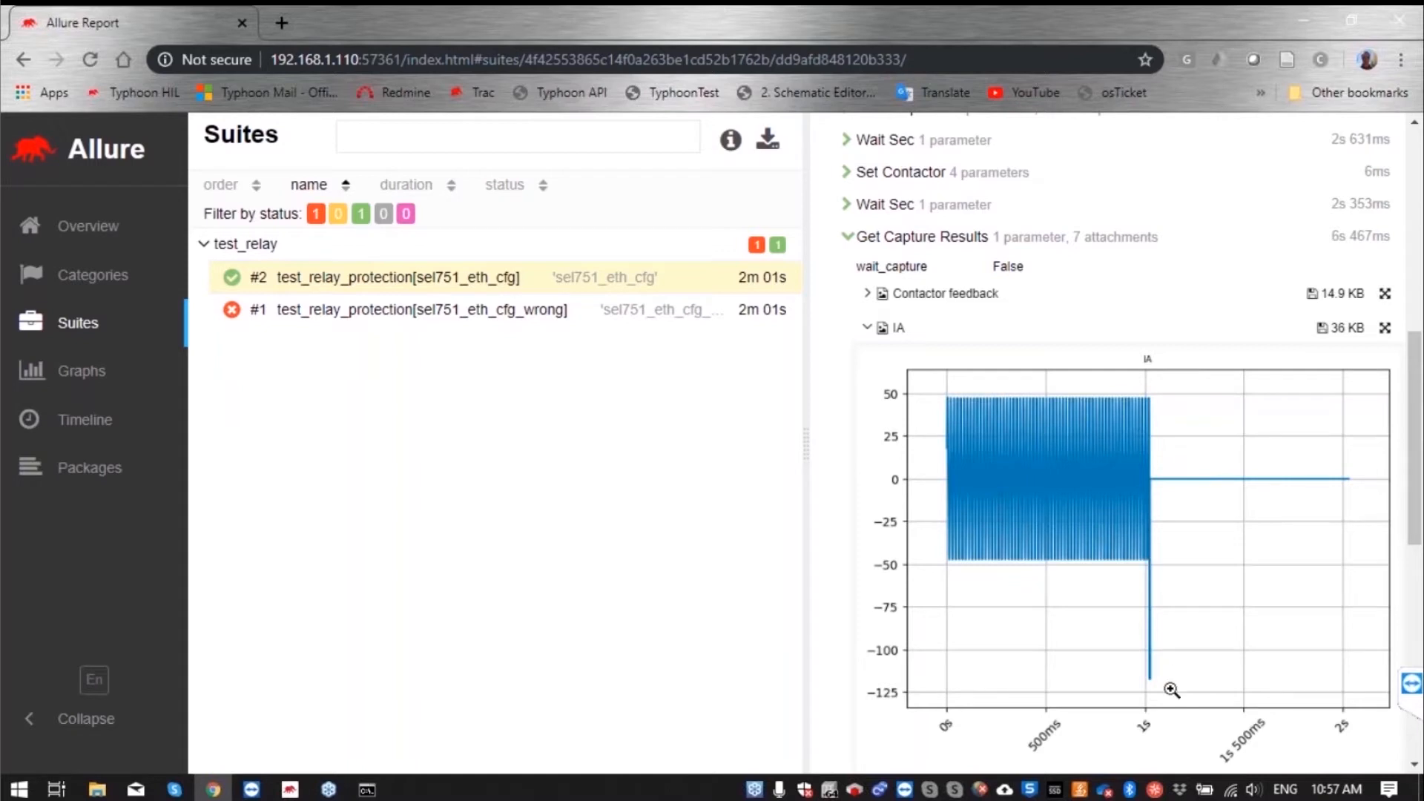
pyautogui.moveTo(1142, 685)
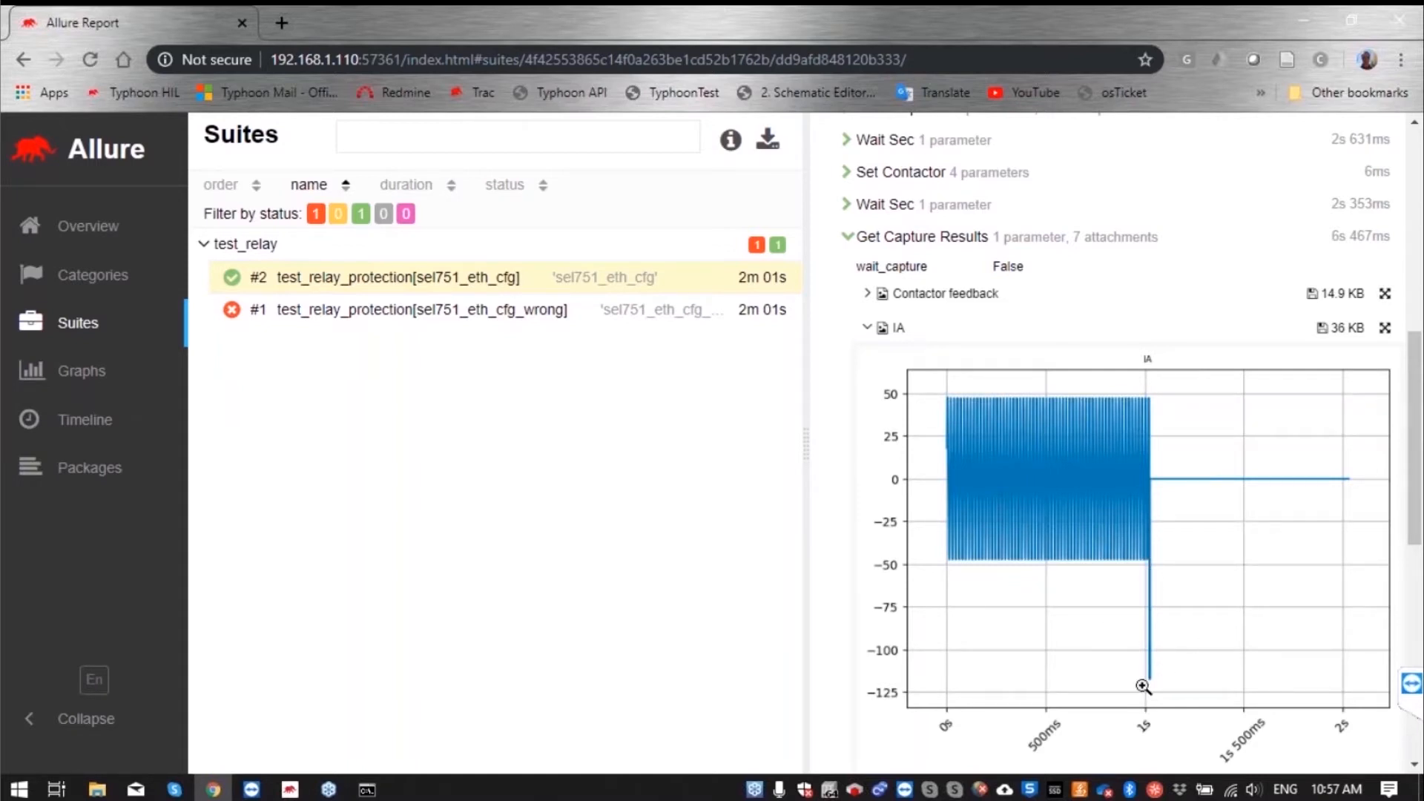
pyautogui.moveTo(1167, 622)
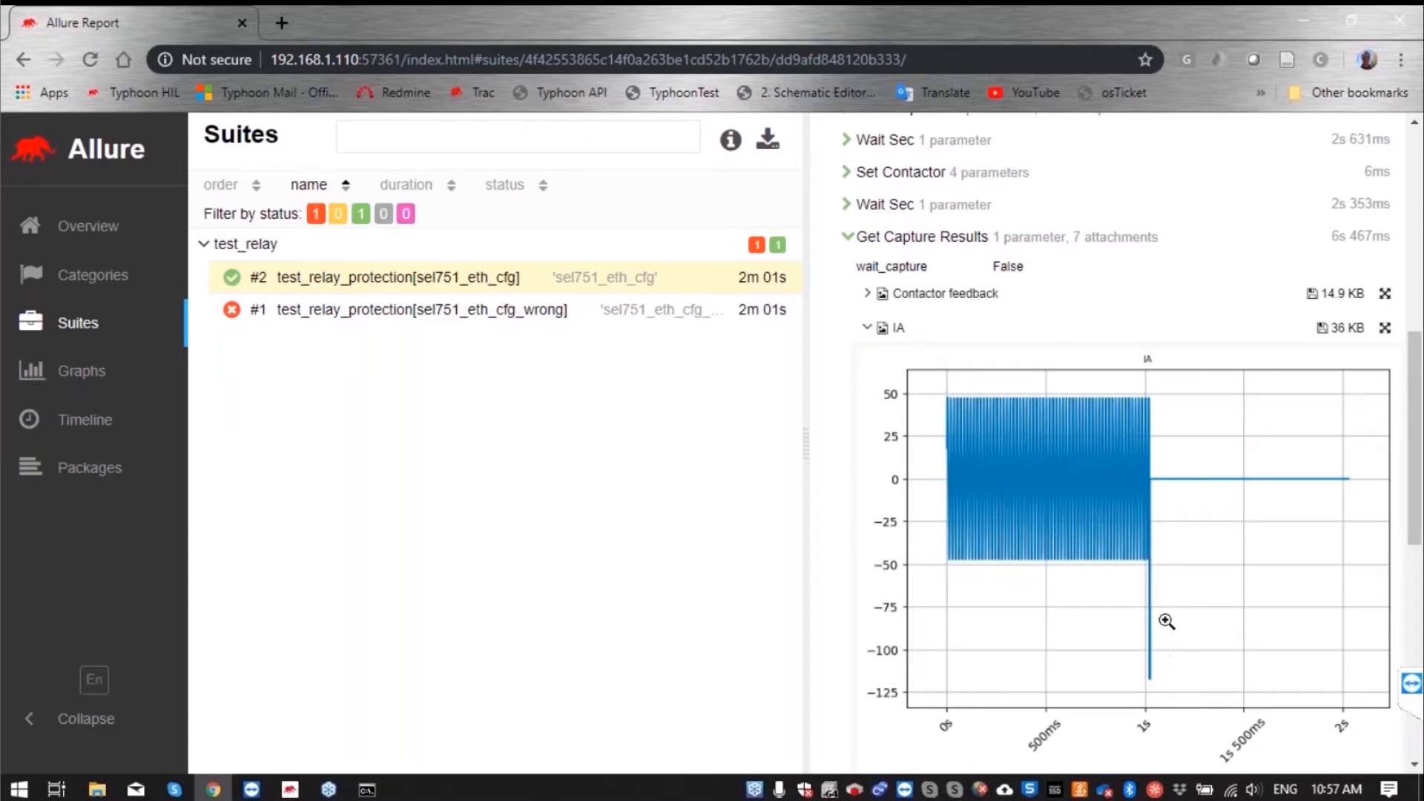
pyautogui.moveTo(1151, 487)
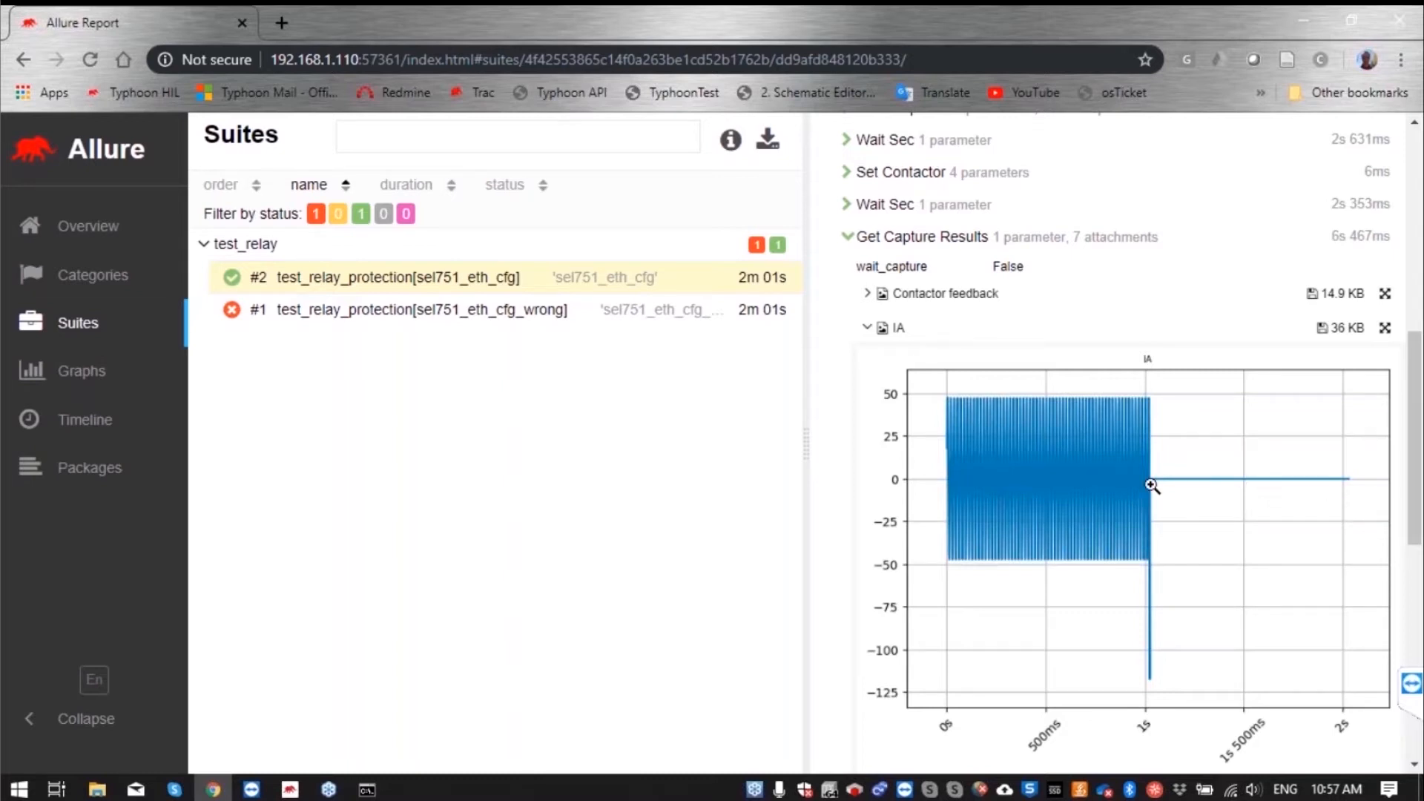
pyautogui.scroll(-3)
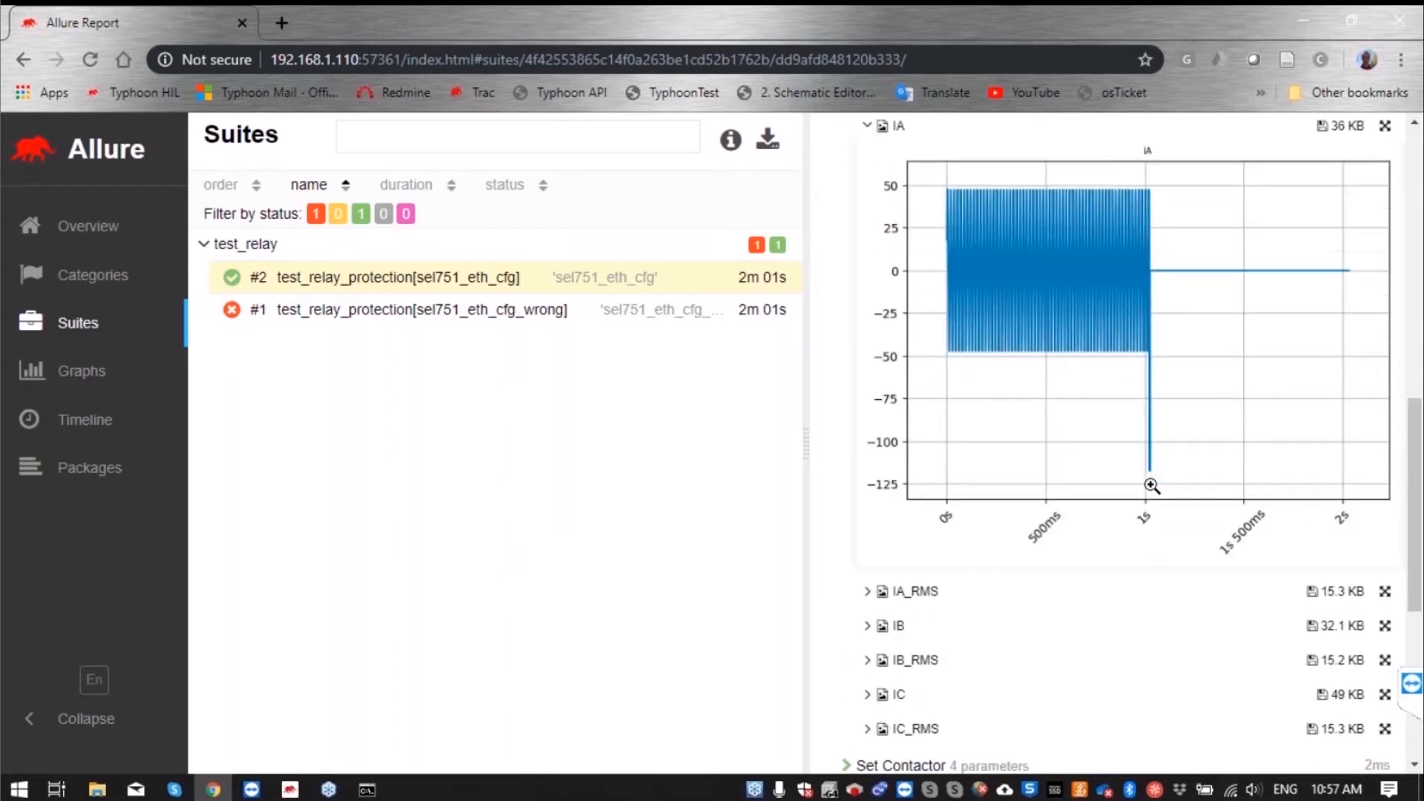
pyautogui.scroll(3)
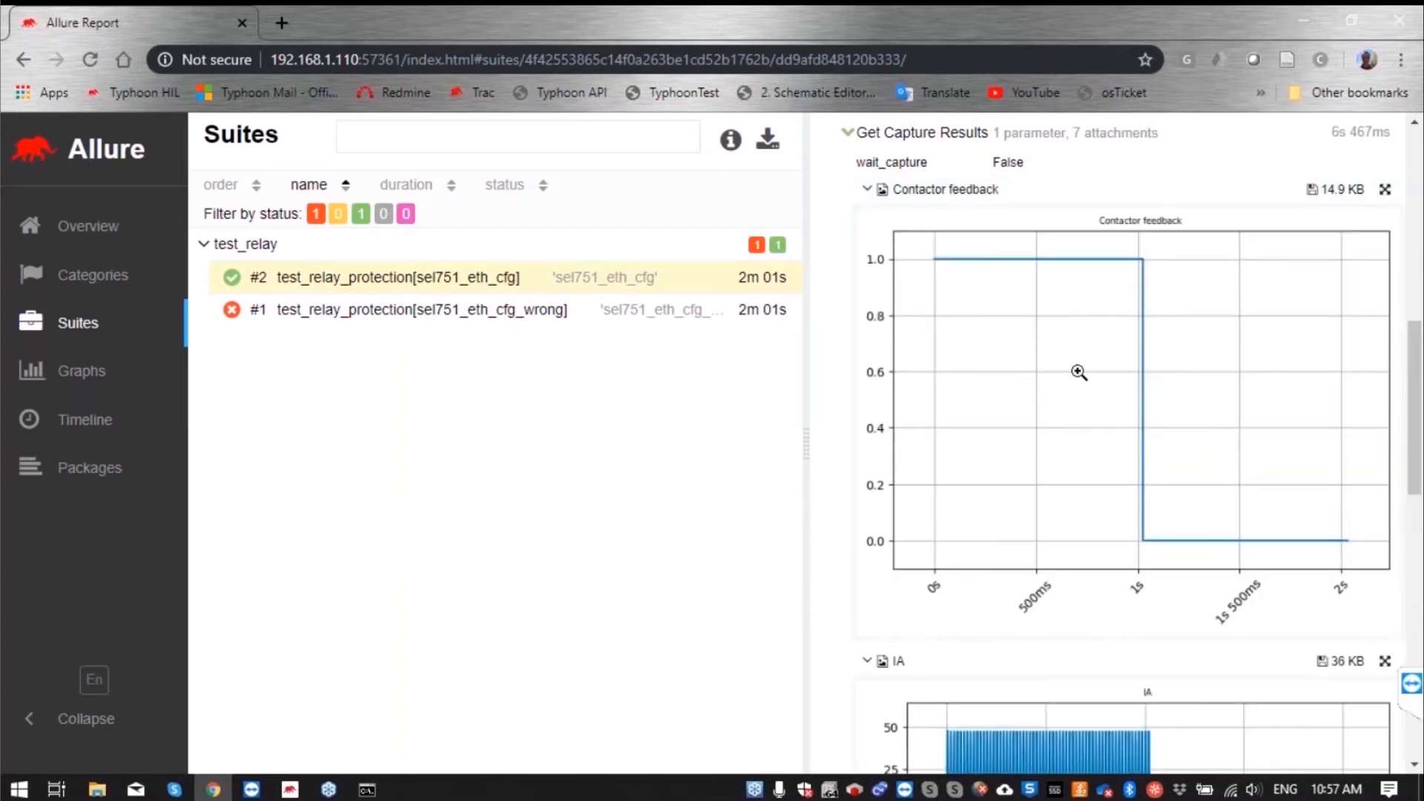
pyautogui.moveTo(1050, 243)
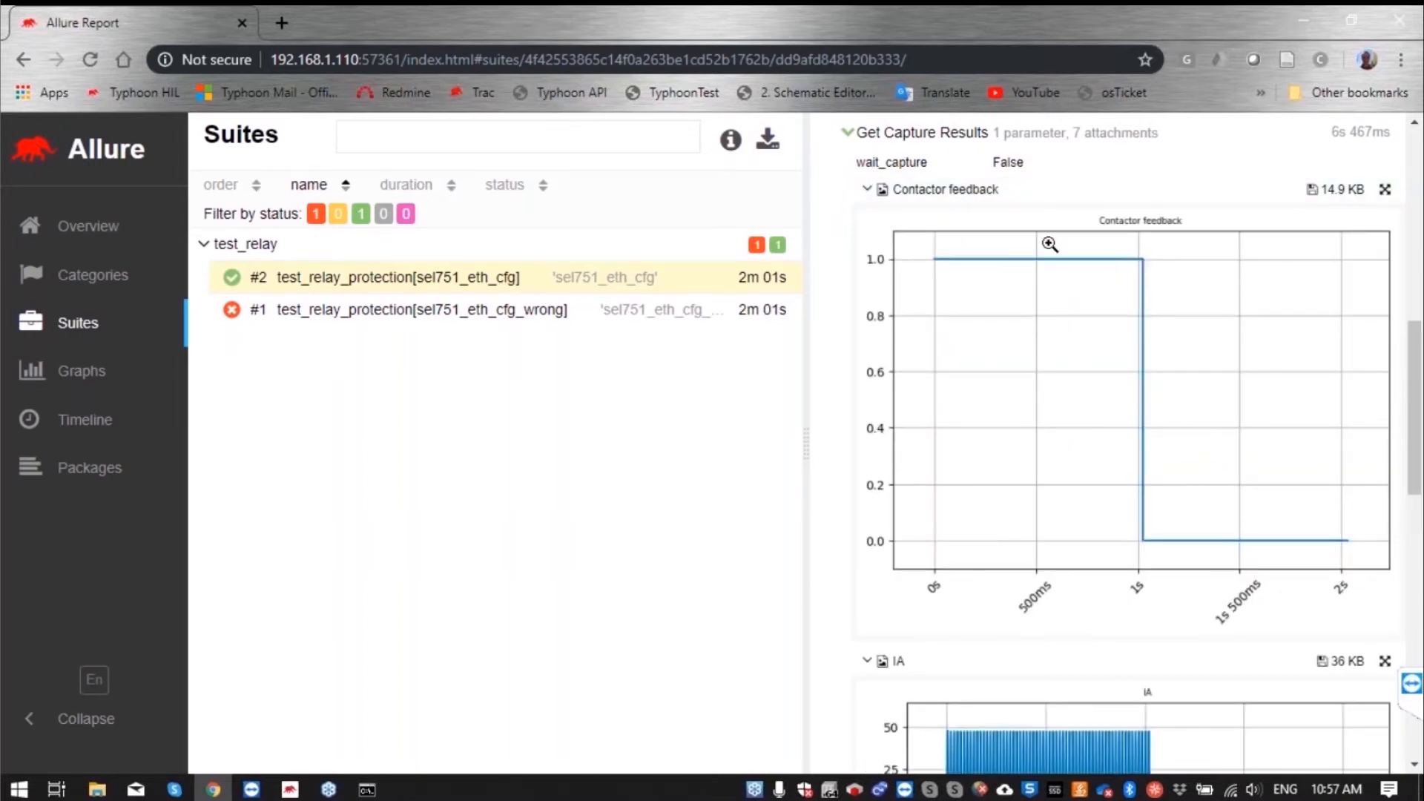
pyautogui.moveTo(1070, 484)
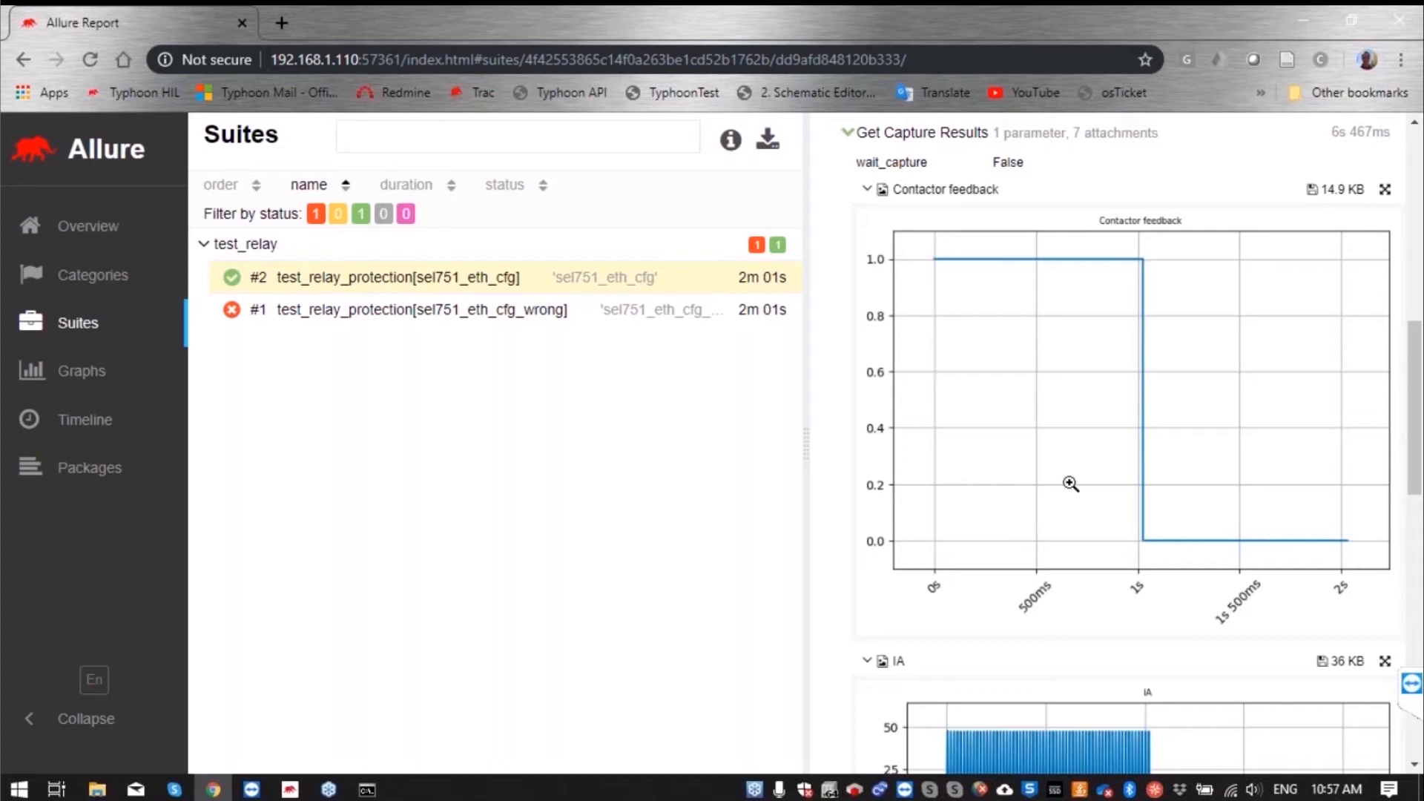
pyautogui.scroll(-3)
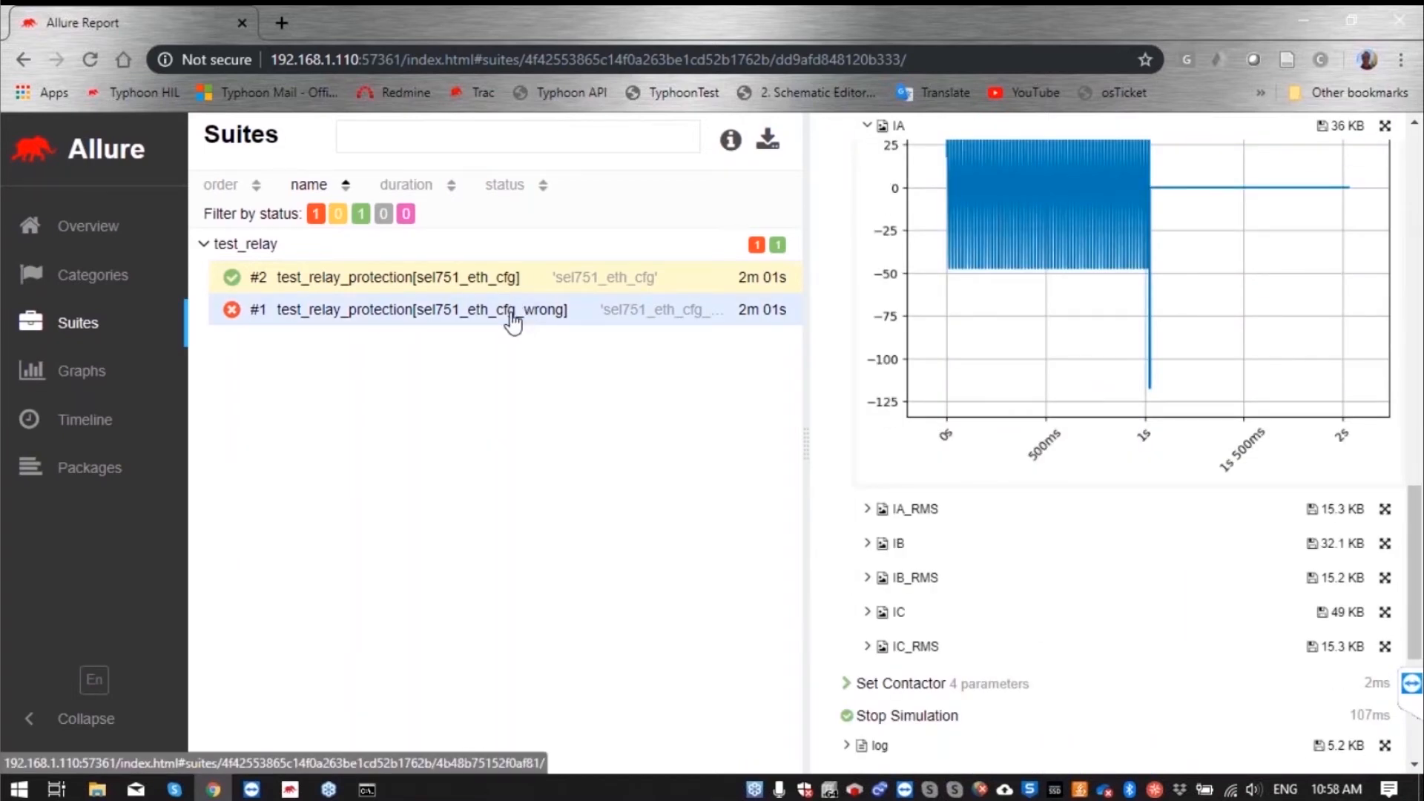
# Review the failed sel751_eth_cfg_wrong test's capture plots and de-energized AssertionError
pyautogui.click(420, 308)
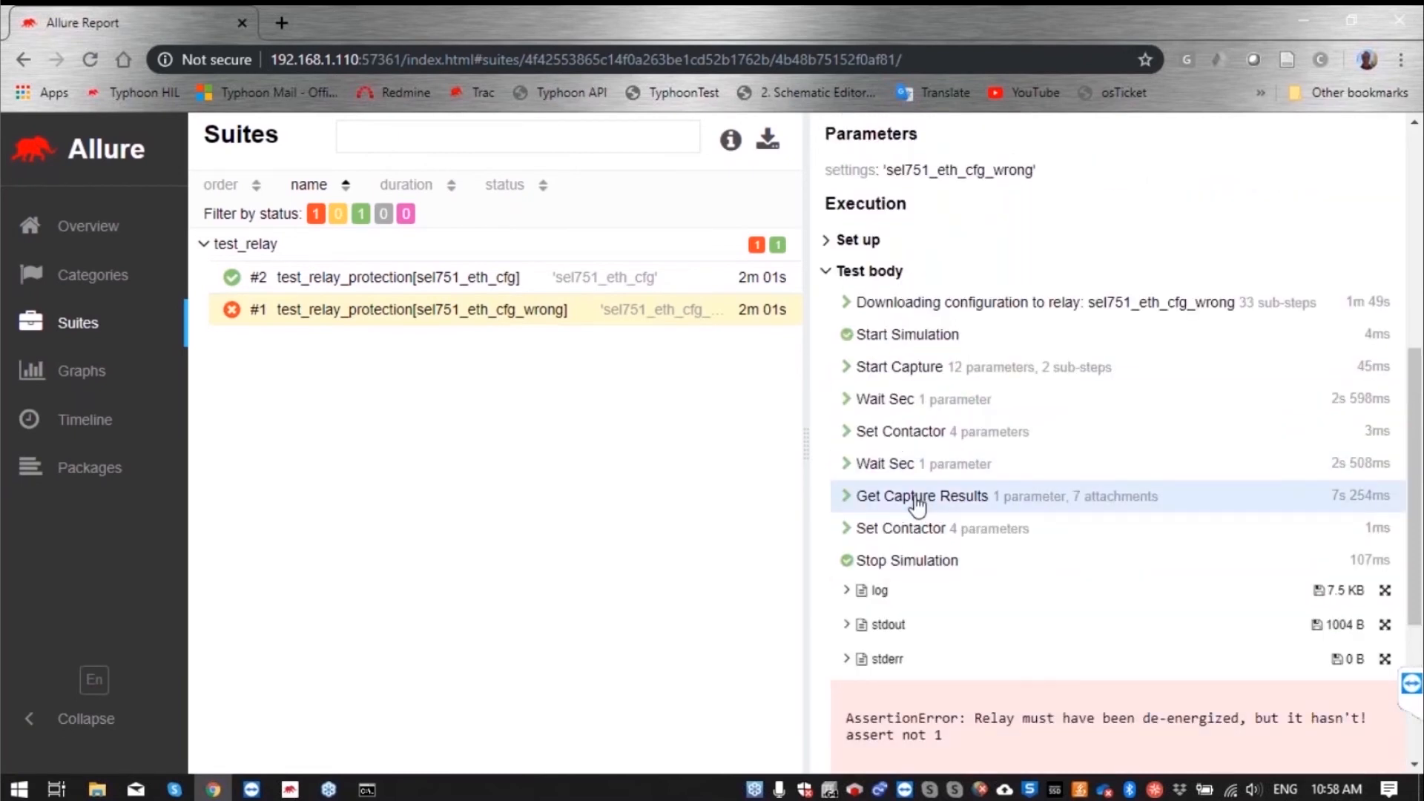
pyautogui.click(921, 496)
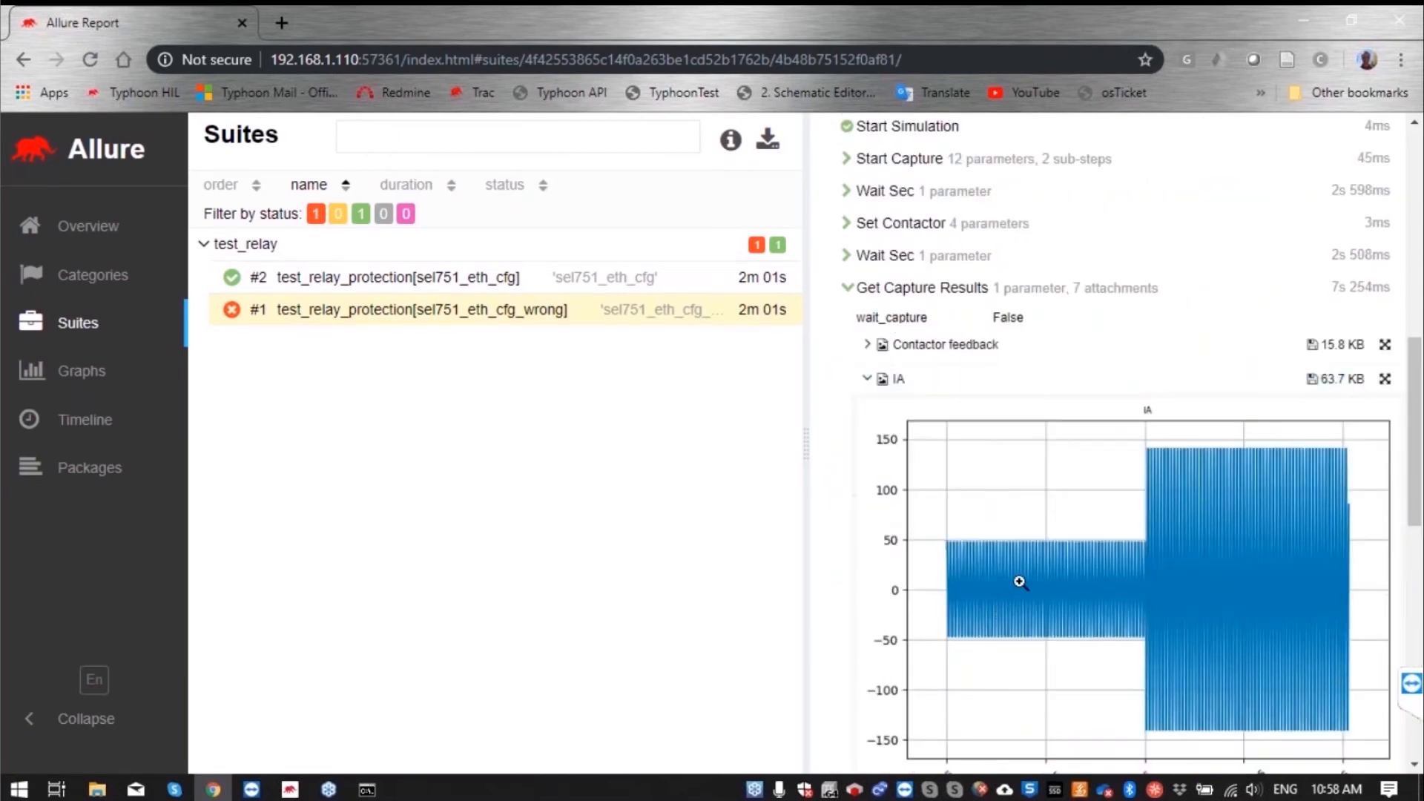
pyautogui.moveTo(1157, 548)
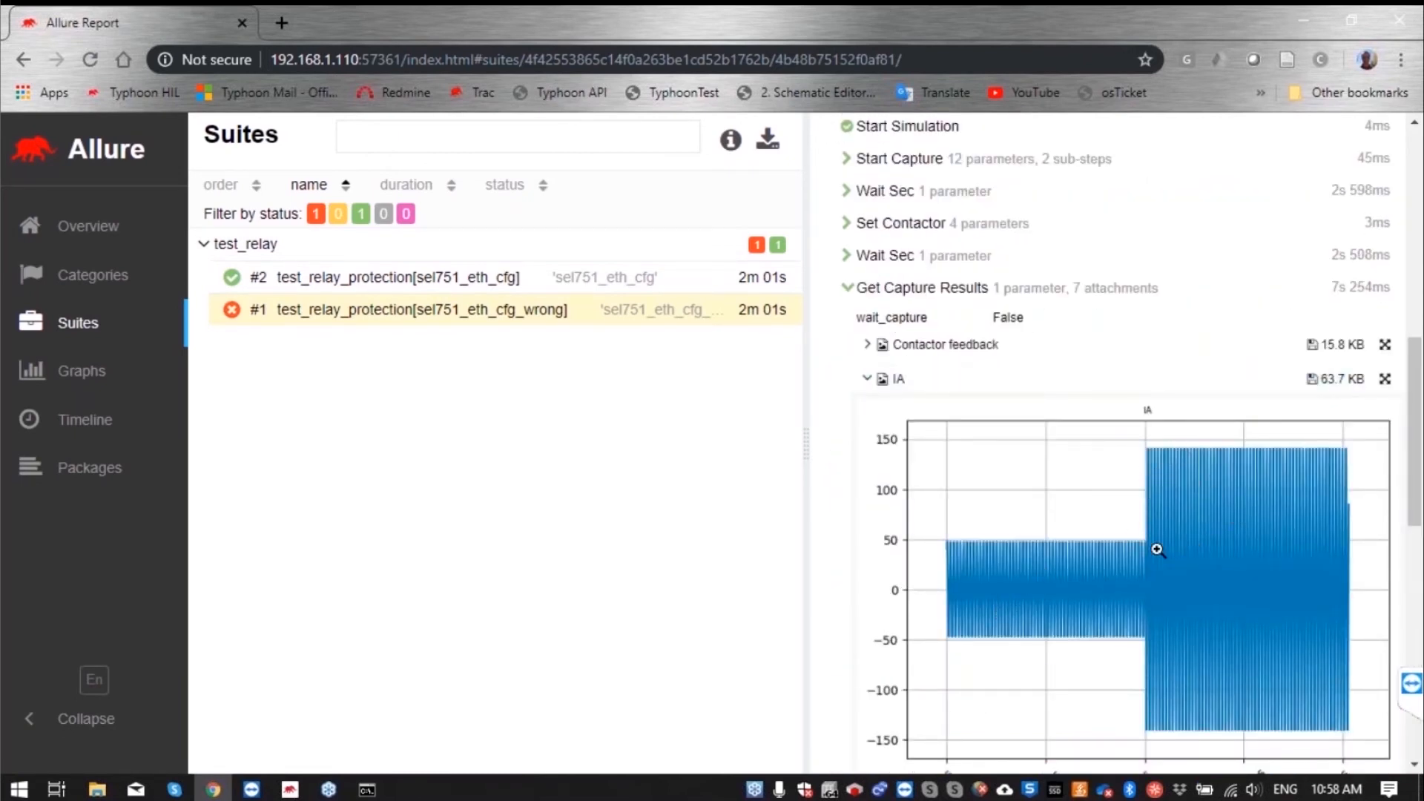
pyautogui.moveTo(1156, 516)
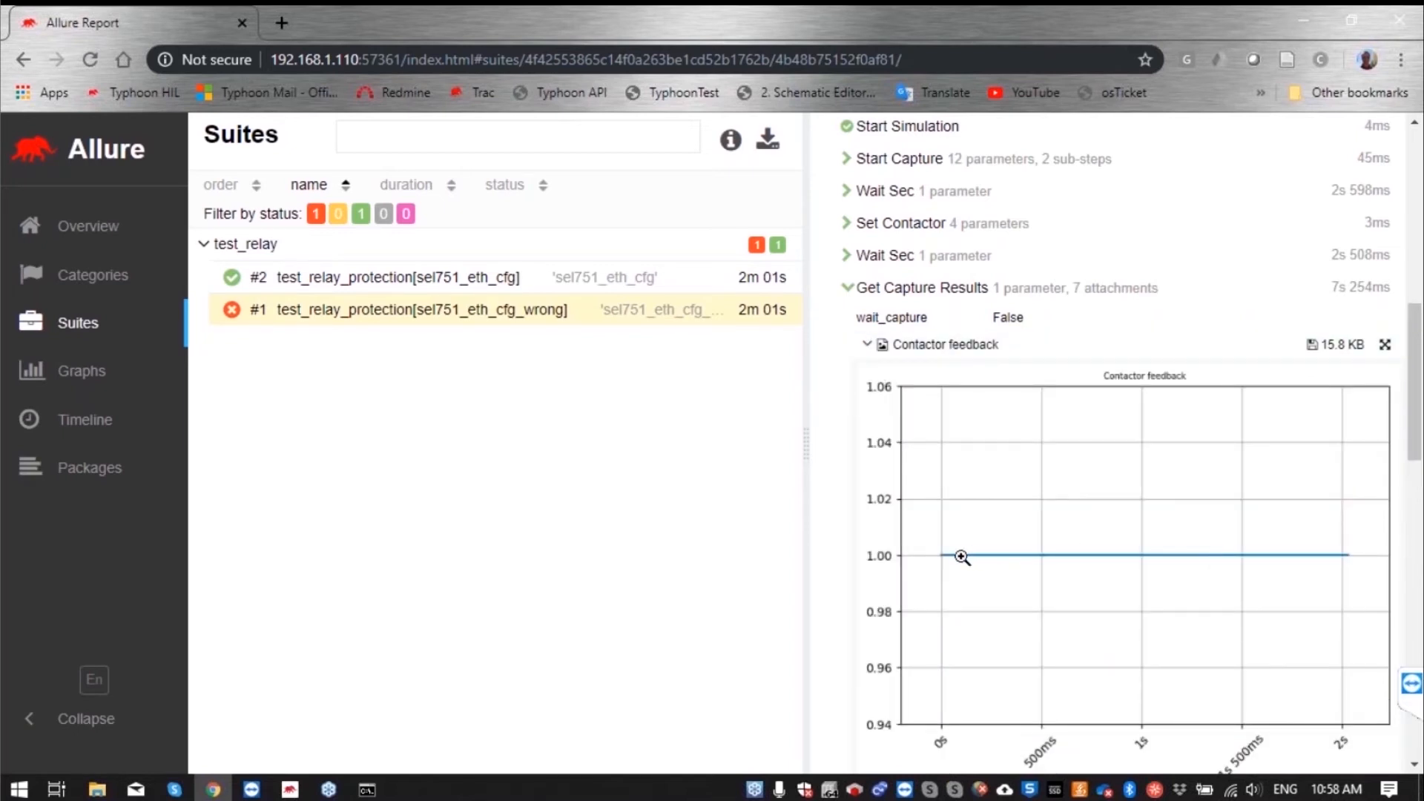
pyautogui.moveTo(1329, 560)
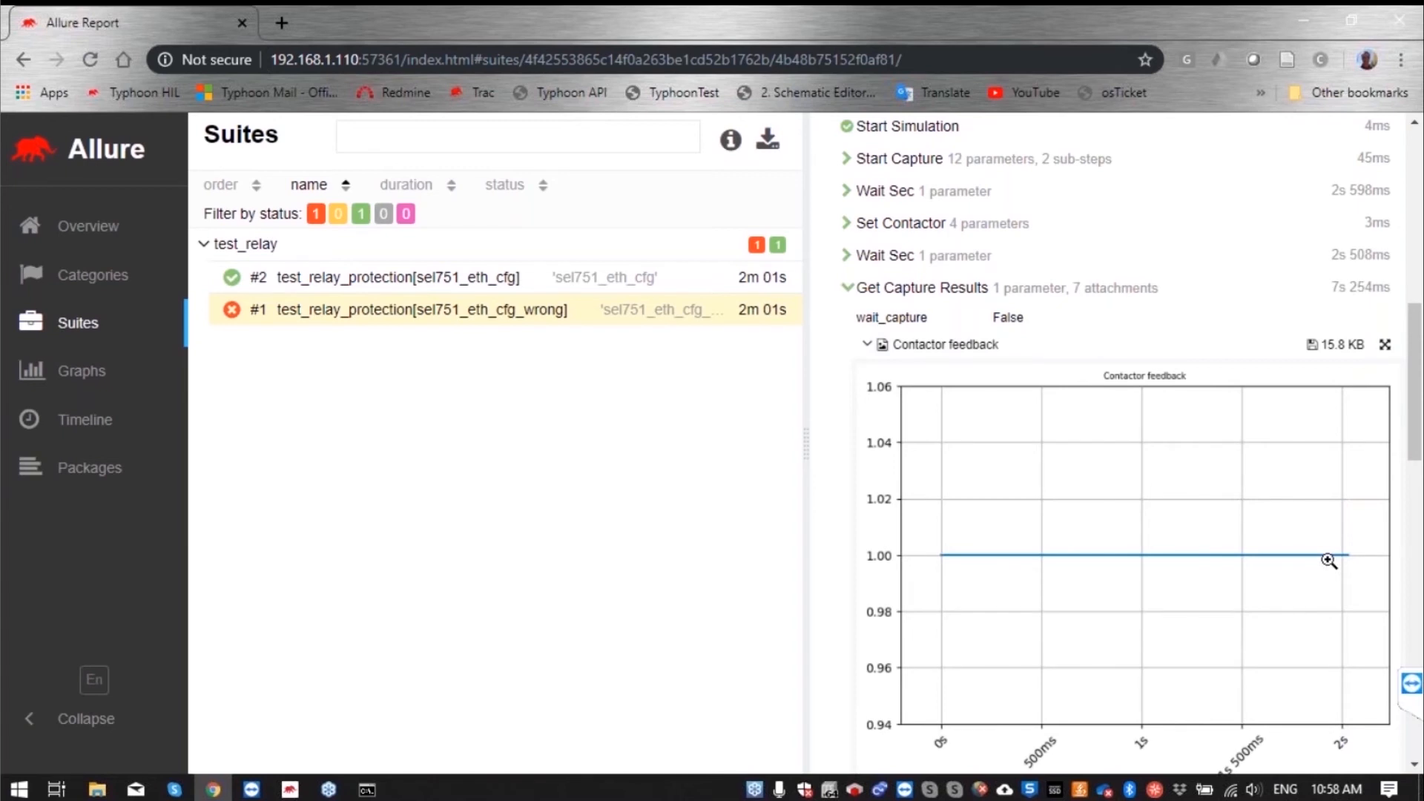
pyautogui.moveTo(1203, 537)
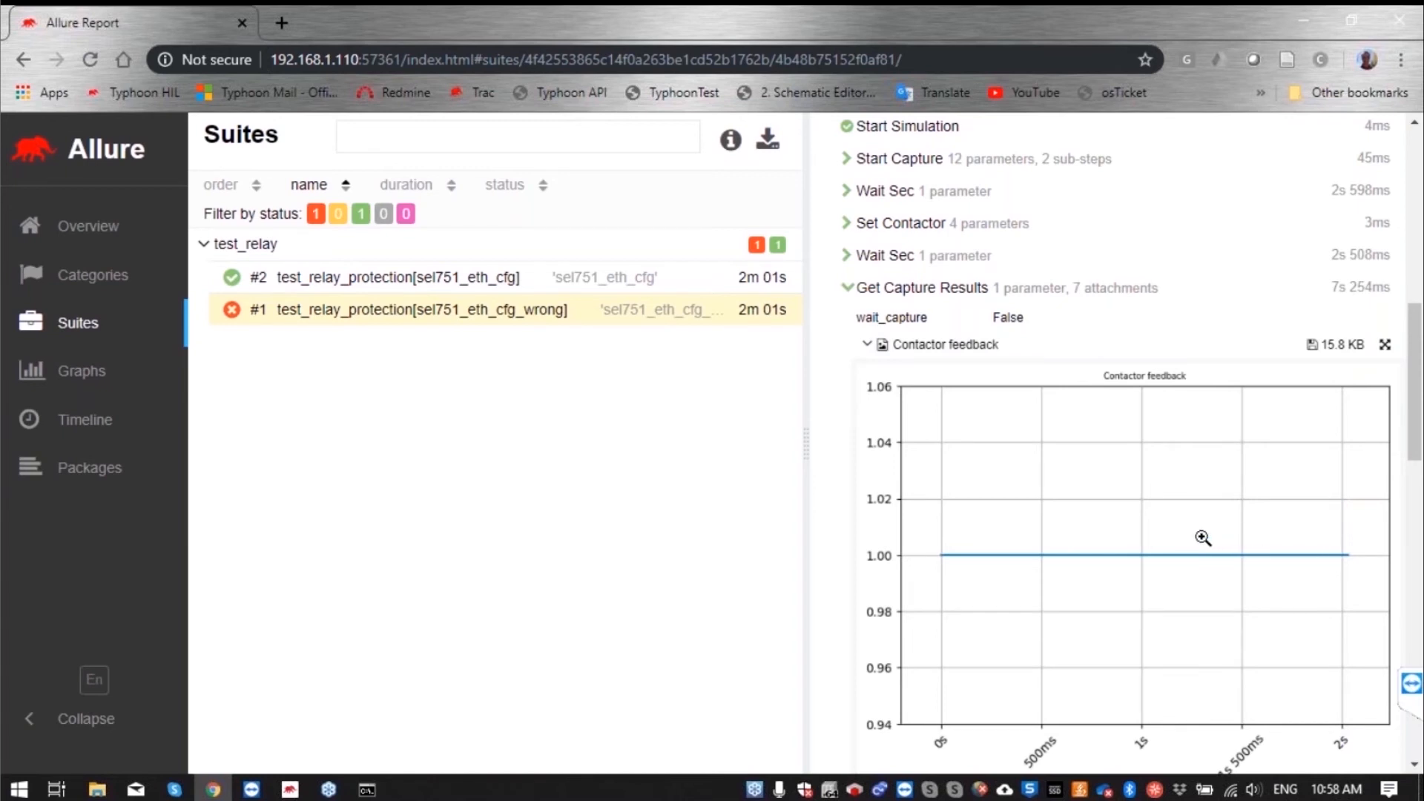
pyautogui.scroll(-3)
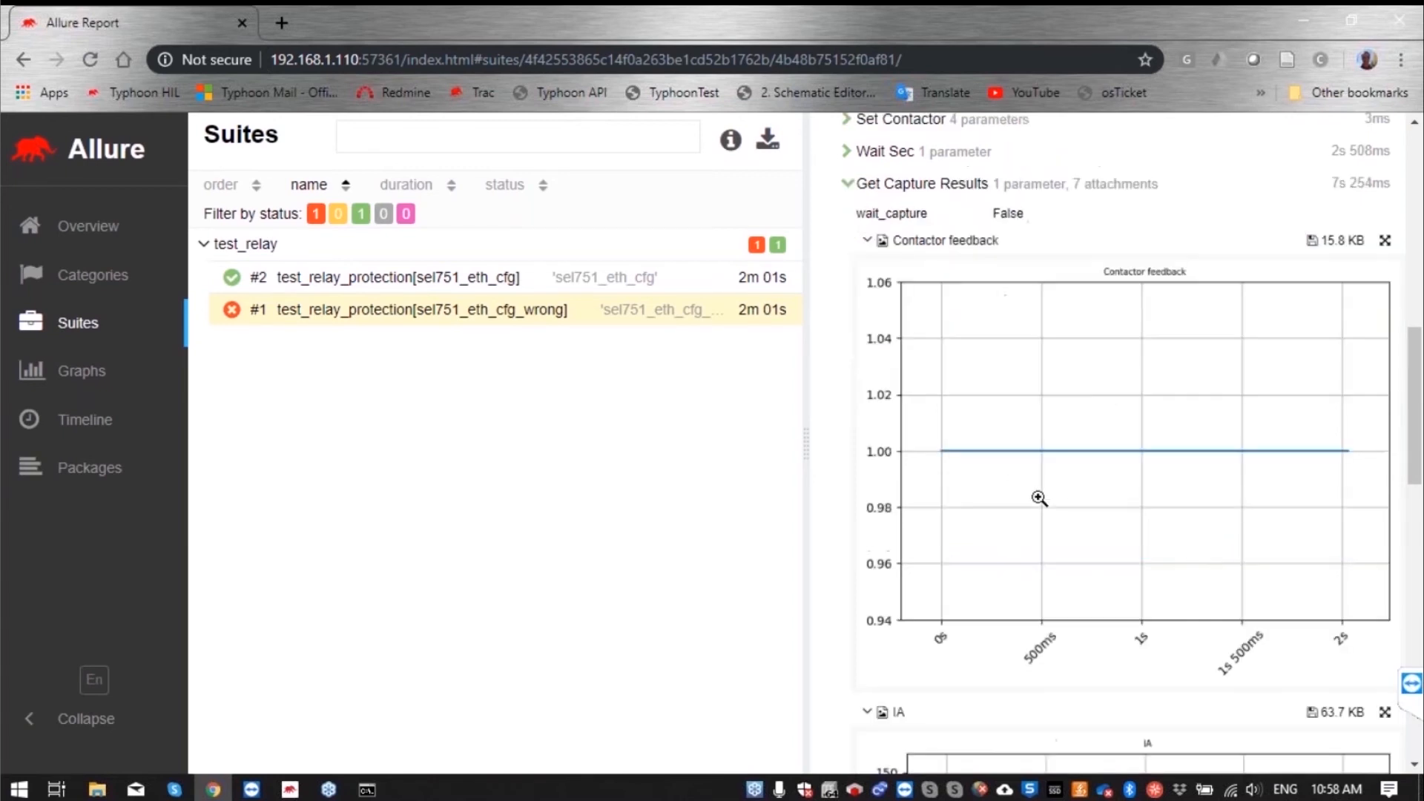
pyautogui.scroll(-3)
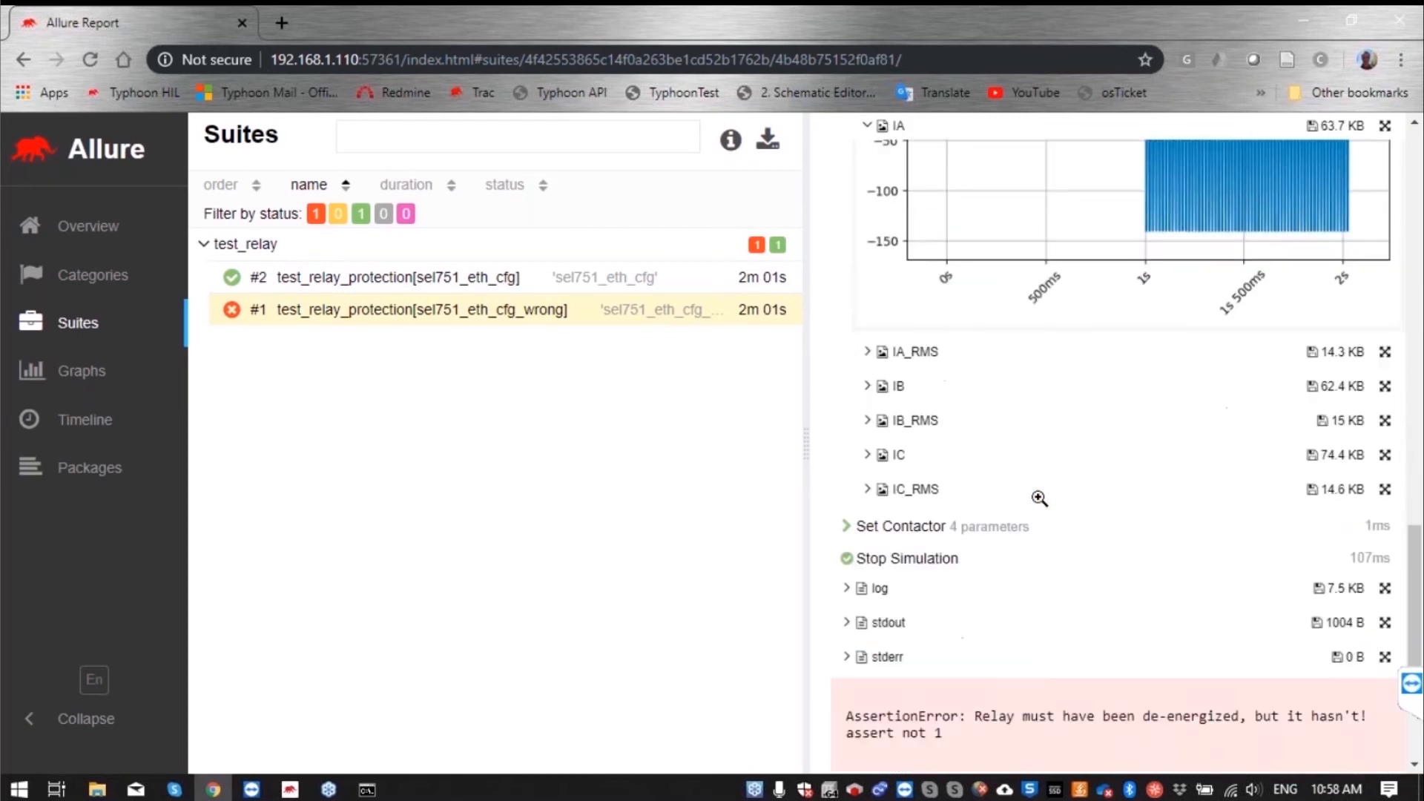